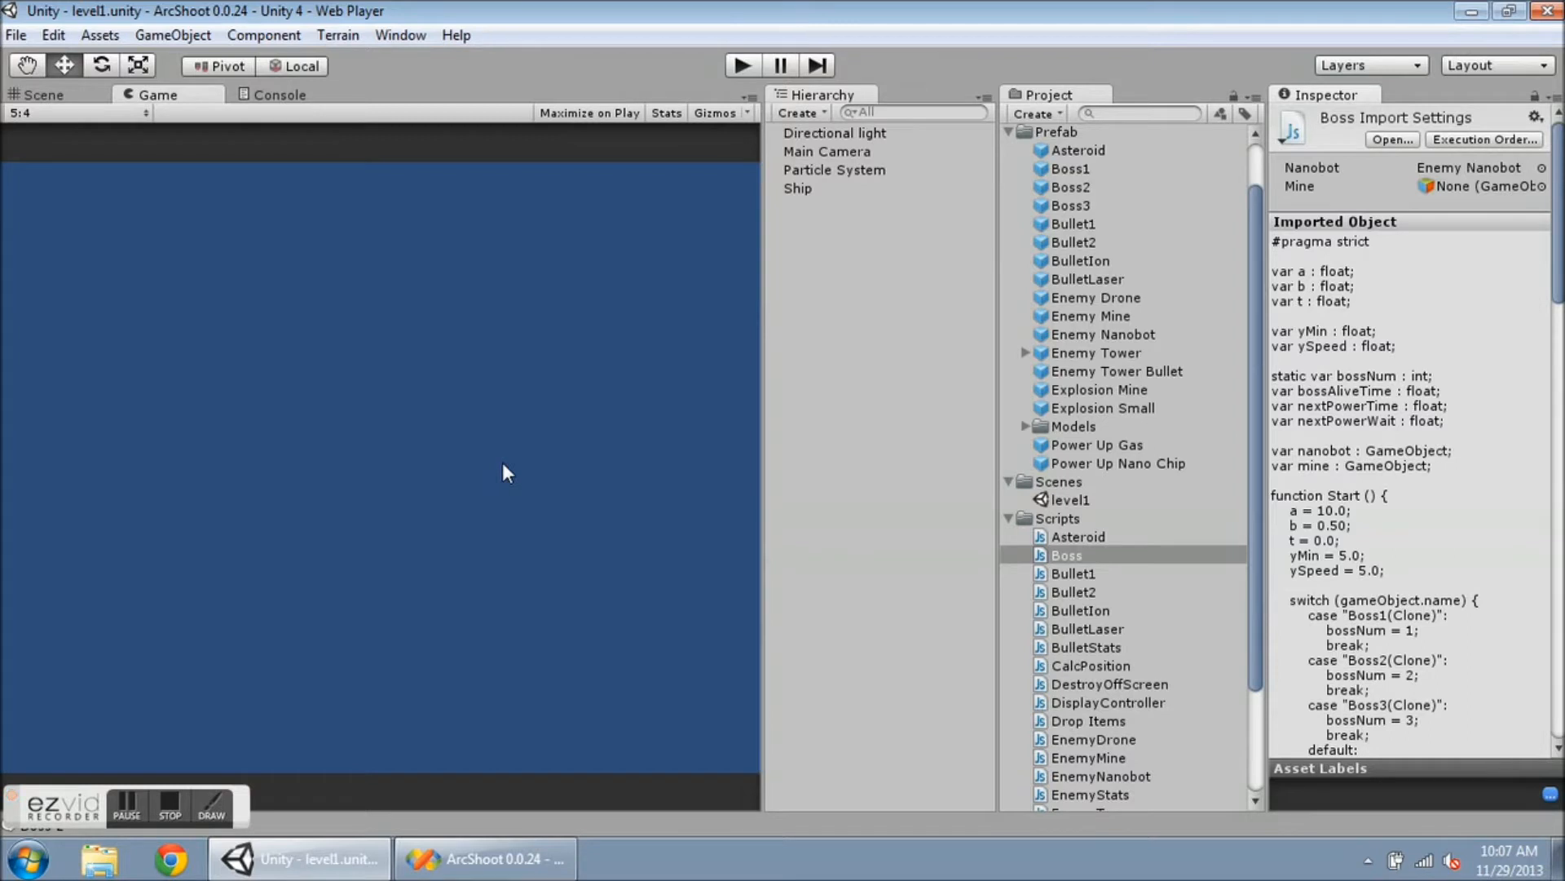
mouse_move(1042, 193)
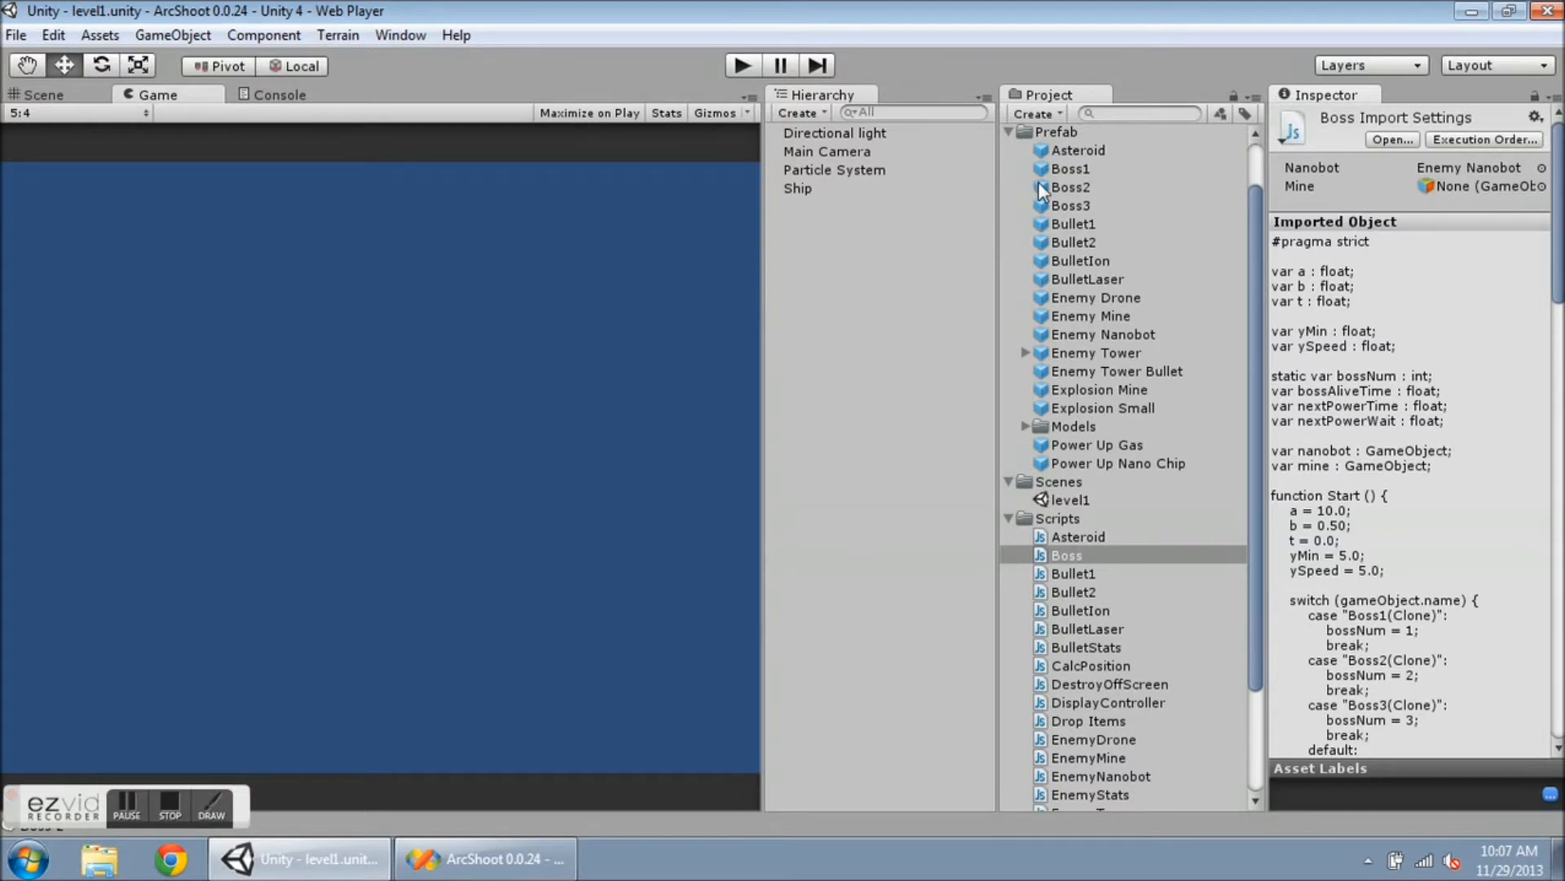
- Inspect the sphere Boss2 prefab, then the cube Boss1 prefab, and check the Edit menu
left_click(1071, 187)
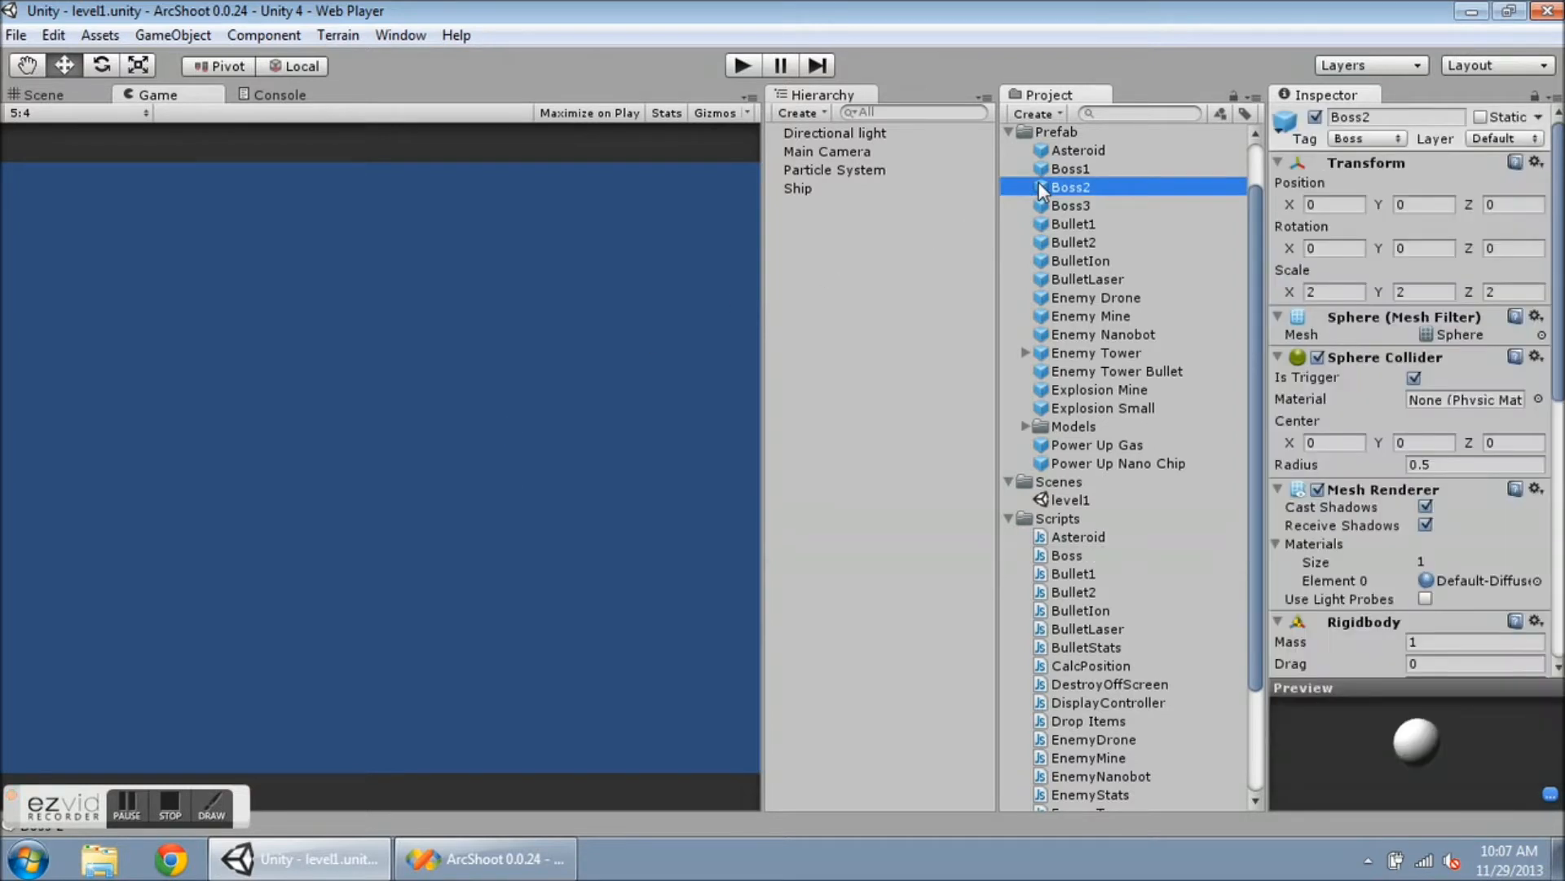
left_click(1071, 169)
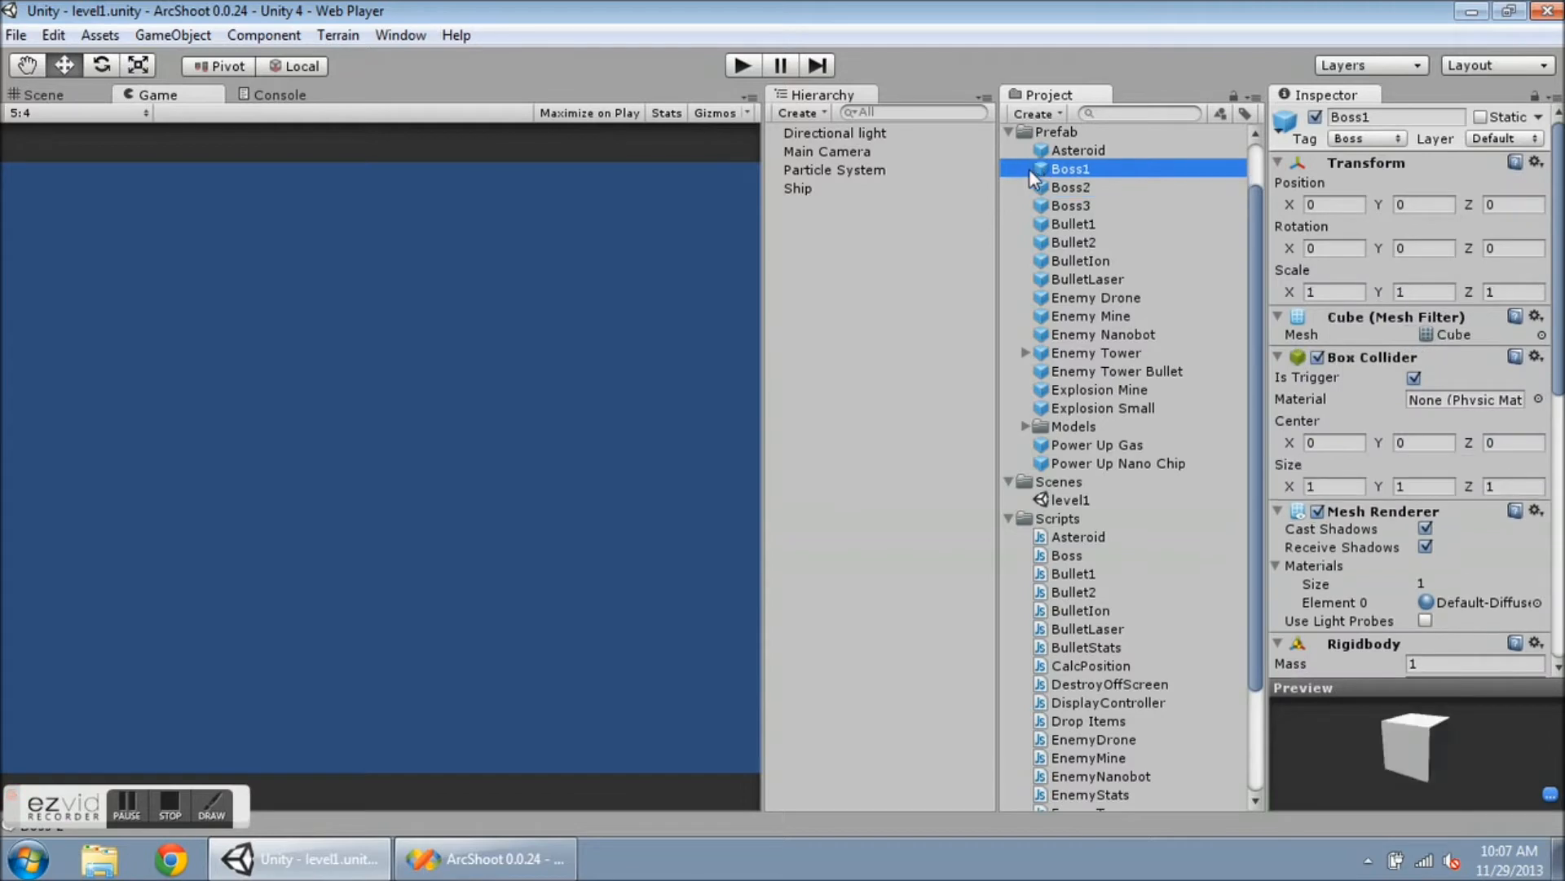
left_click(53, 35)
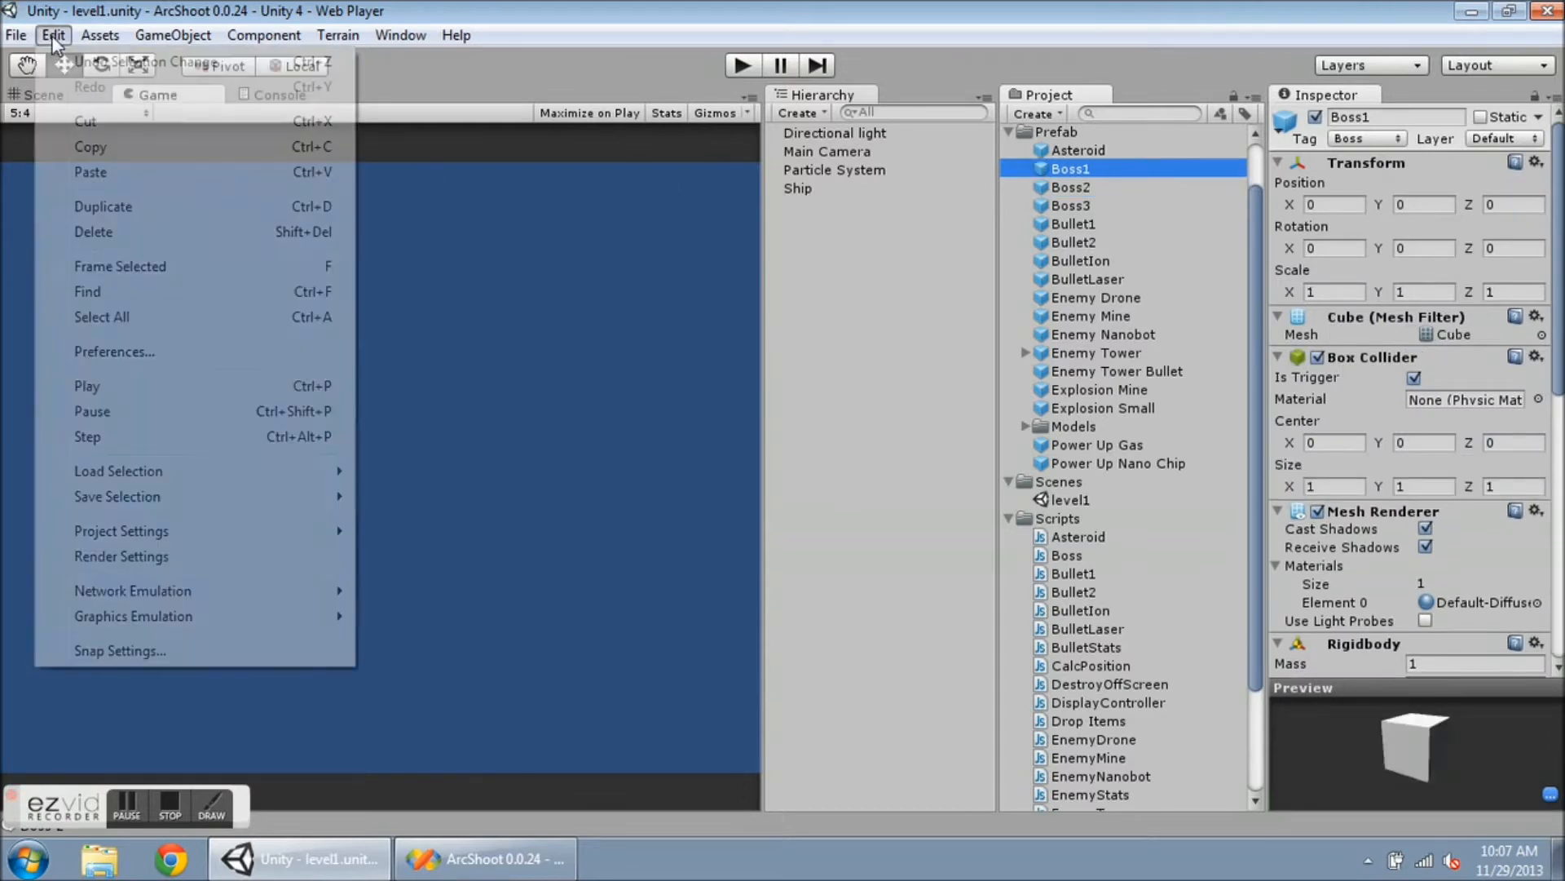
mouse_move(133, 210)
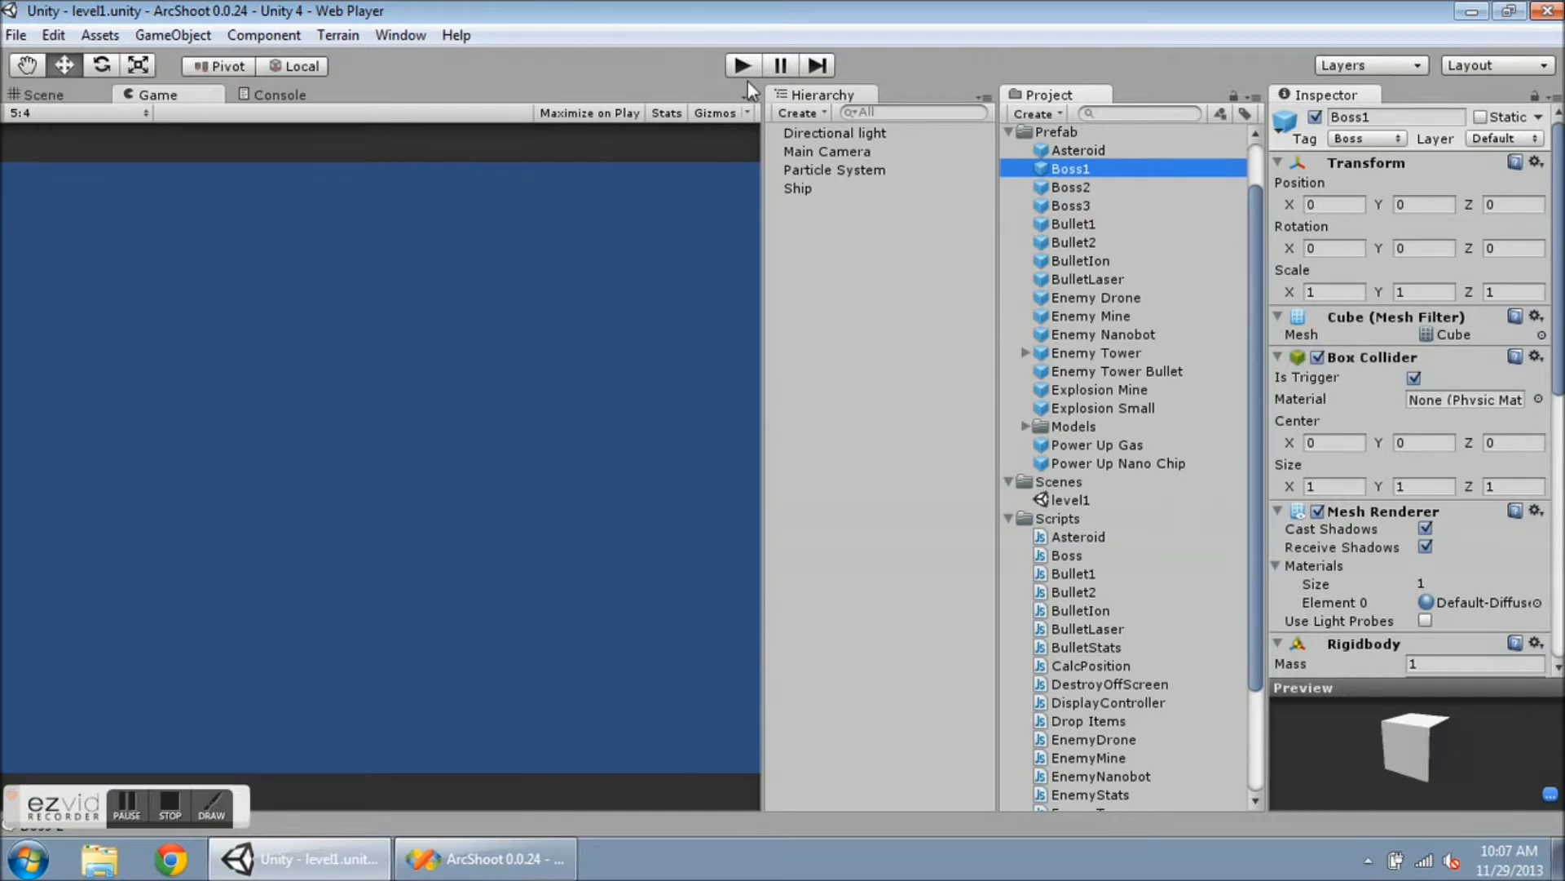
mouse_move(1096, 203)
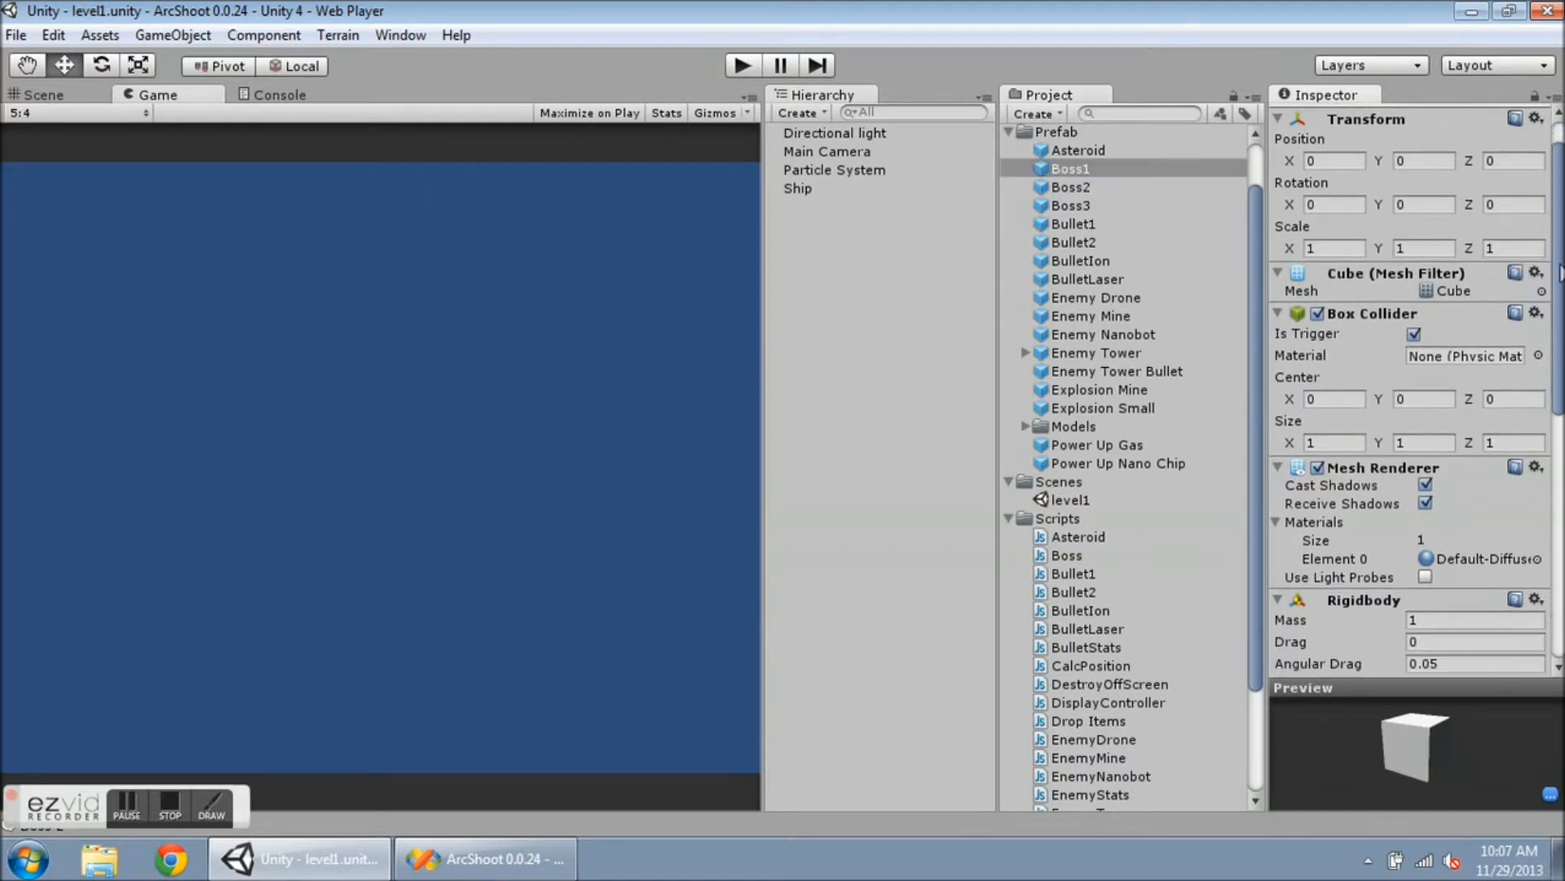
scroll("down", 3)
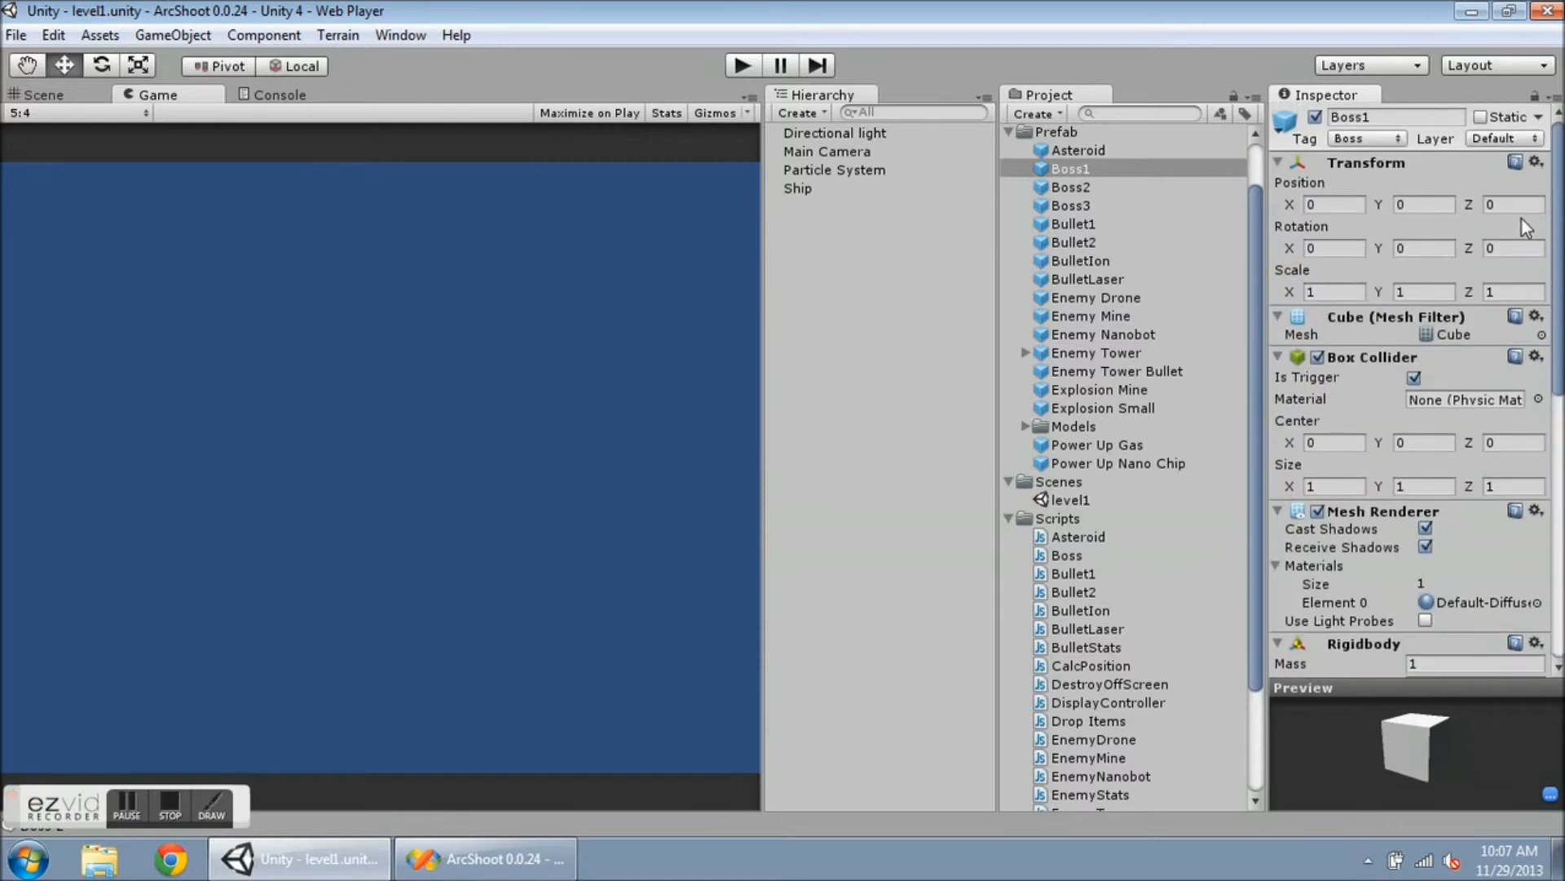
mouse_move(1402, 394)
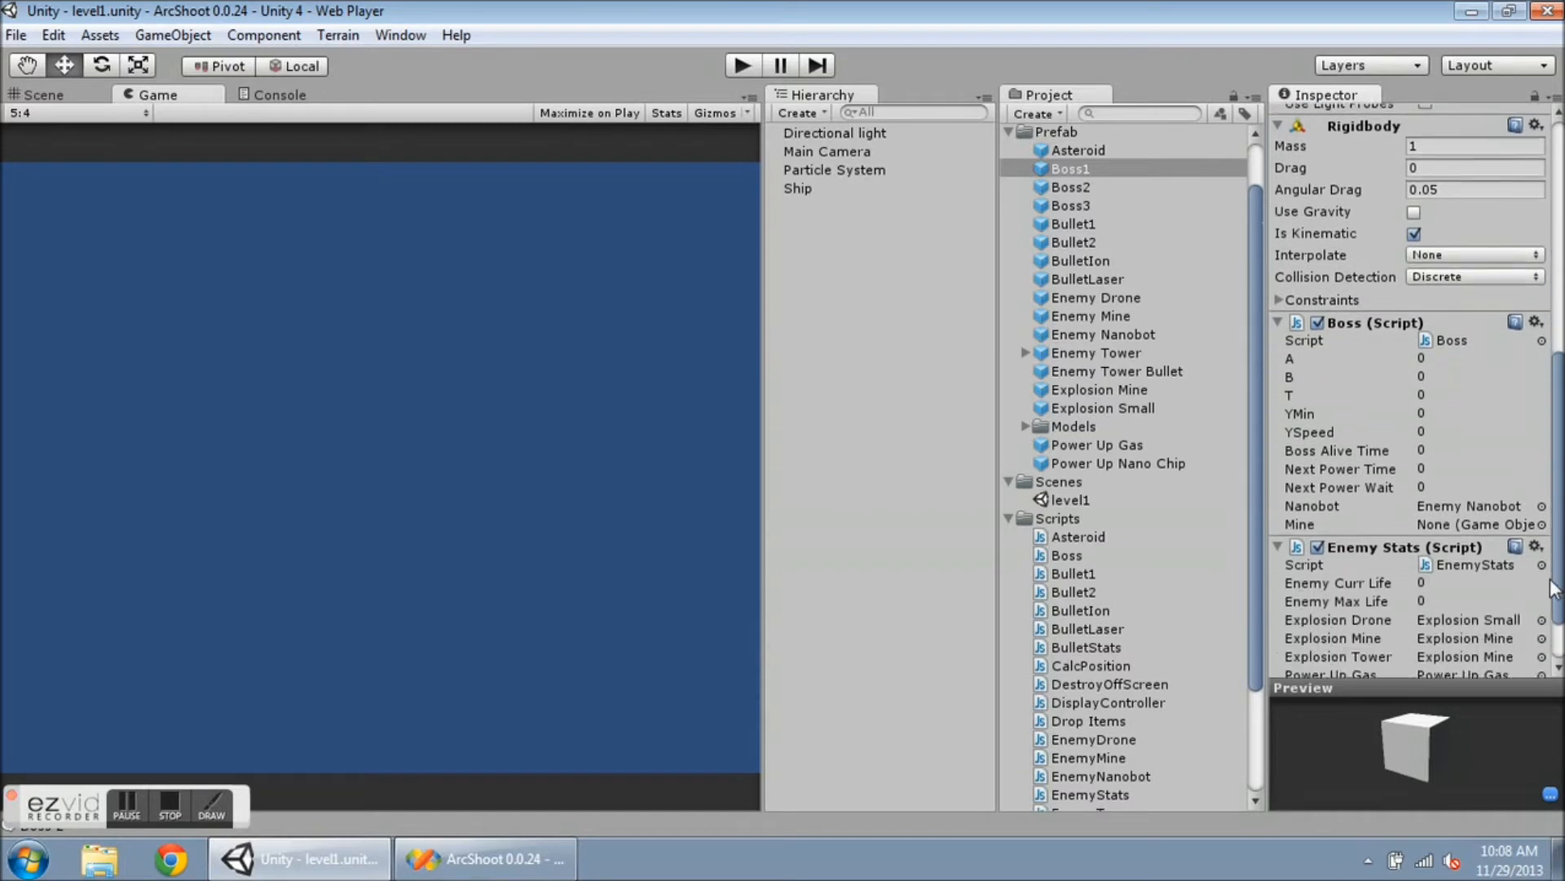
scroll("down", 3)
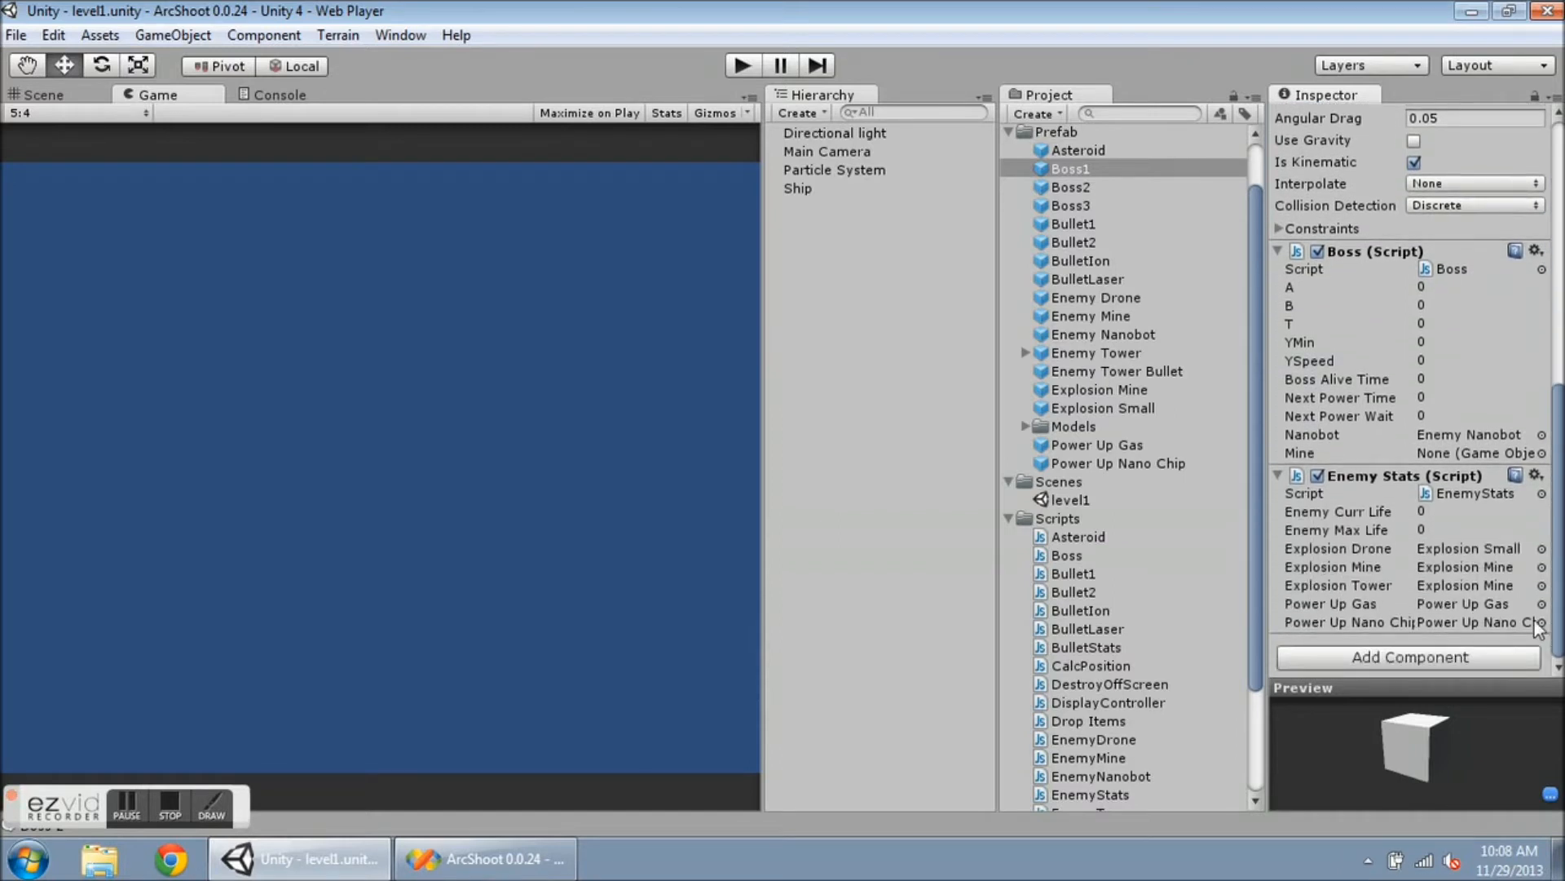
mouse_move(1552, 491)
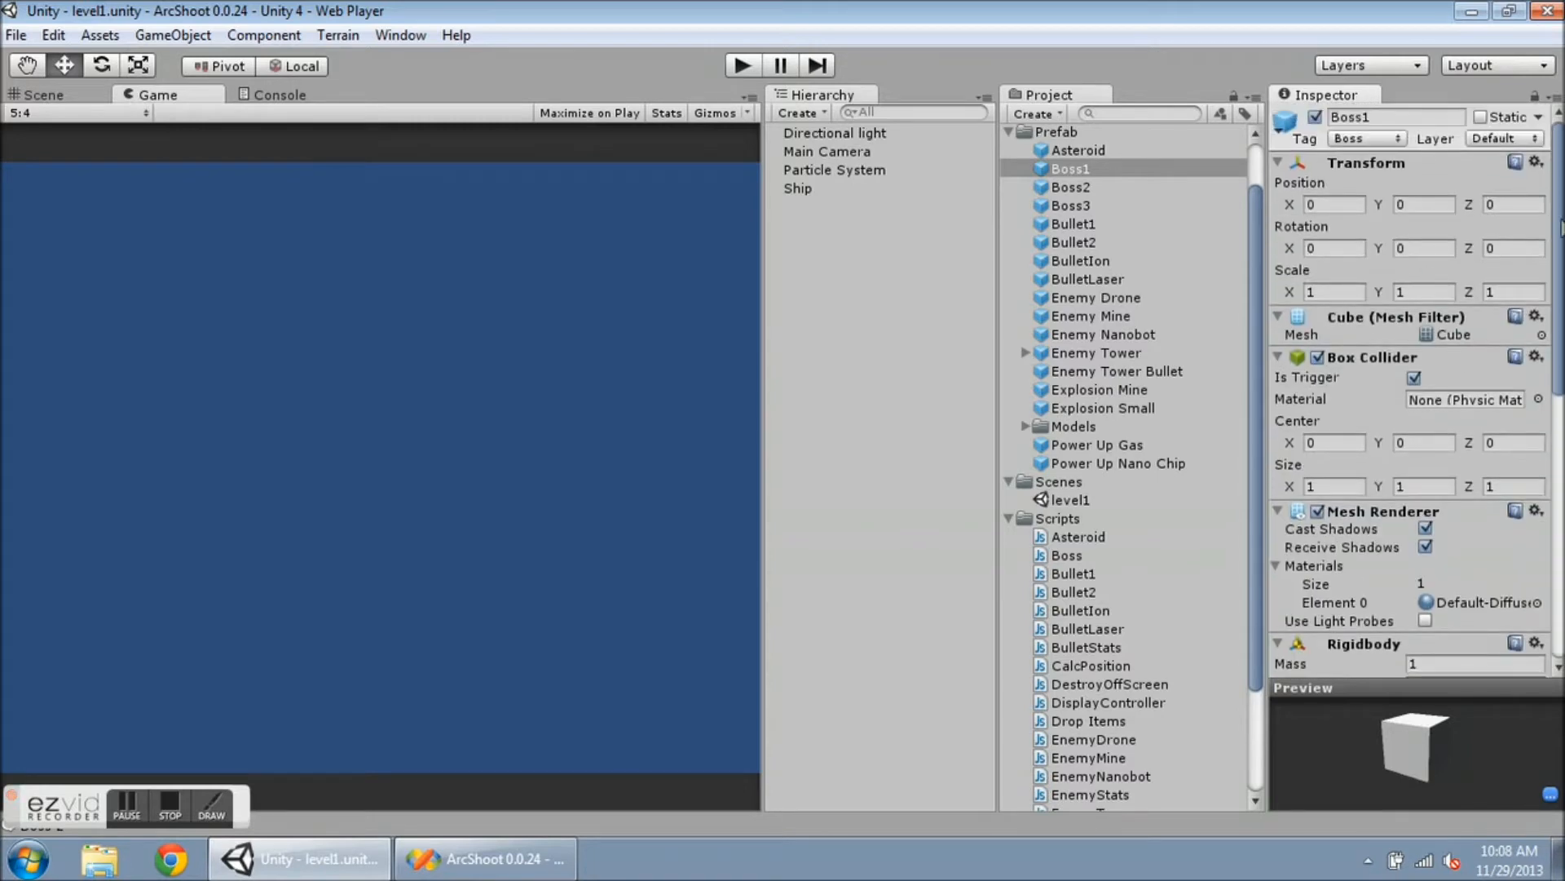
mouse_move(1098, 216)
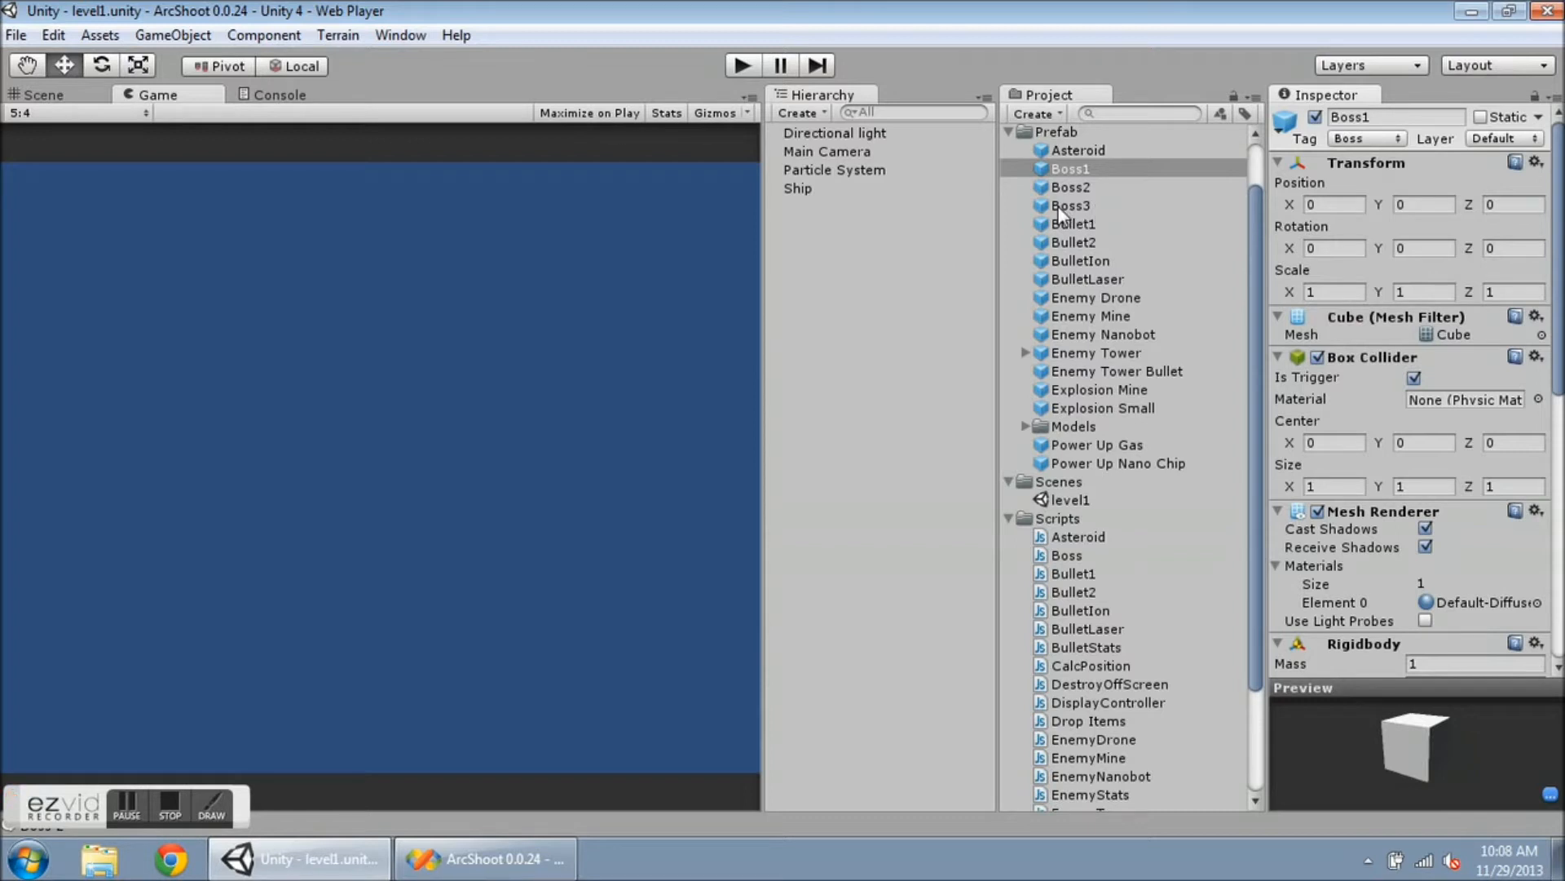
mouse_move(679, 683)
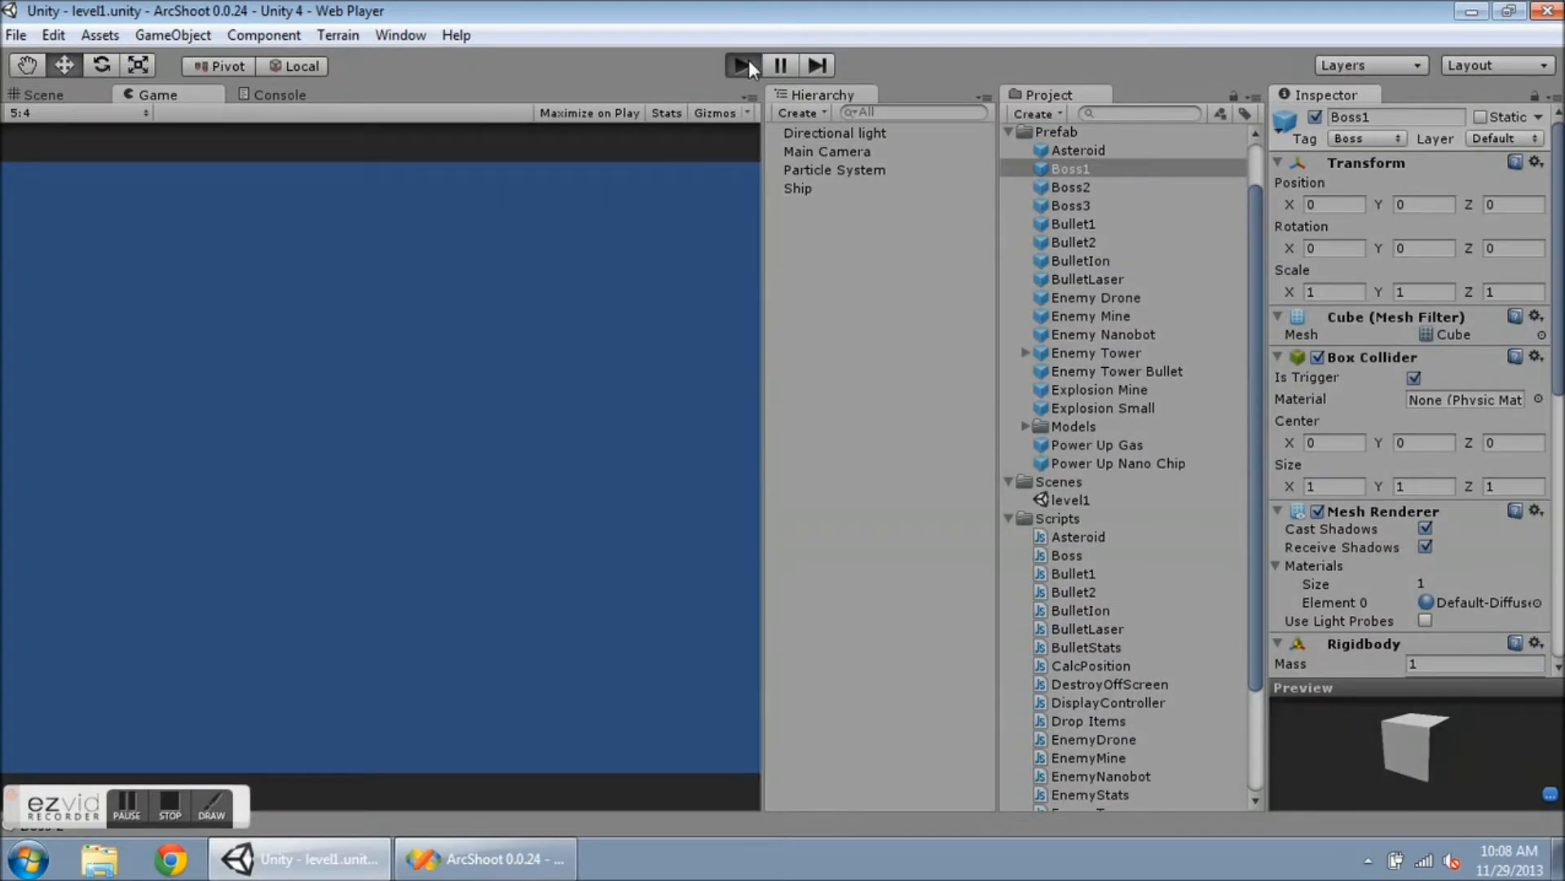
- Run ArcShoot and play until a deflected mine deals 50 damage to Boss2
left_click(742, 65)
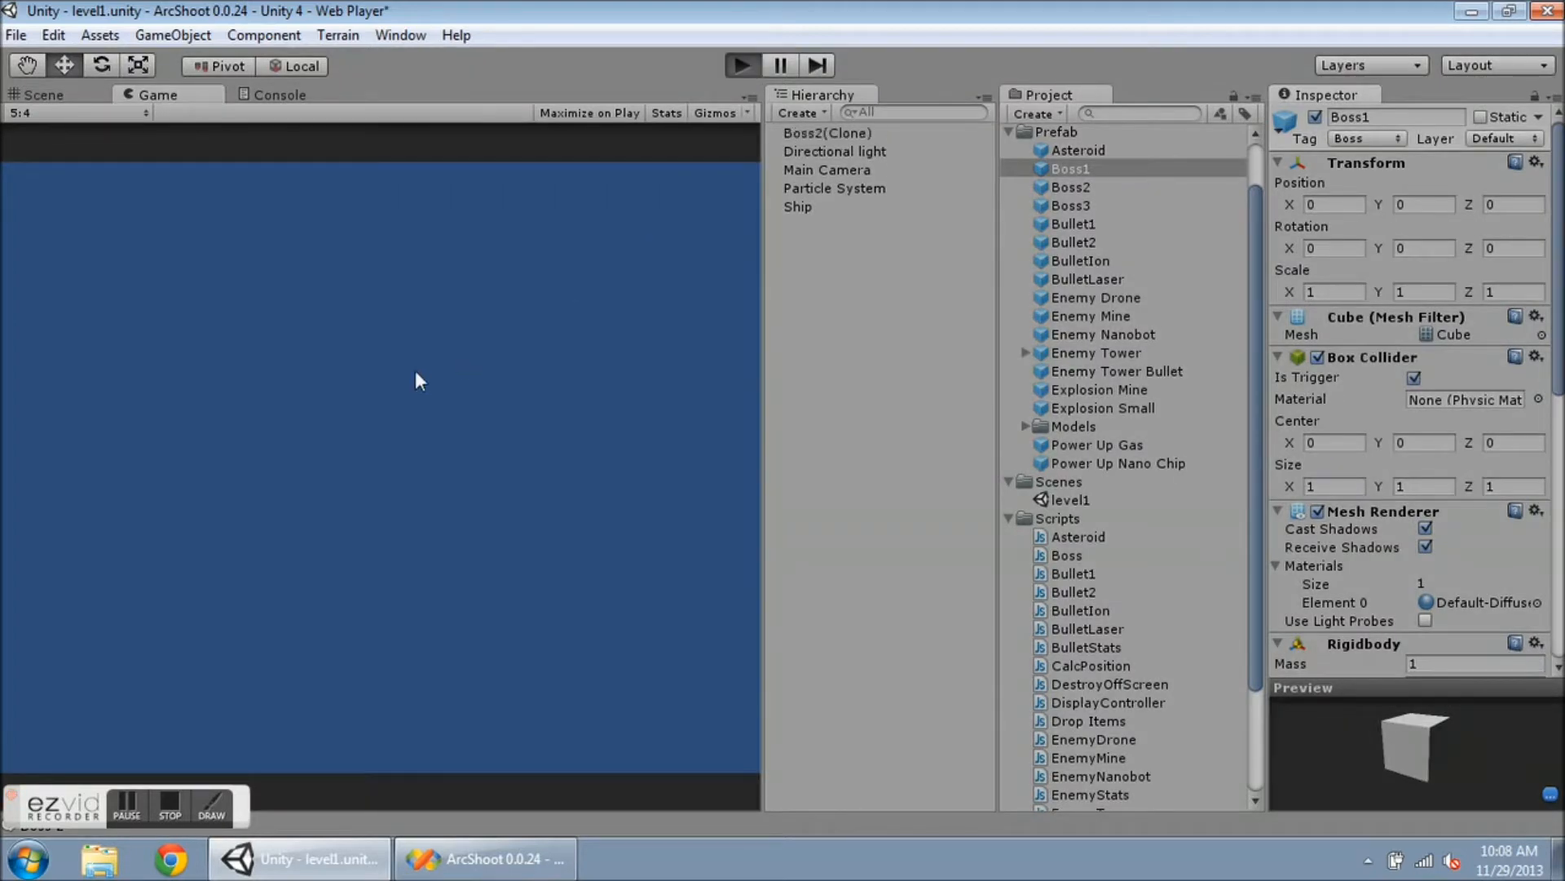
left_click(741, 65)
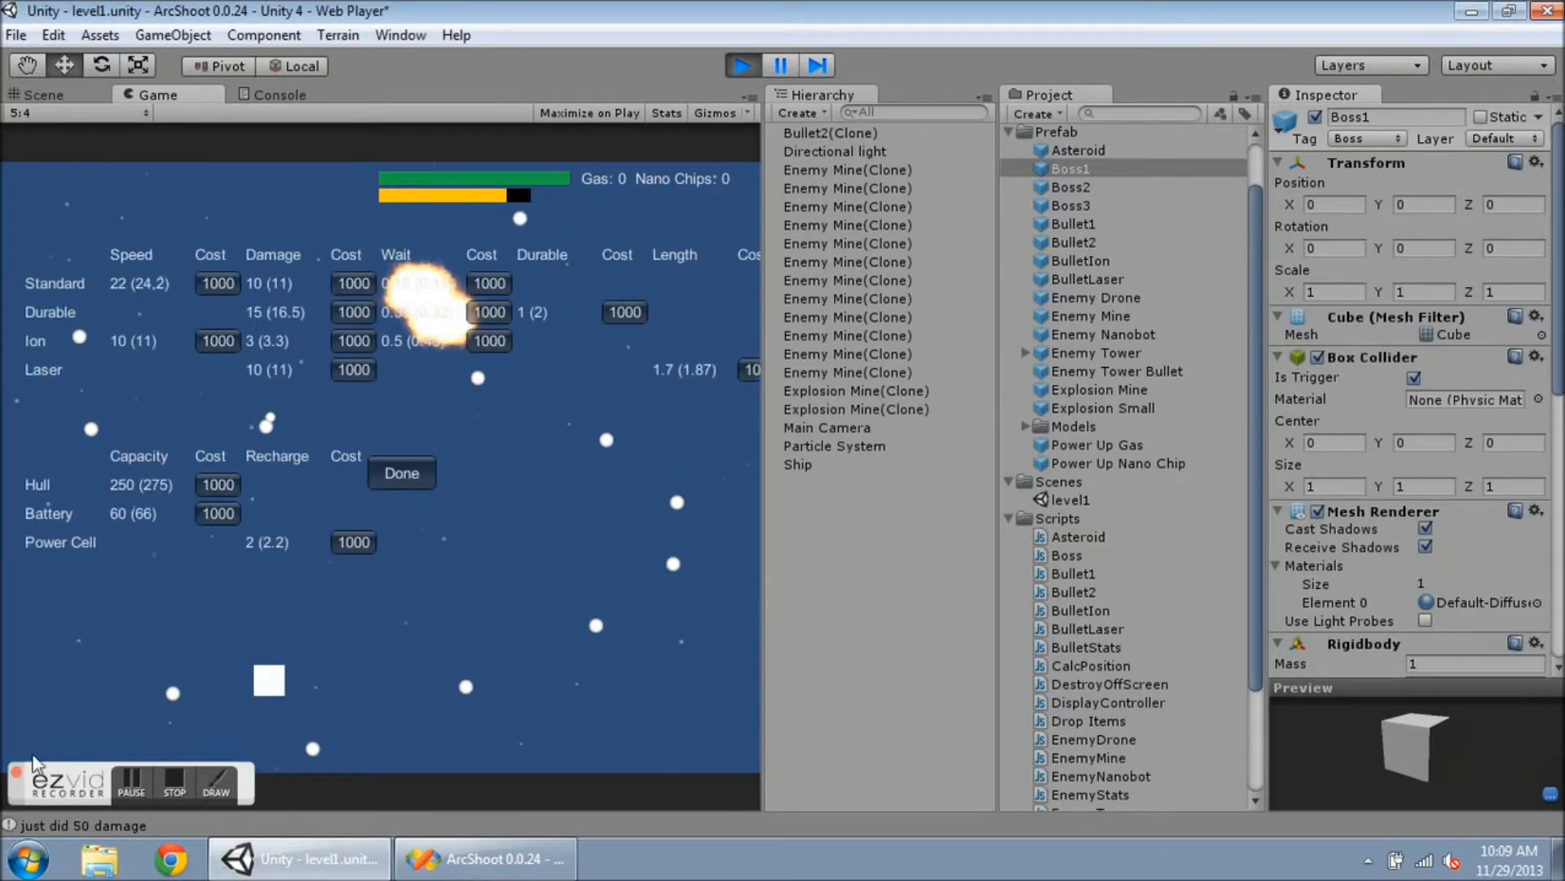
mouse_move(398, 537)
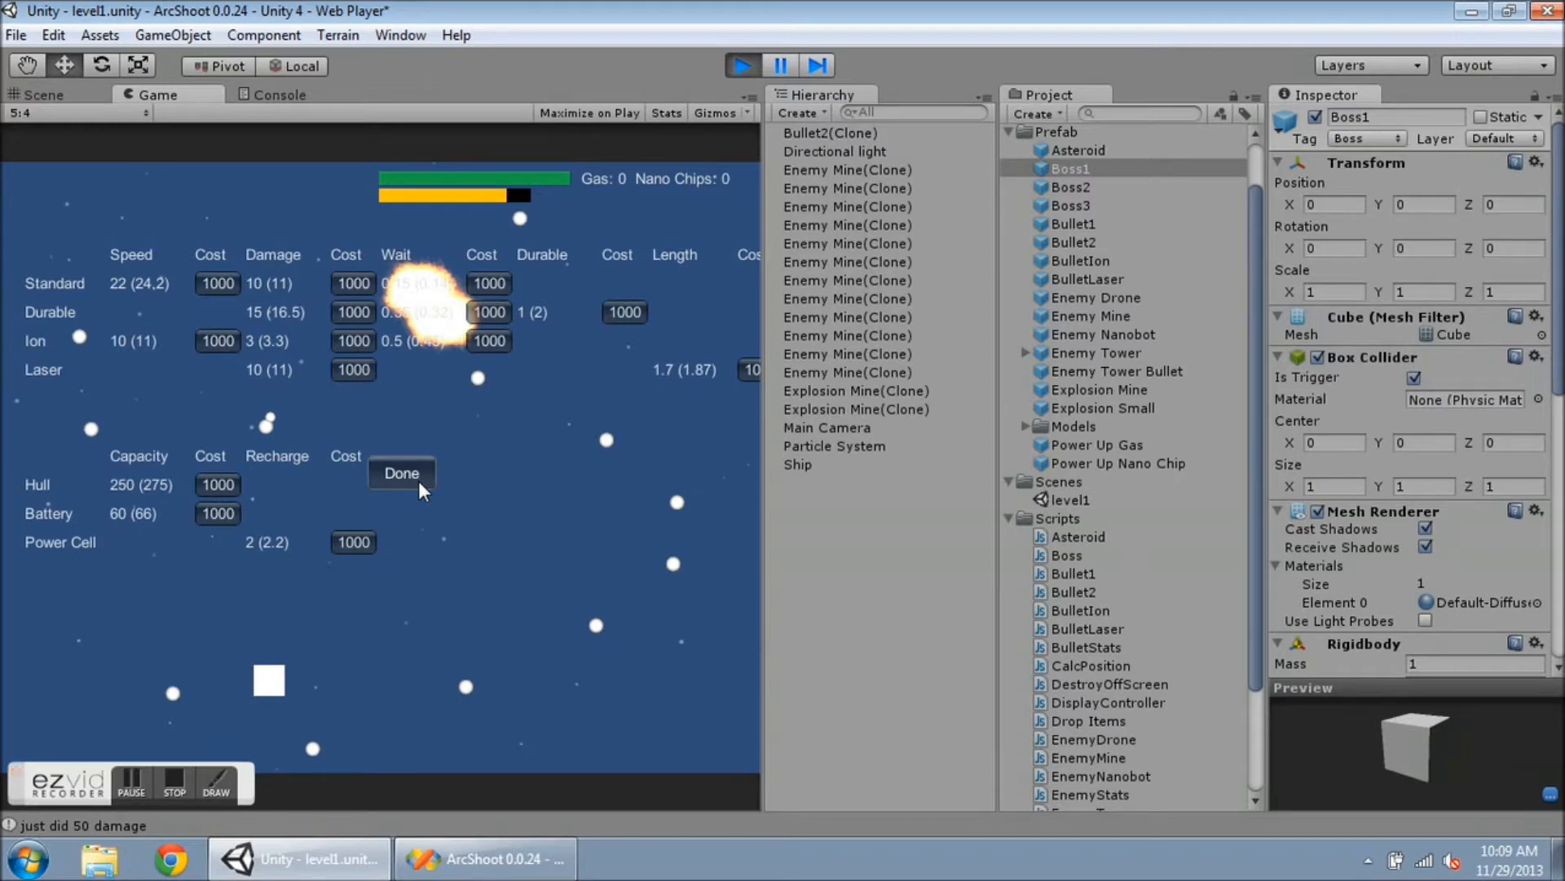
- Dismiss the upgrade screen with Done and stop play mode
left_click(400, 472)
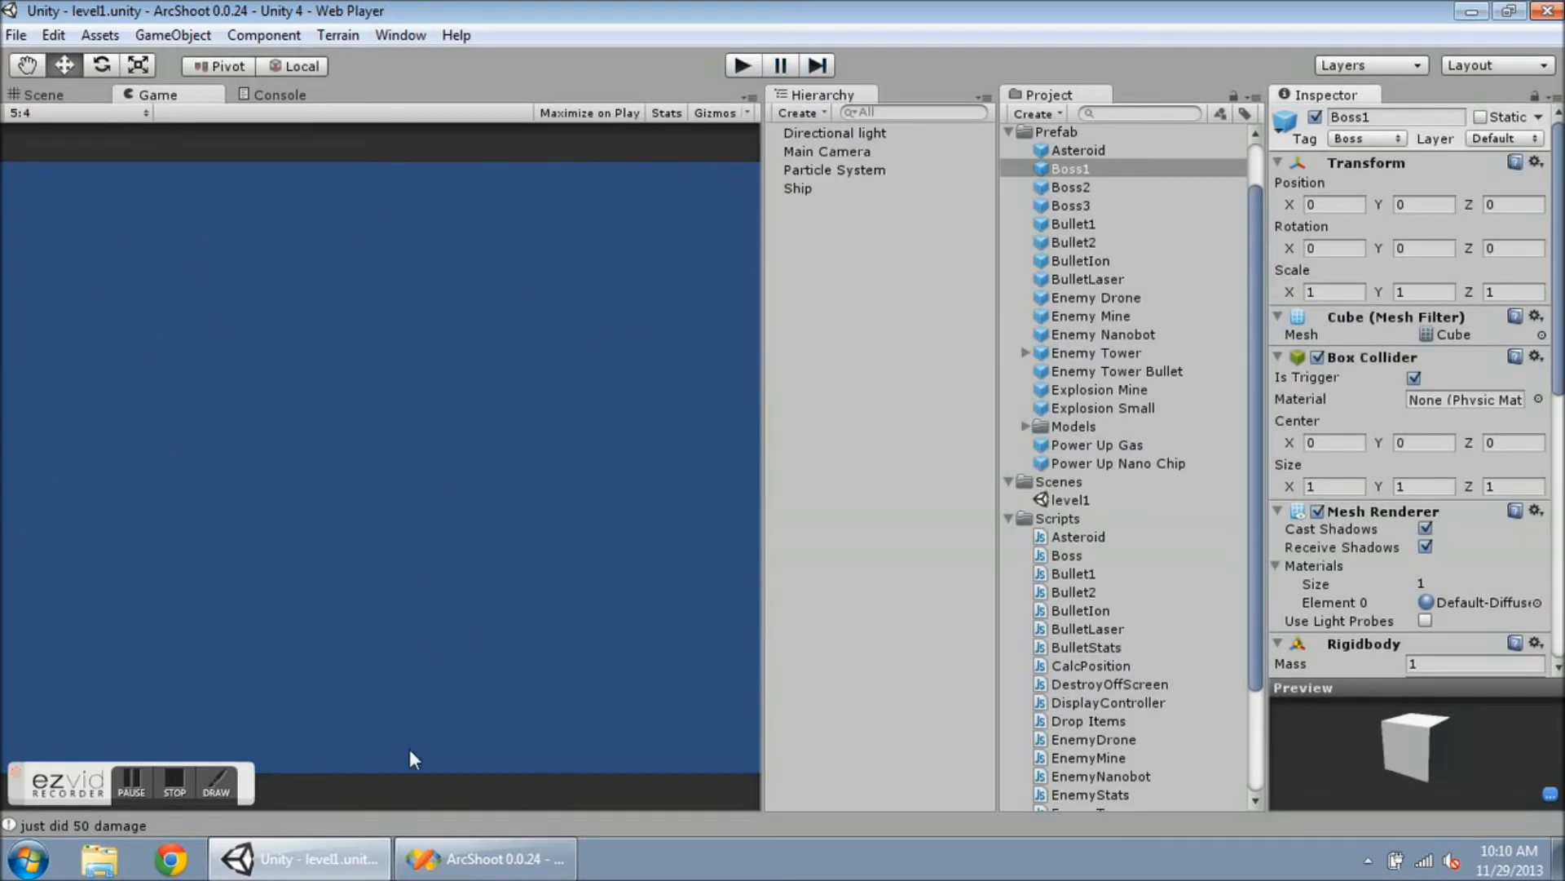
- Switch to Visual Studio and view EnemyMine.js's fromBoss variable and Start function
left_click(482, 858)
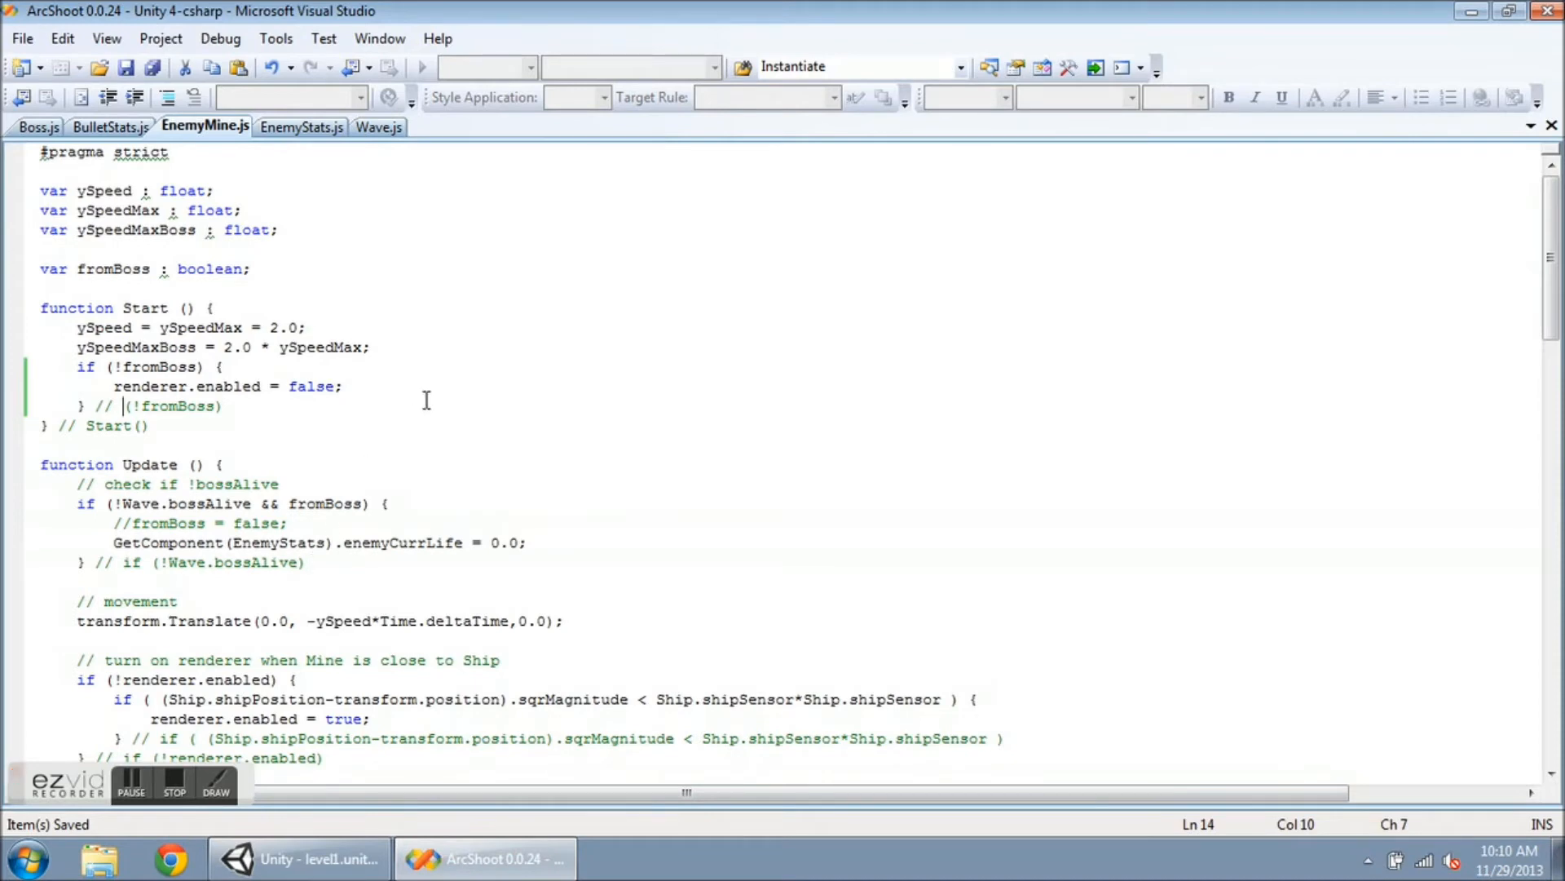
mouse_move(184, 307)
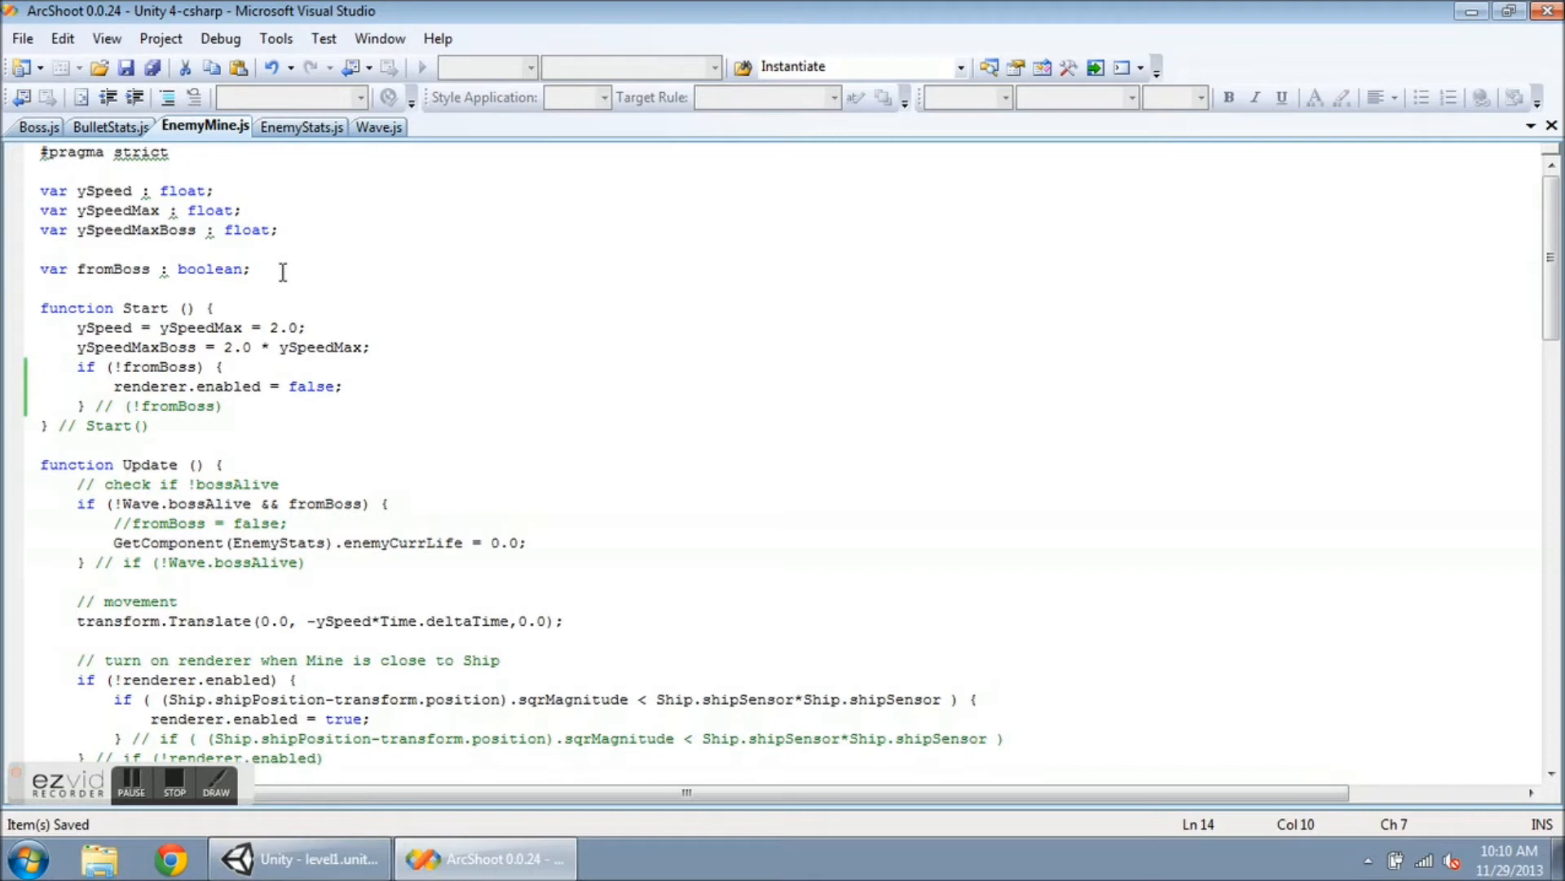
left_click(120, 405)
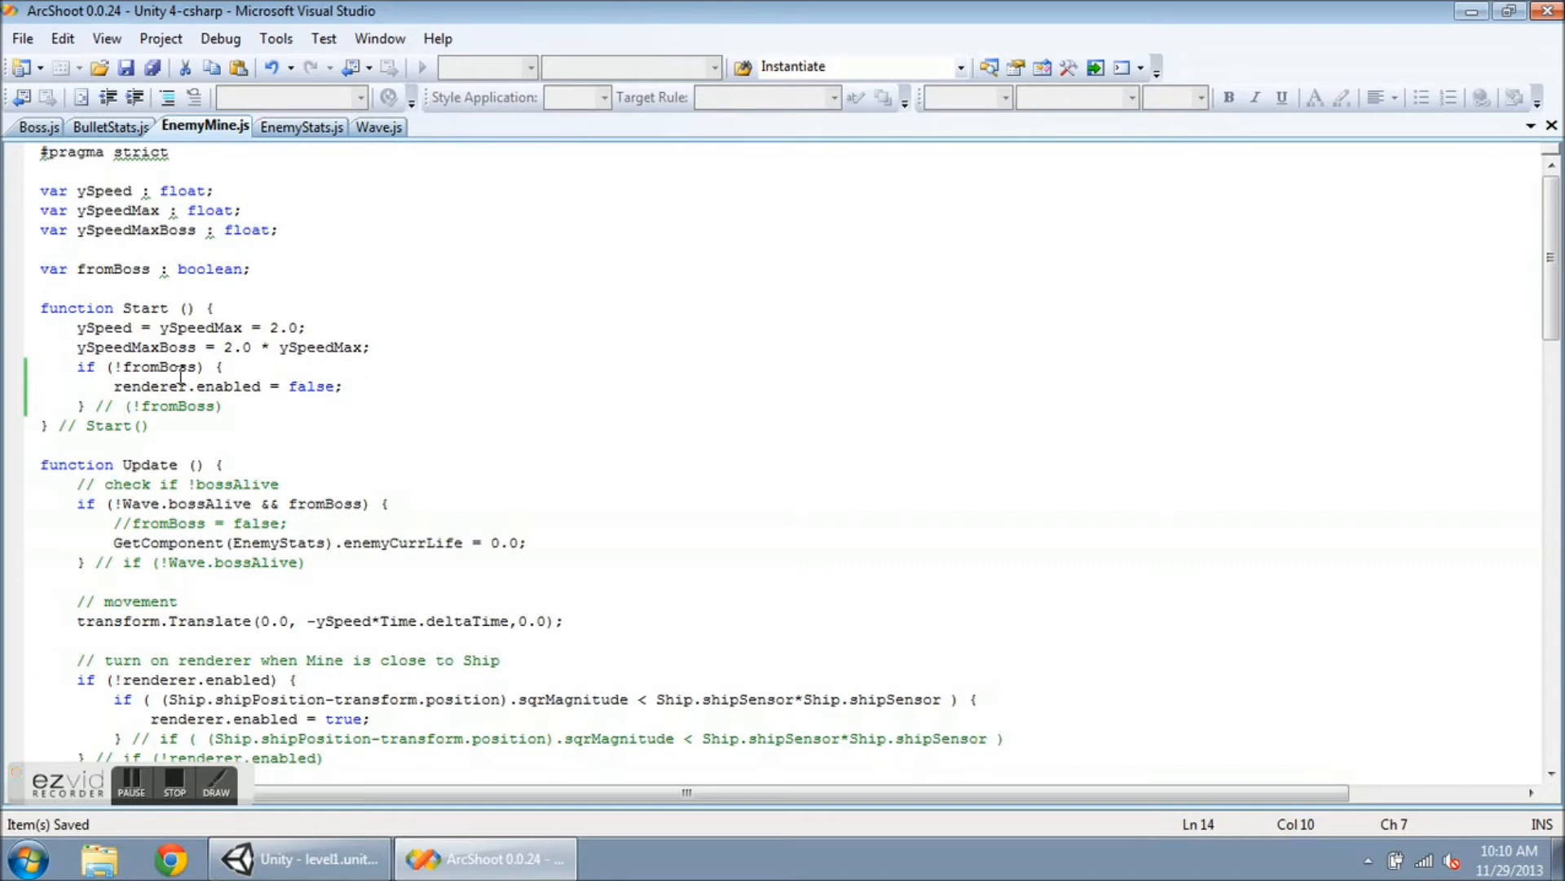
mouse_move(451, 401)
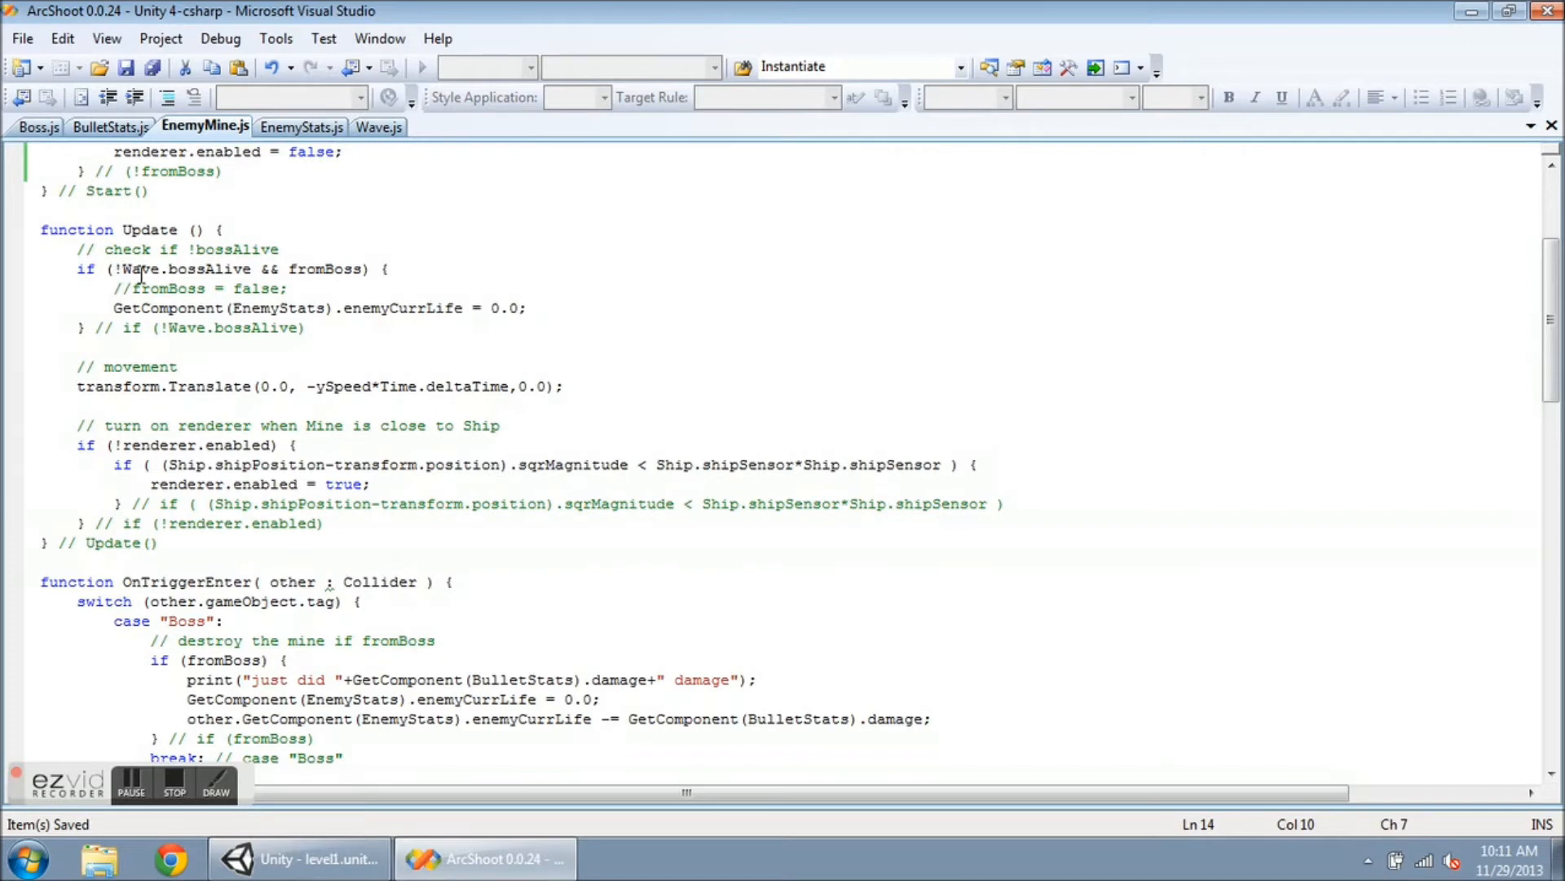
mouse_move(245, 272)
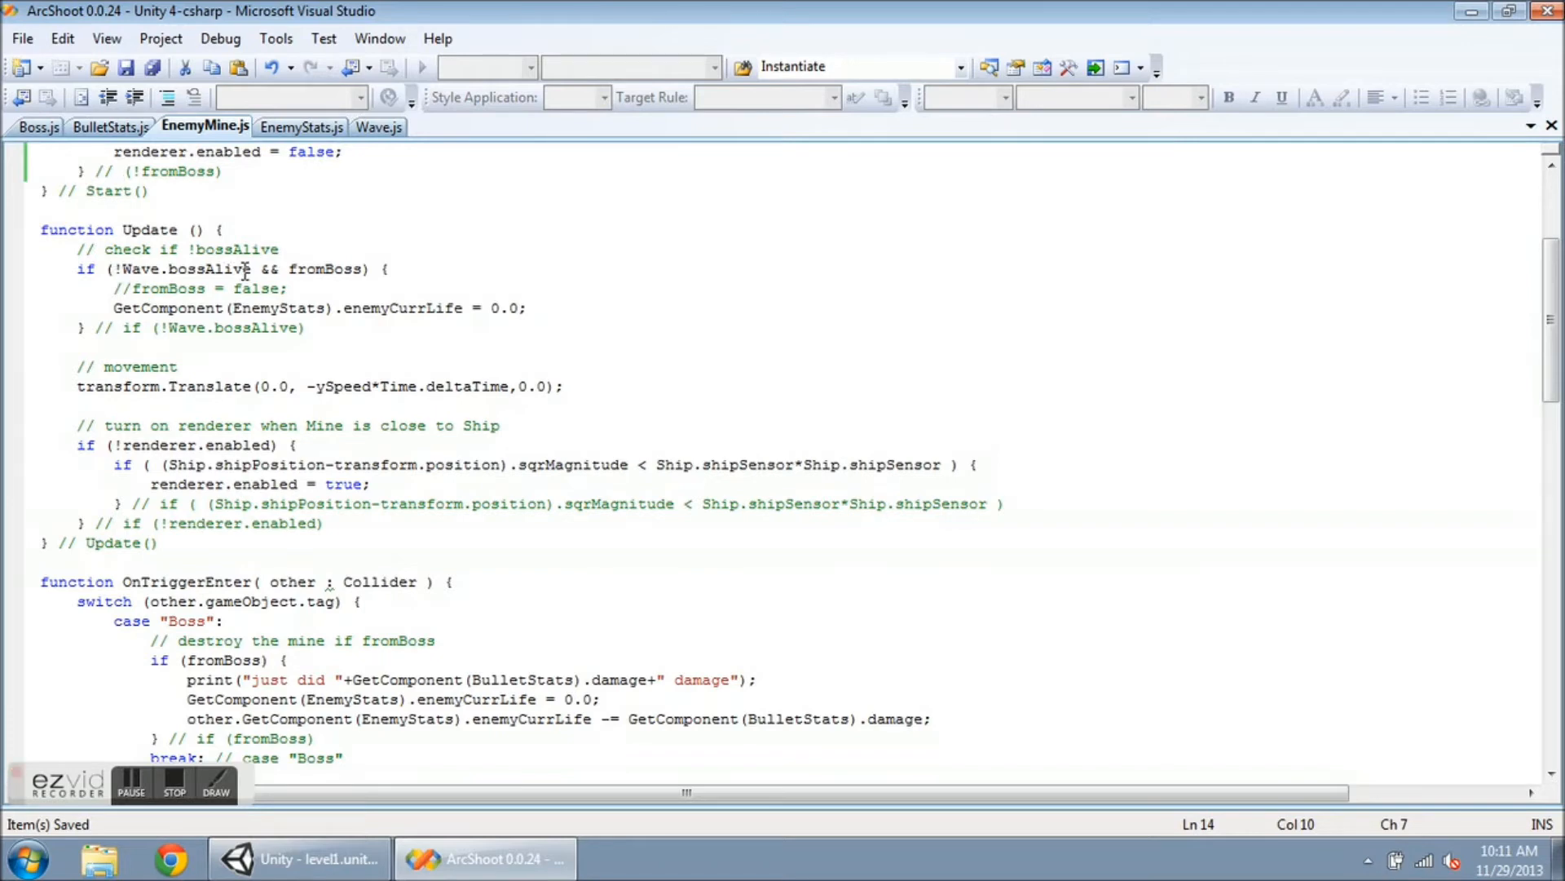
mouse_move(304, 262)
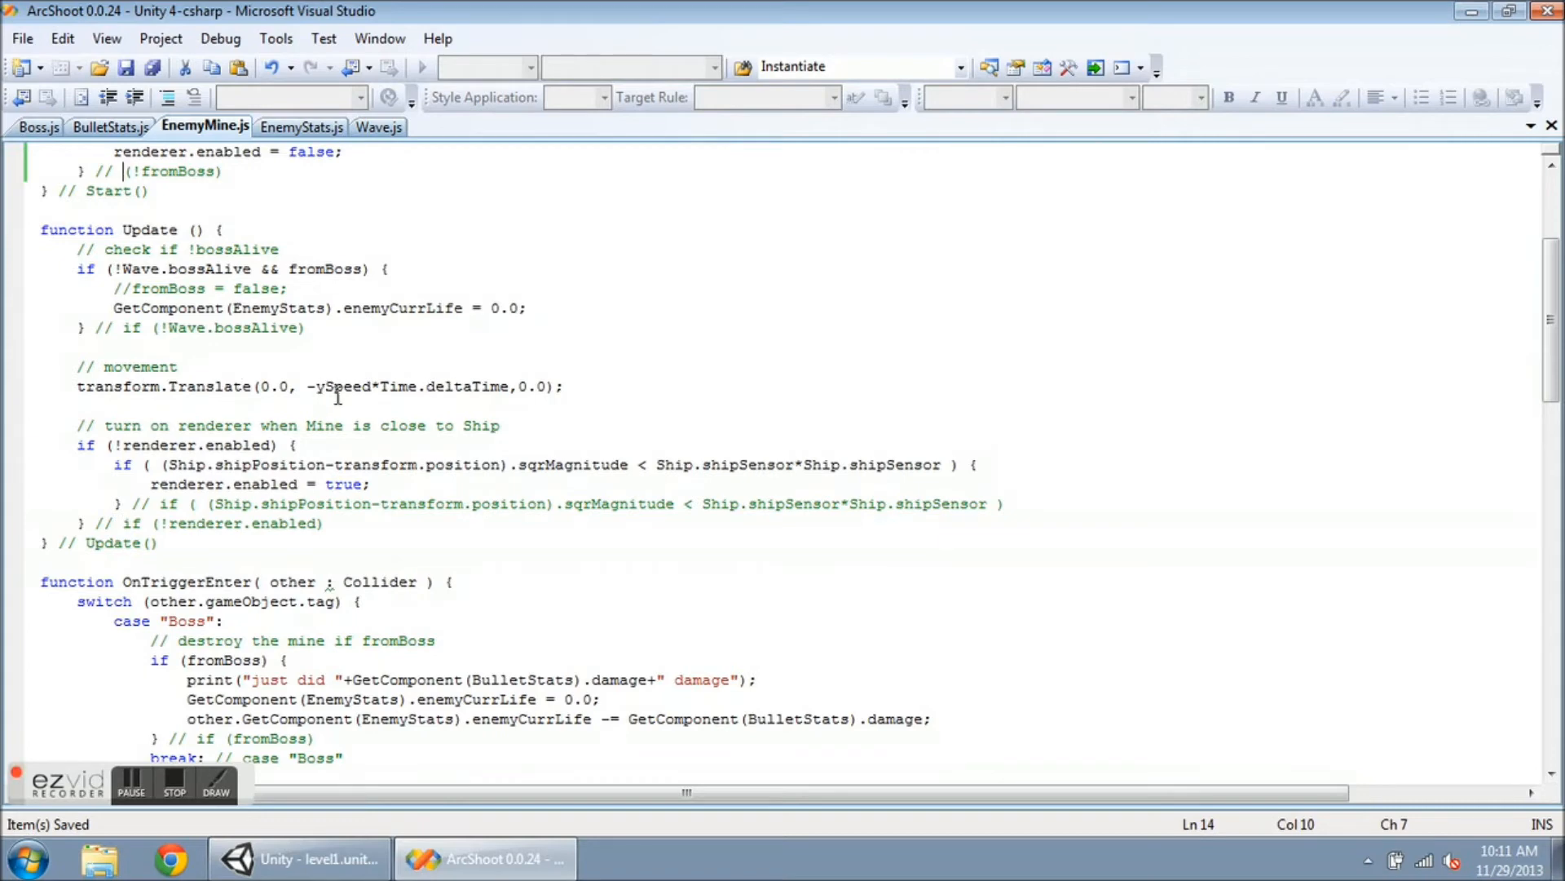
mouse_move(351, 397)
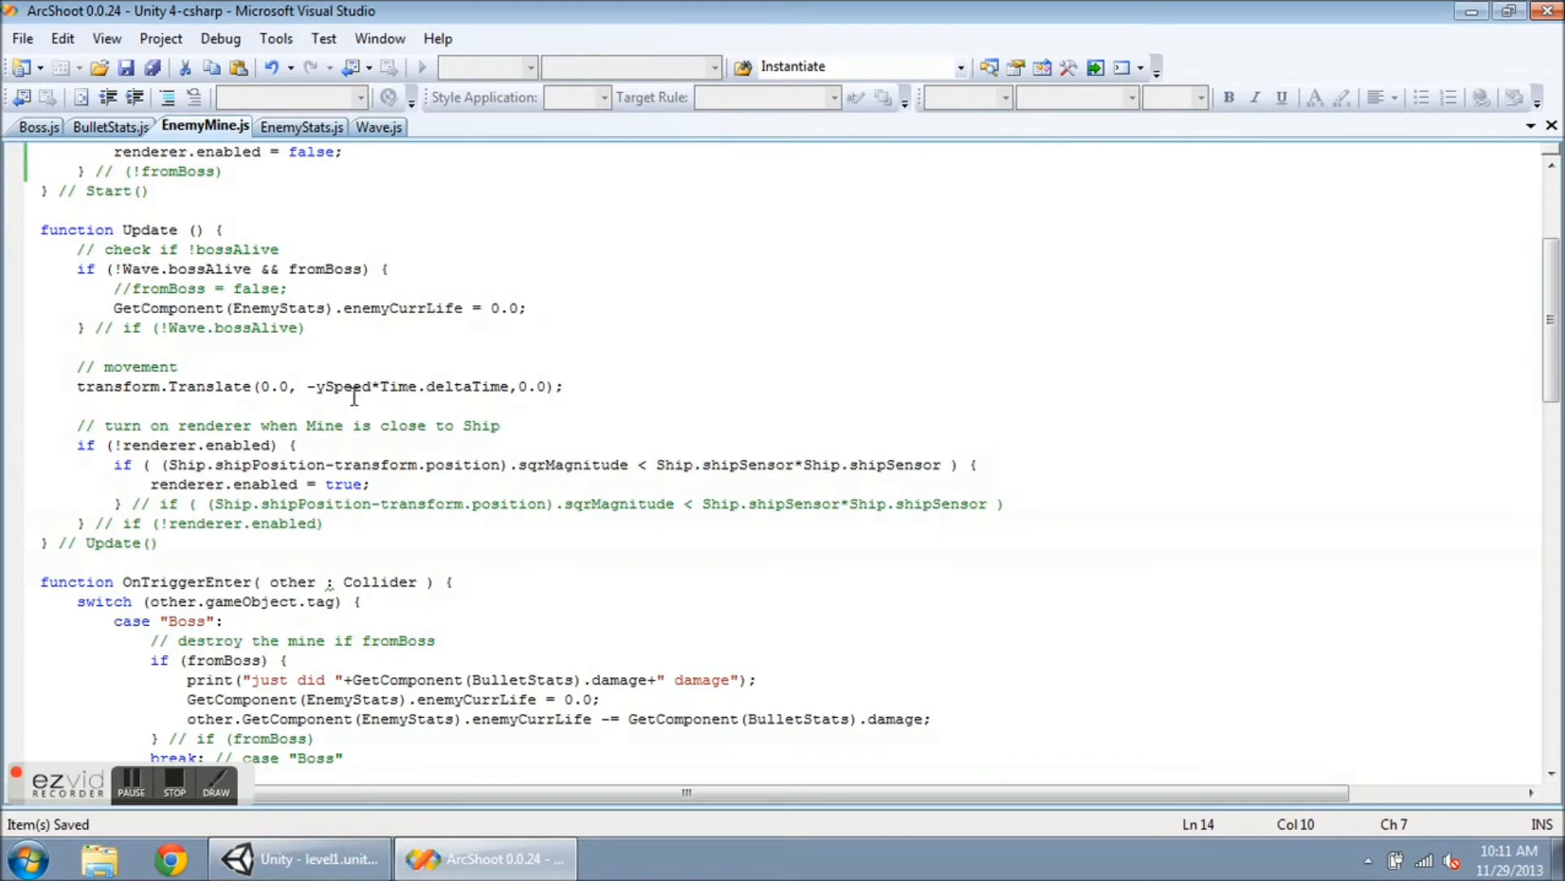
mouse_move(601, 402)
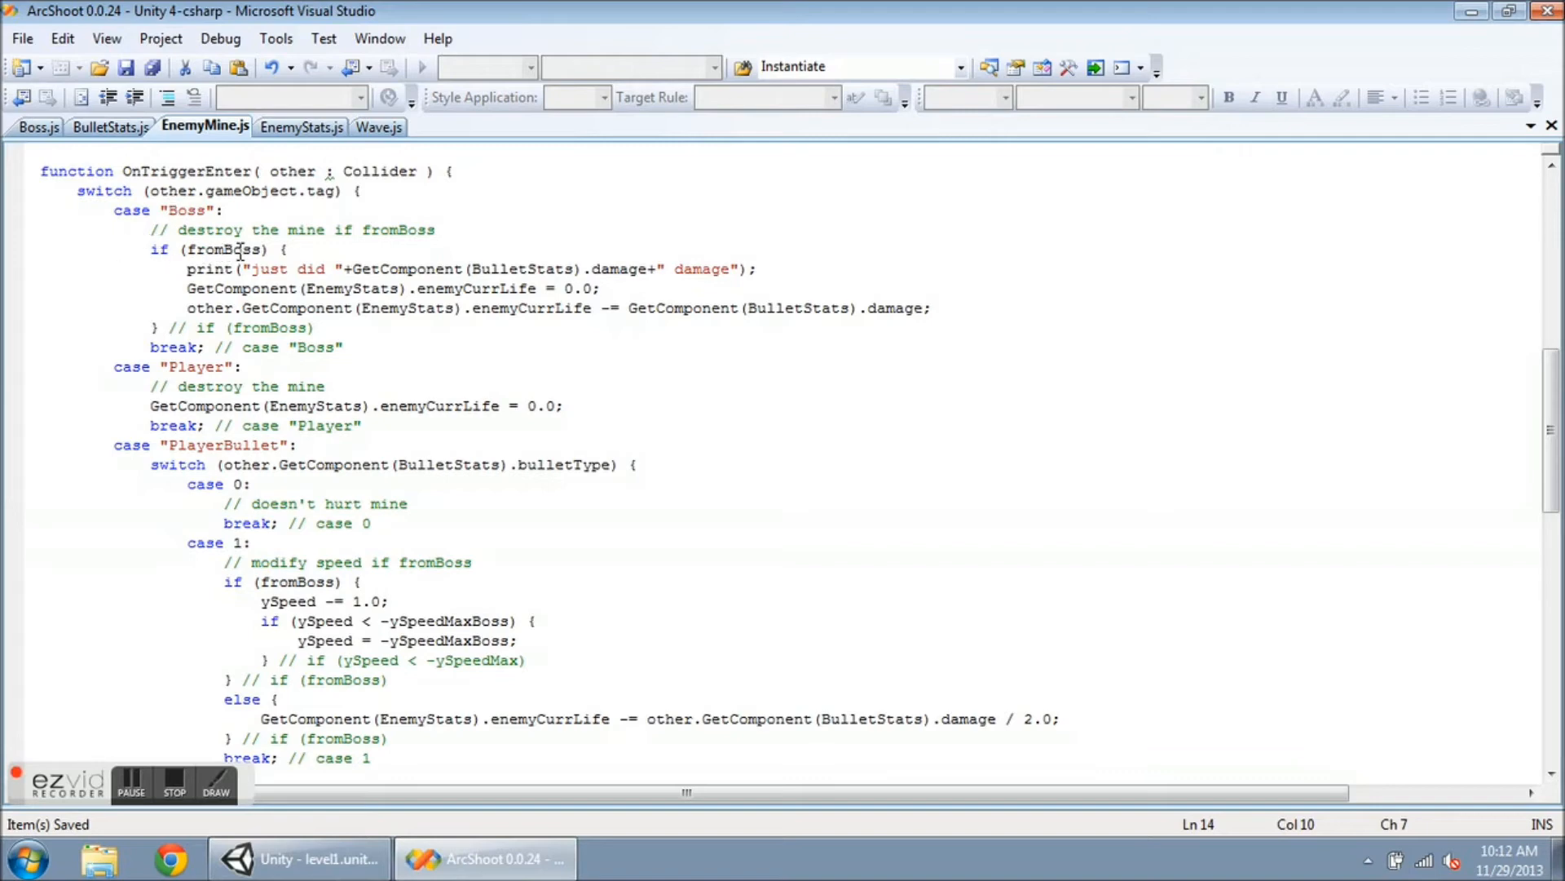
mouse_move(206, 271)
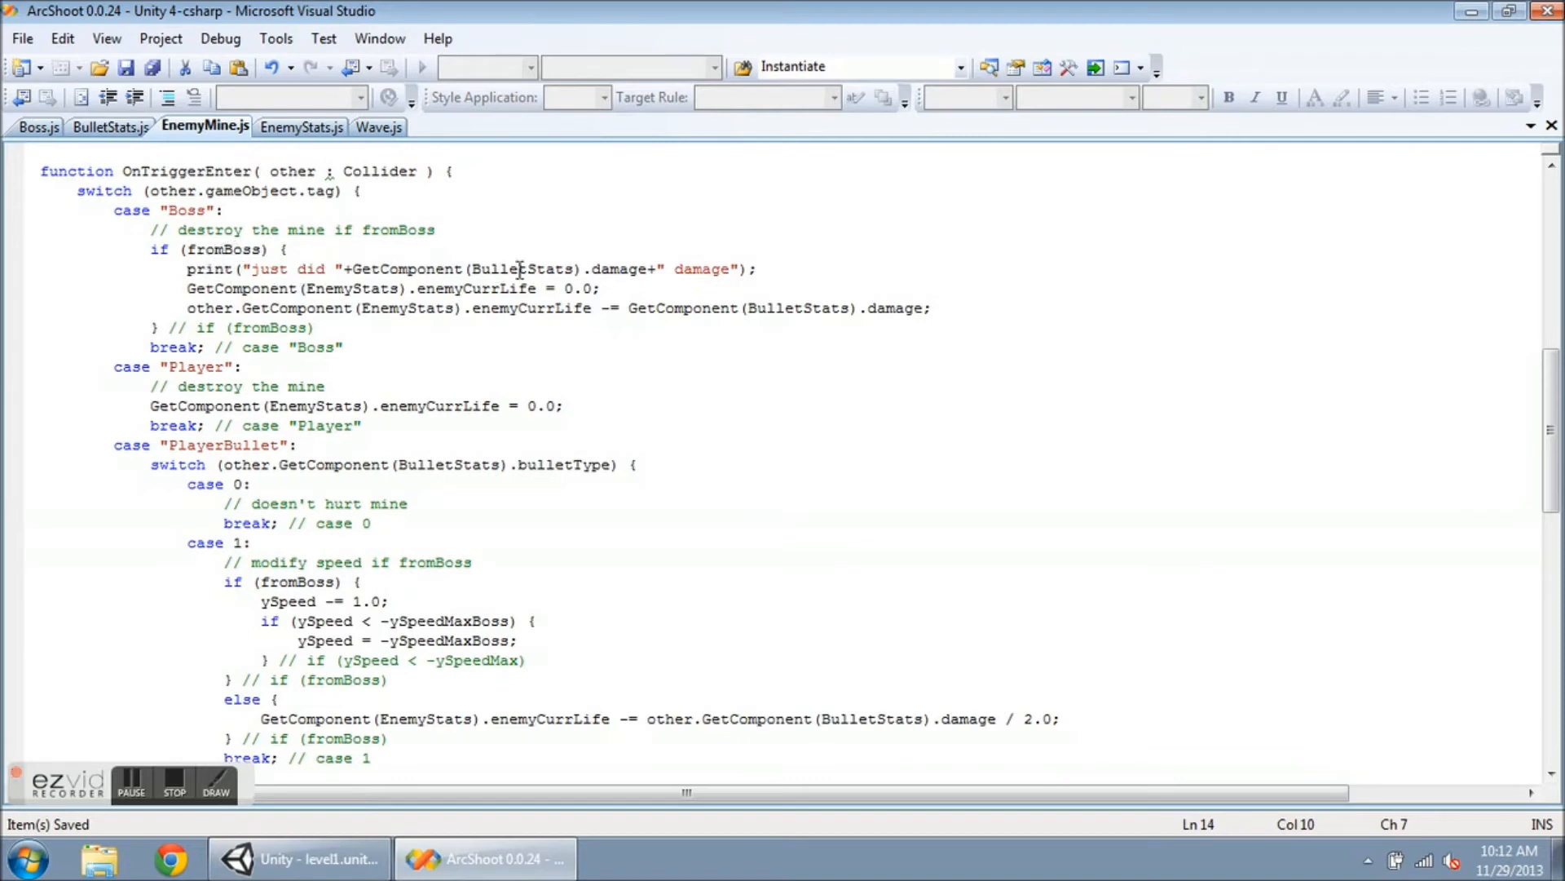
mouse_move(684, 268)
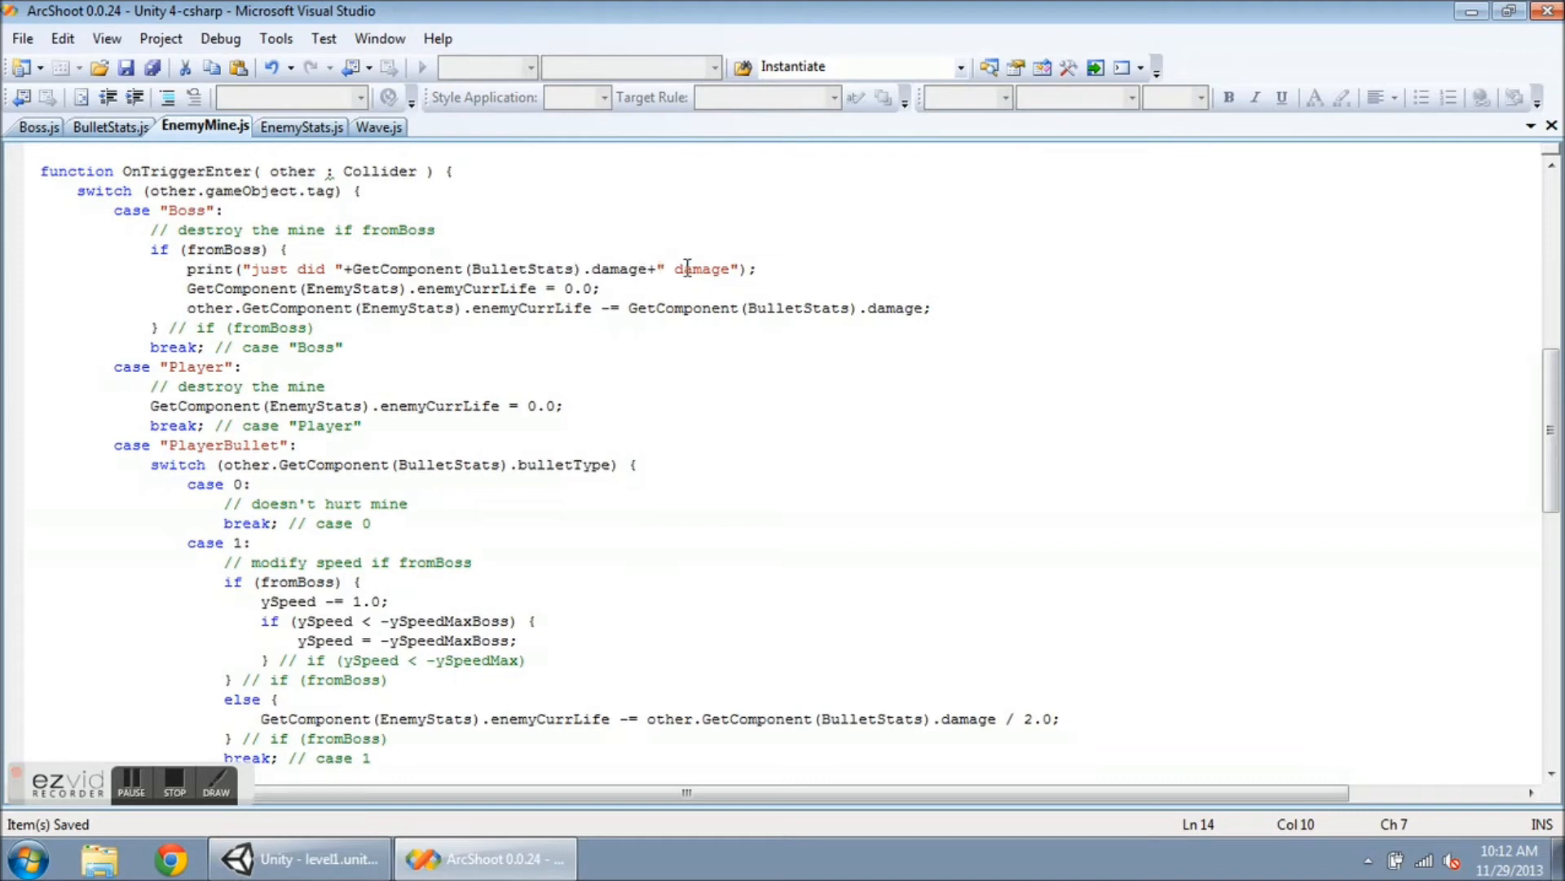
mouse_move(261, 270)
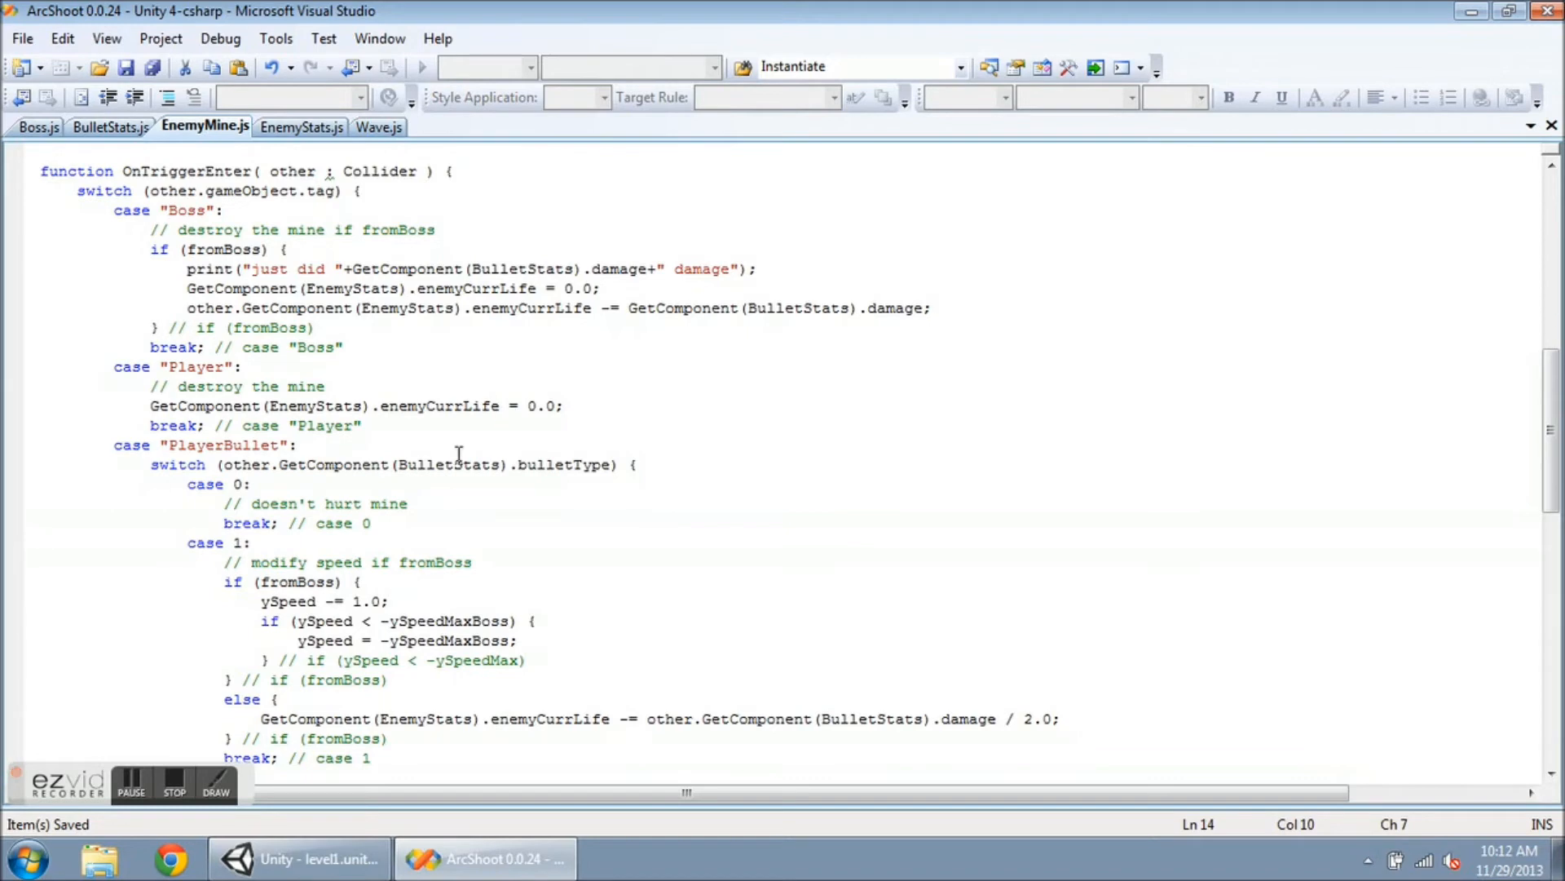
scroll("down", 3)
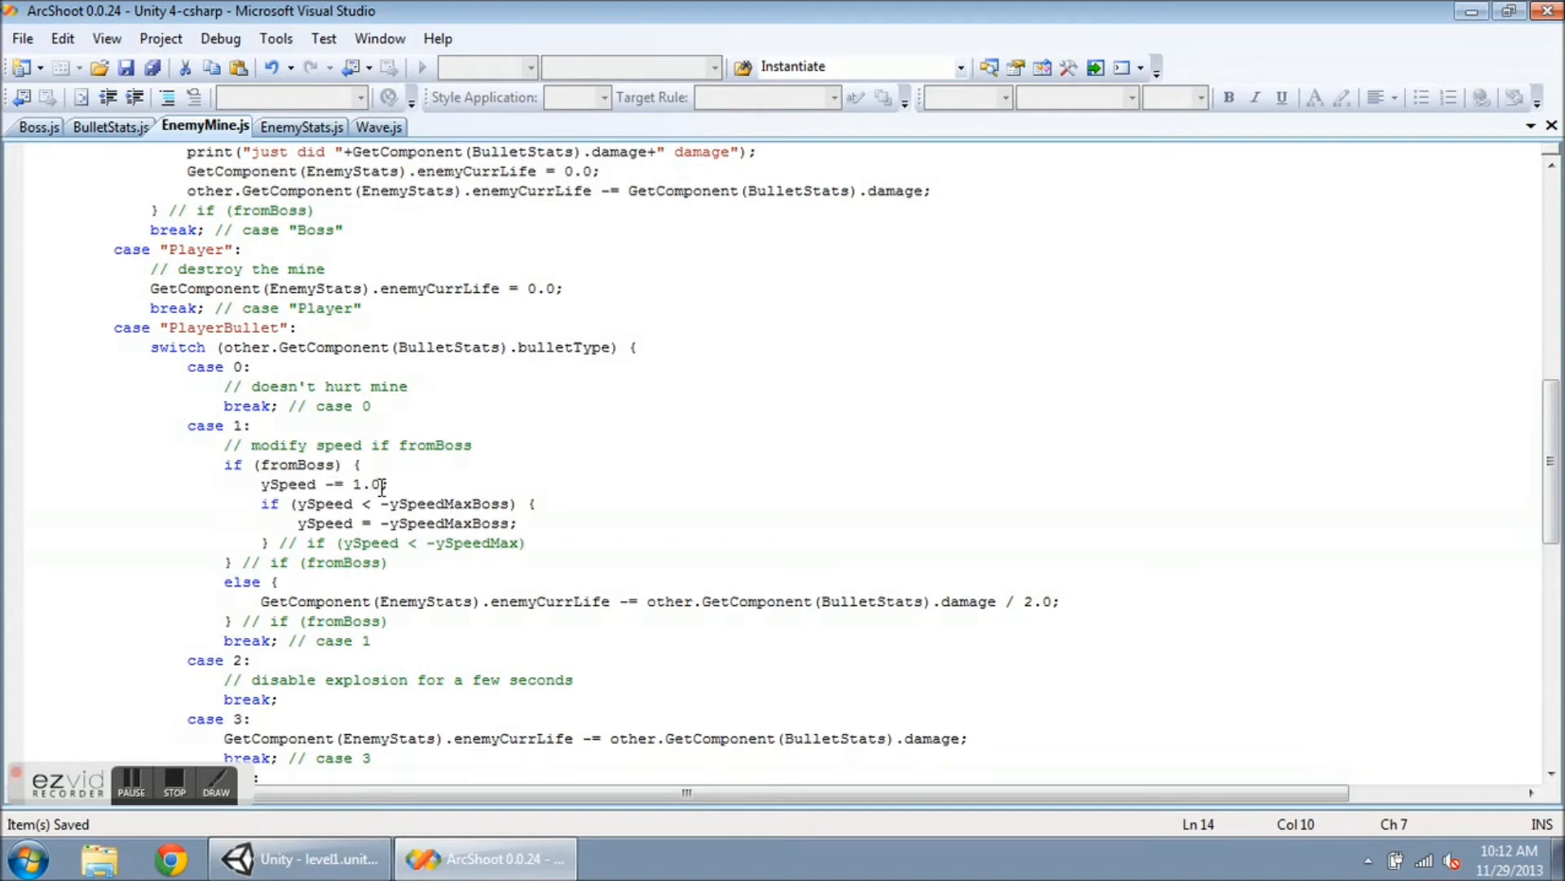
mouse_move(411, 488)
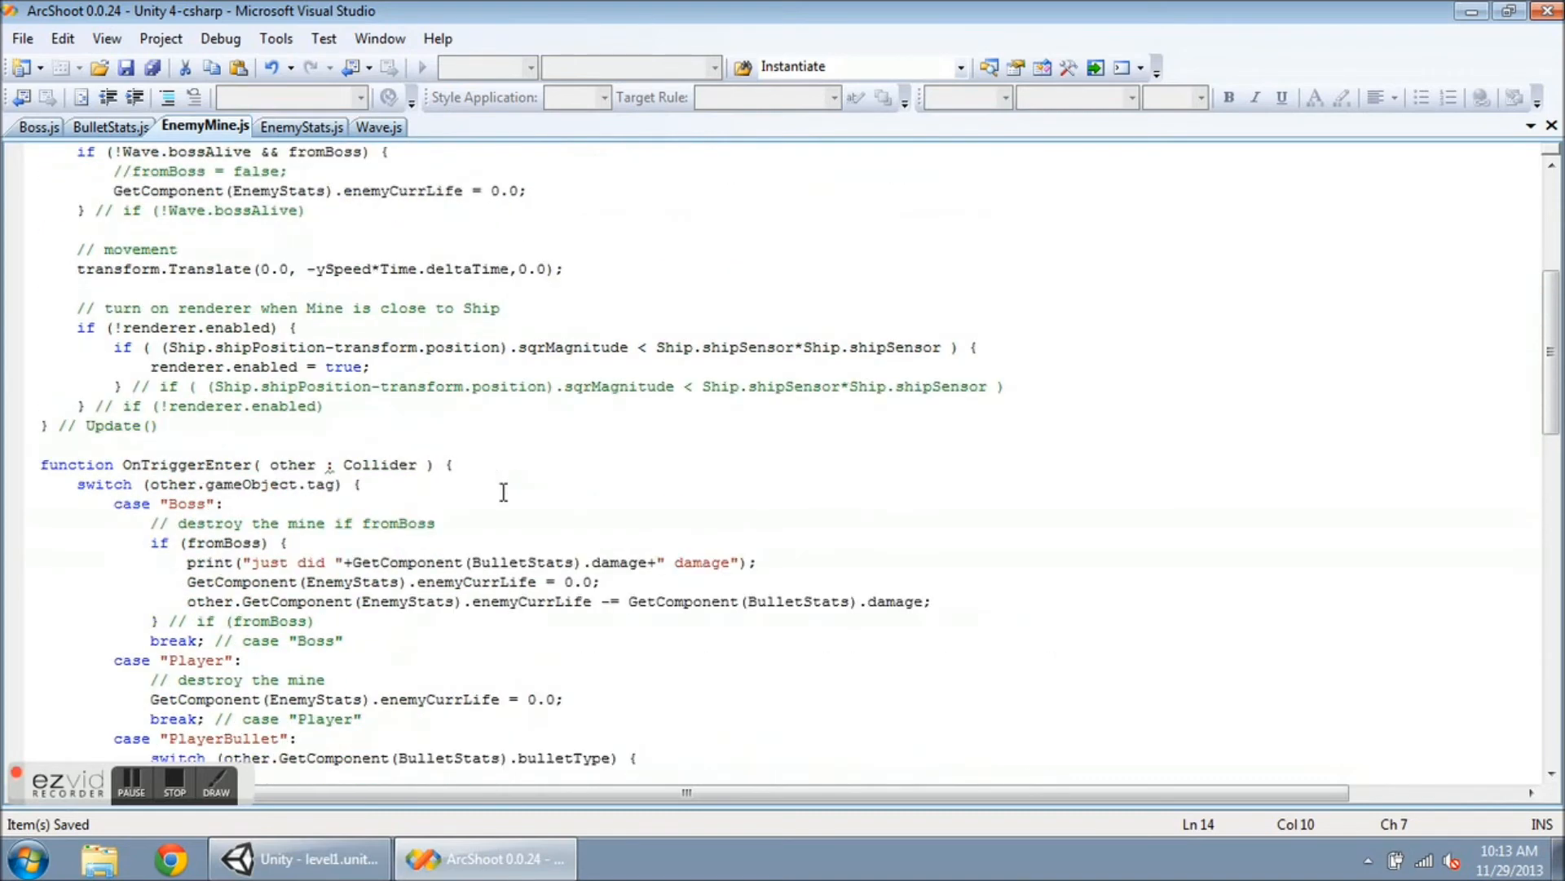
scroll("up", 3)
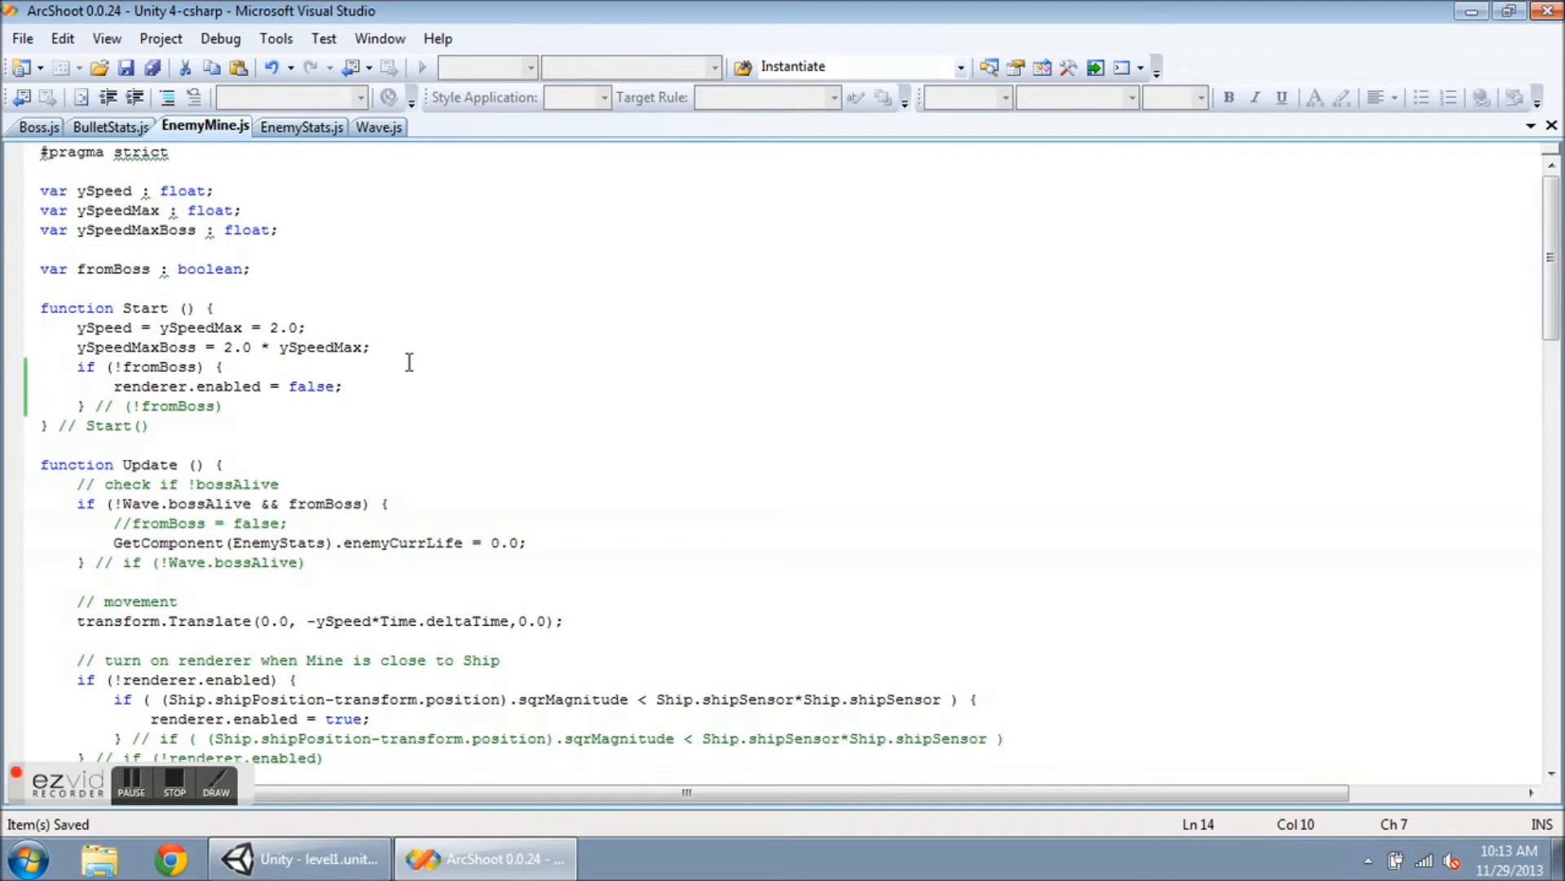
scroll("down", 3)
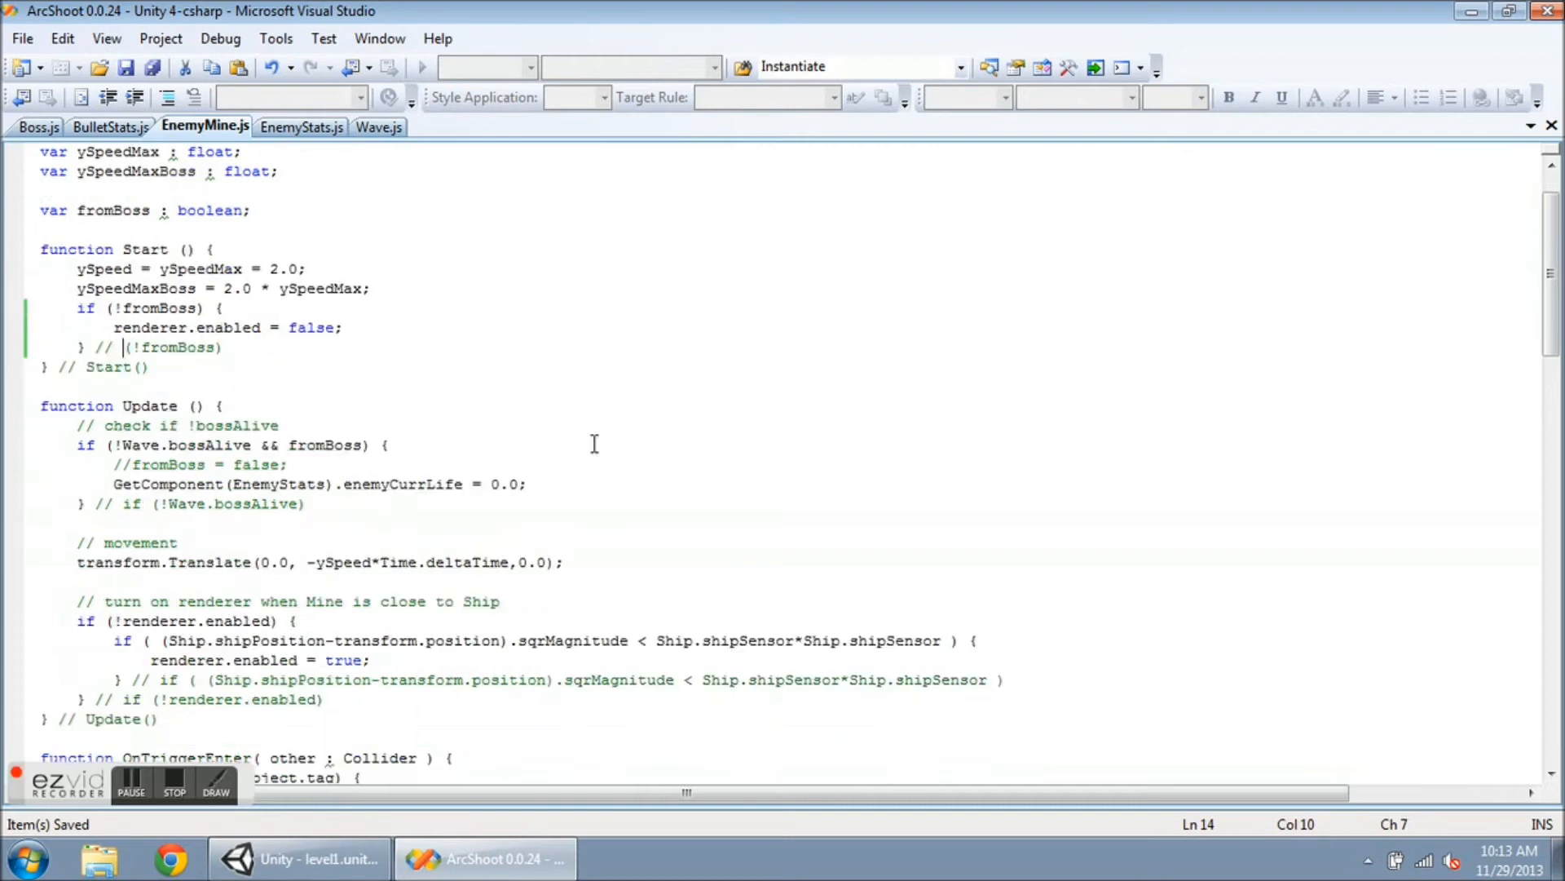
scroll("down", 3)
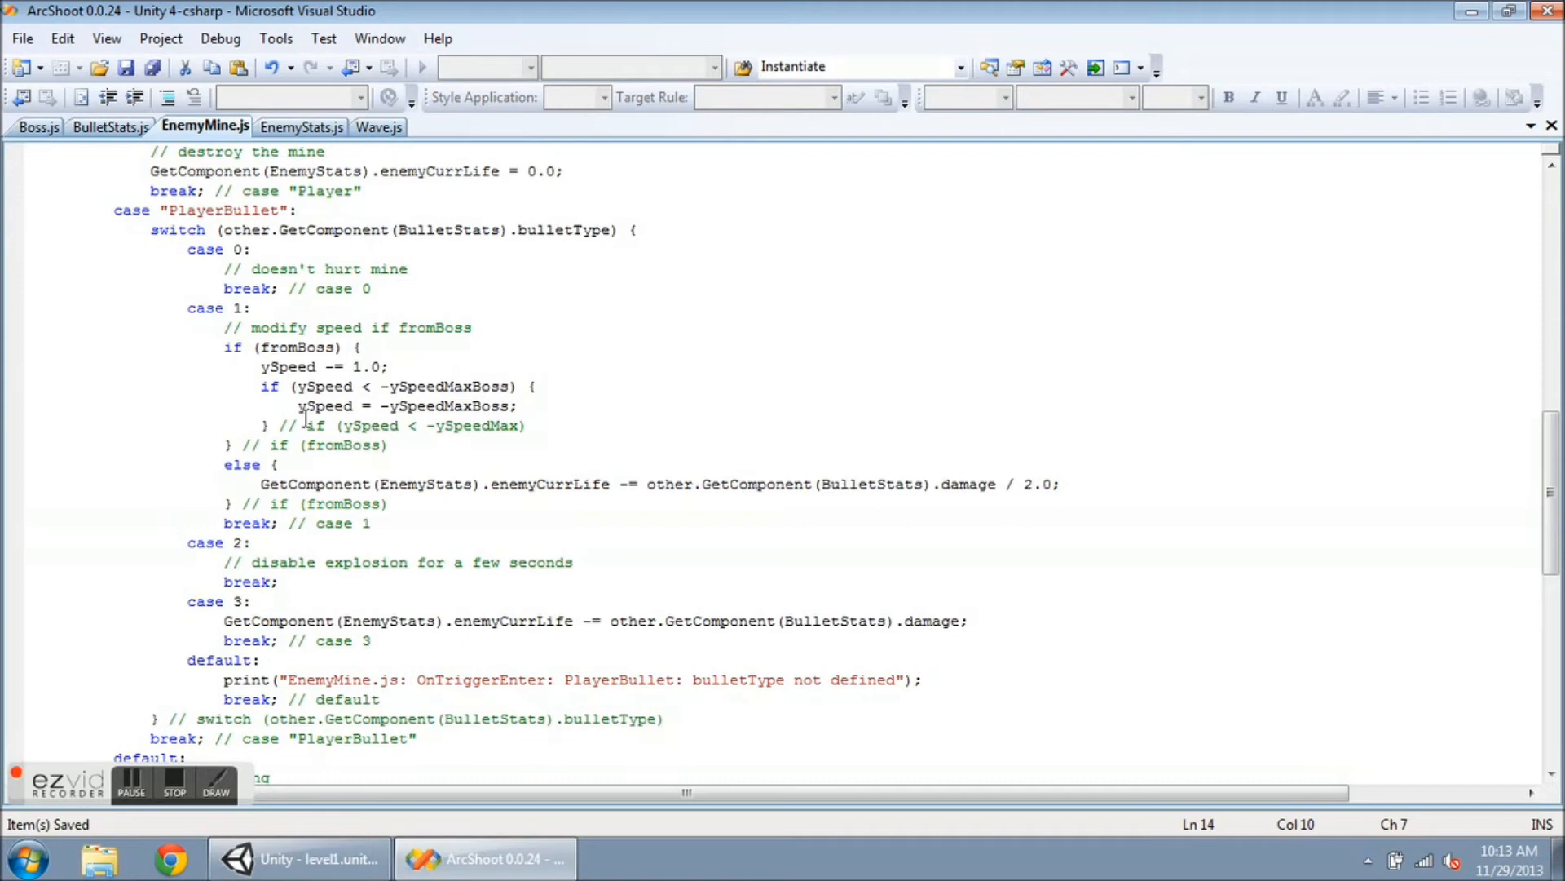
mouse_move(532, 419)
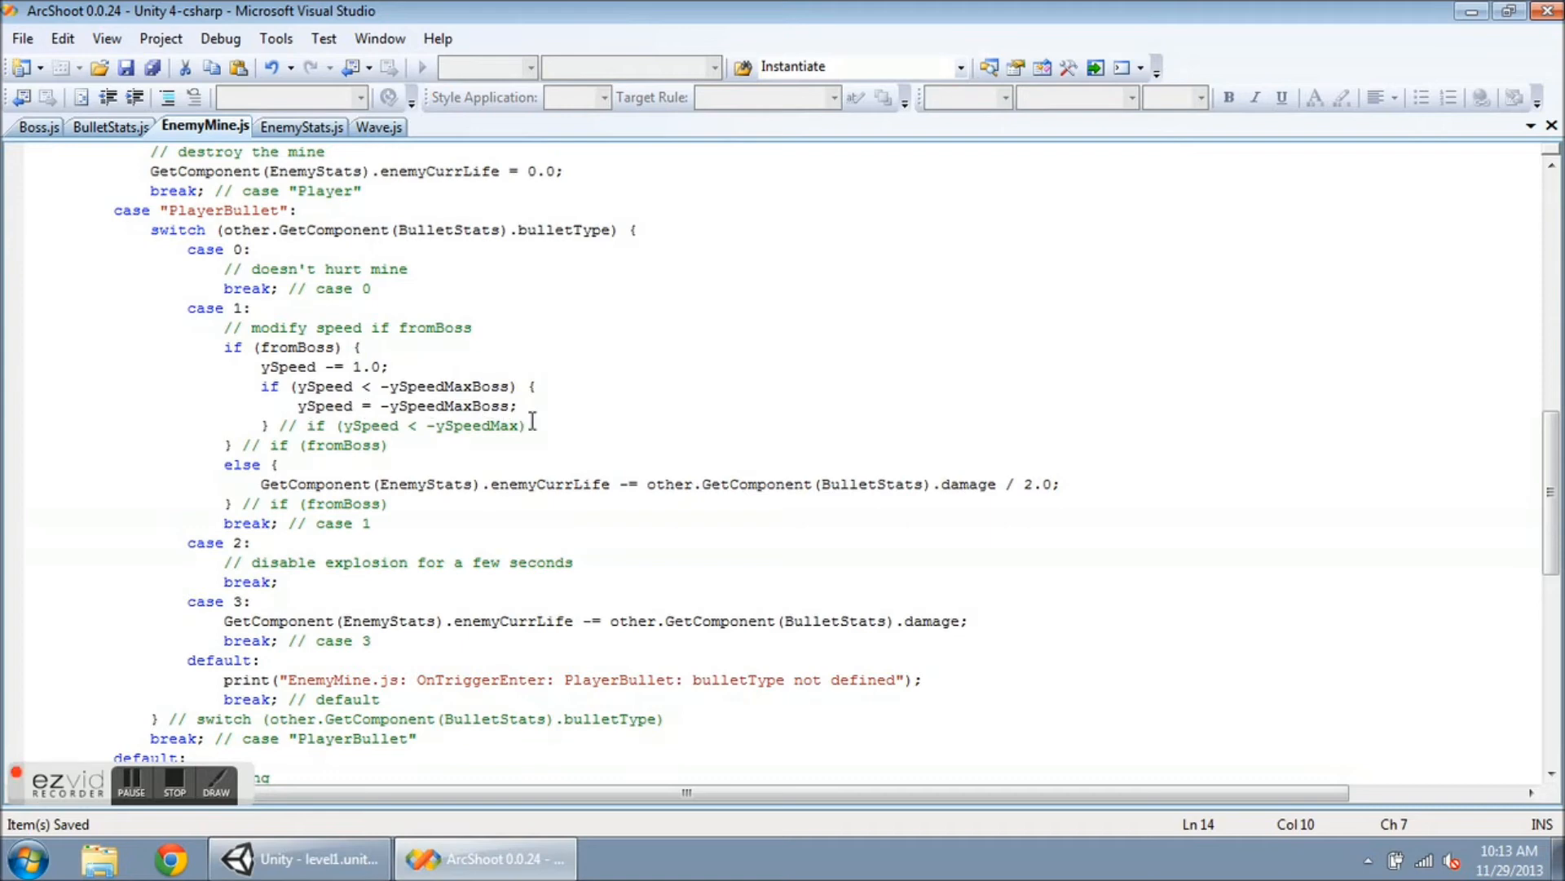
mouse_move(552, 450)
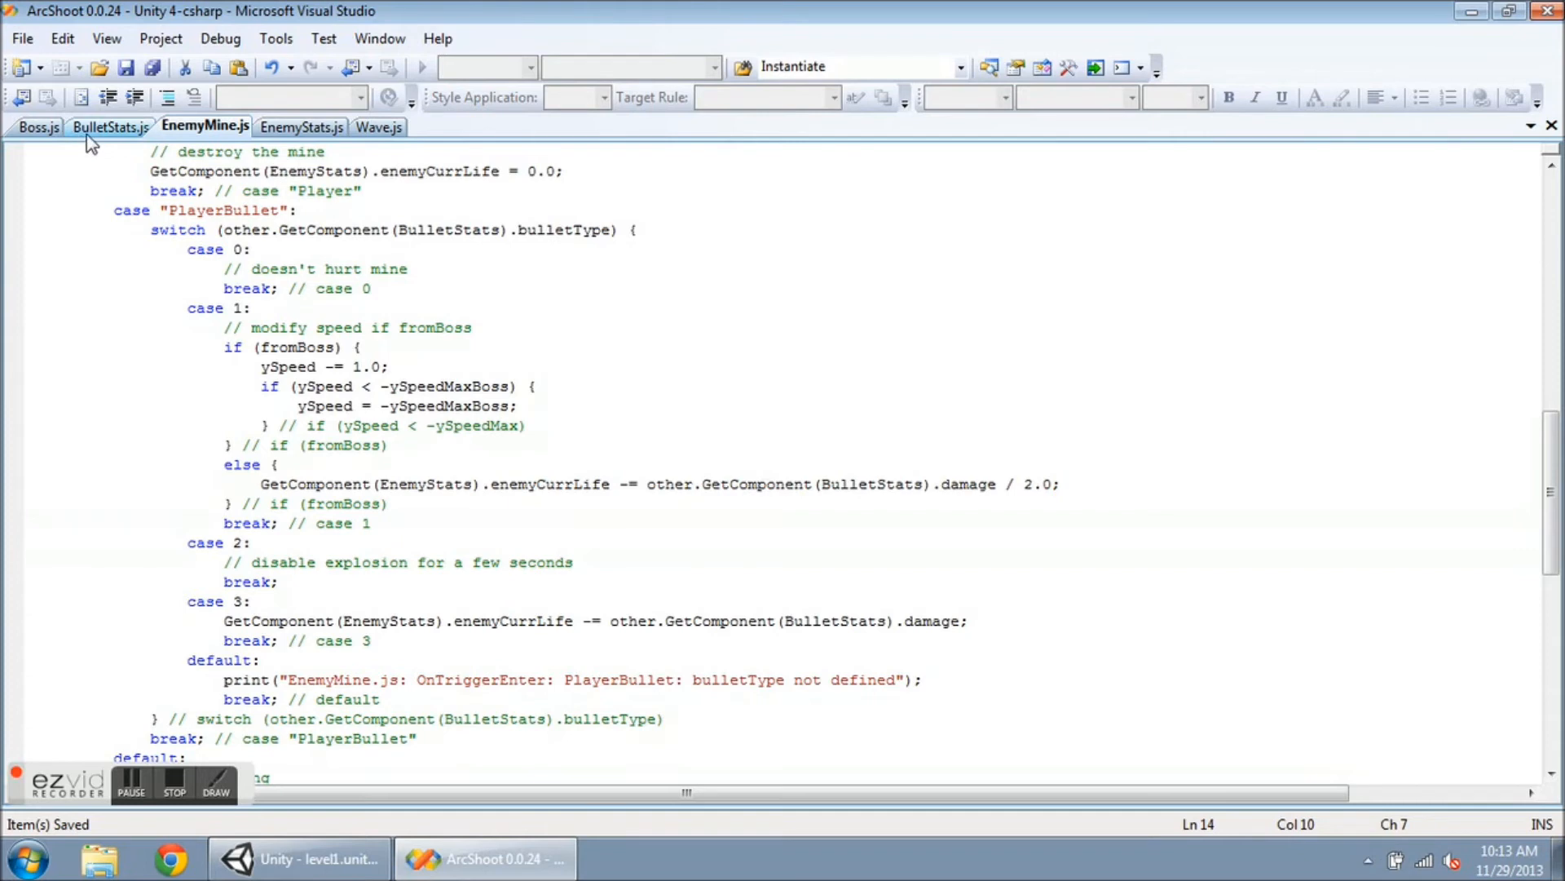
- View BulletStats.js with its float damage and integer bulletType variables
left_click(110, 127)
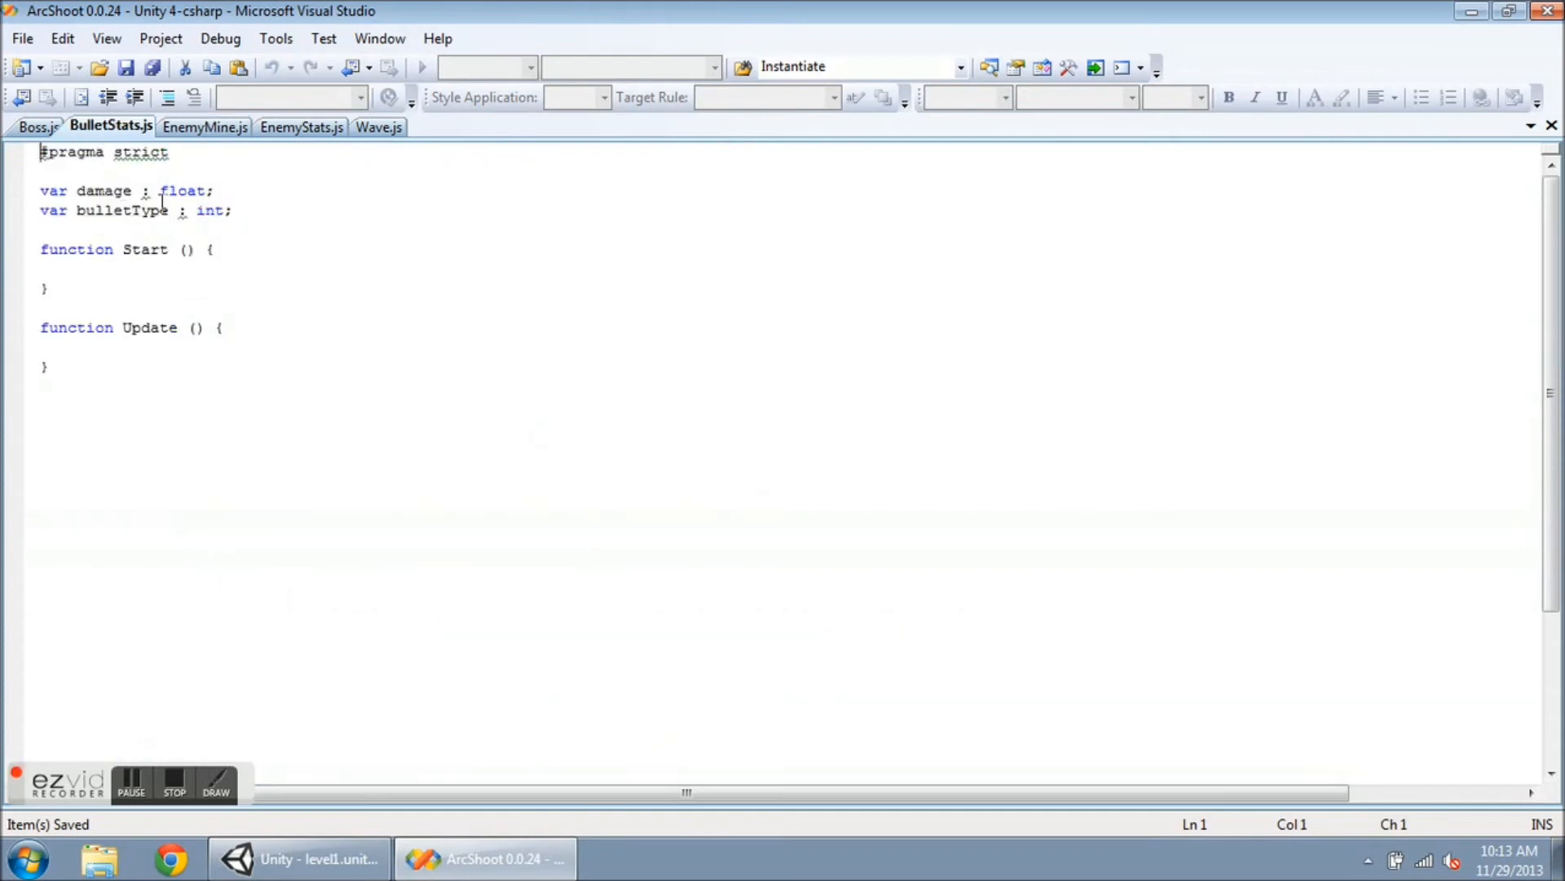
mouse_move(240, 192)
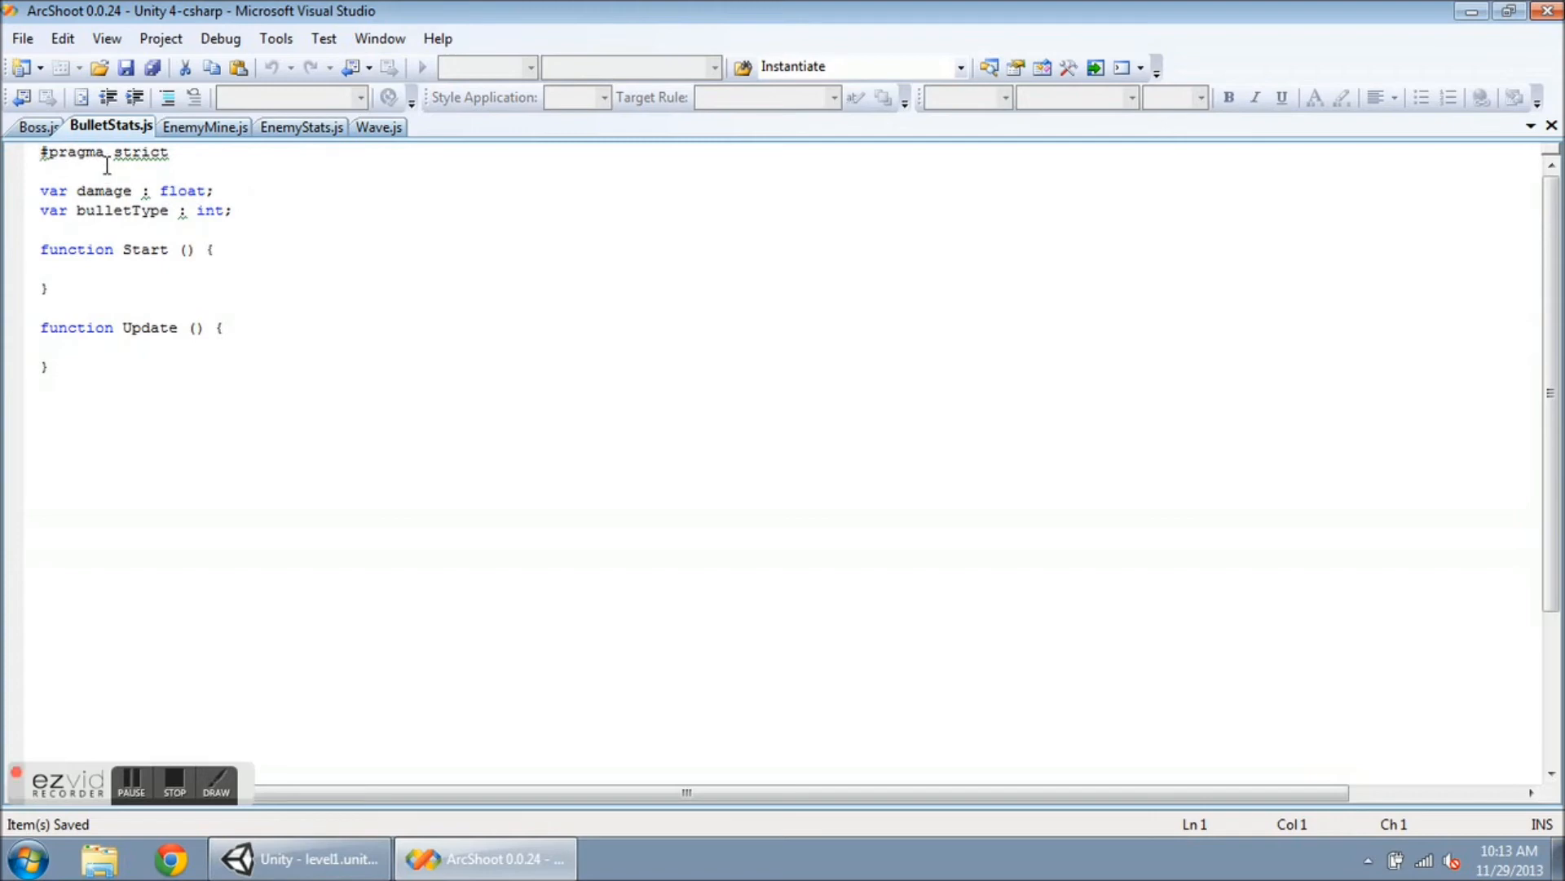
mouse_move(111, 127)
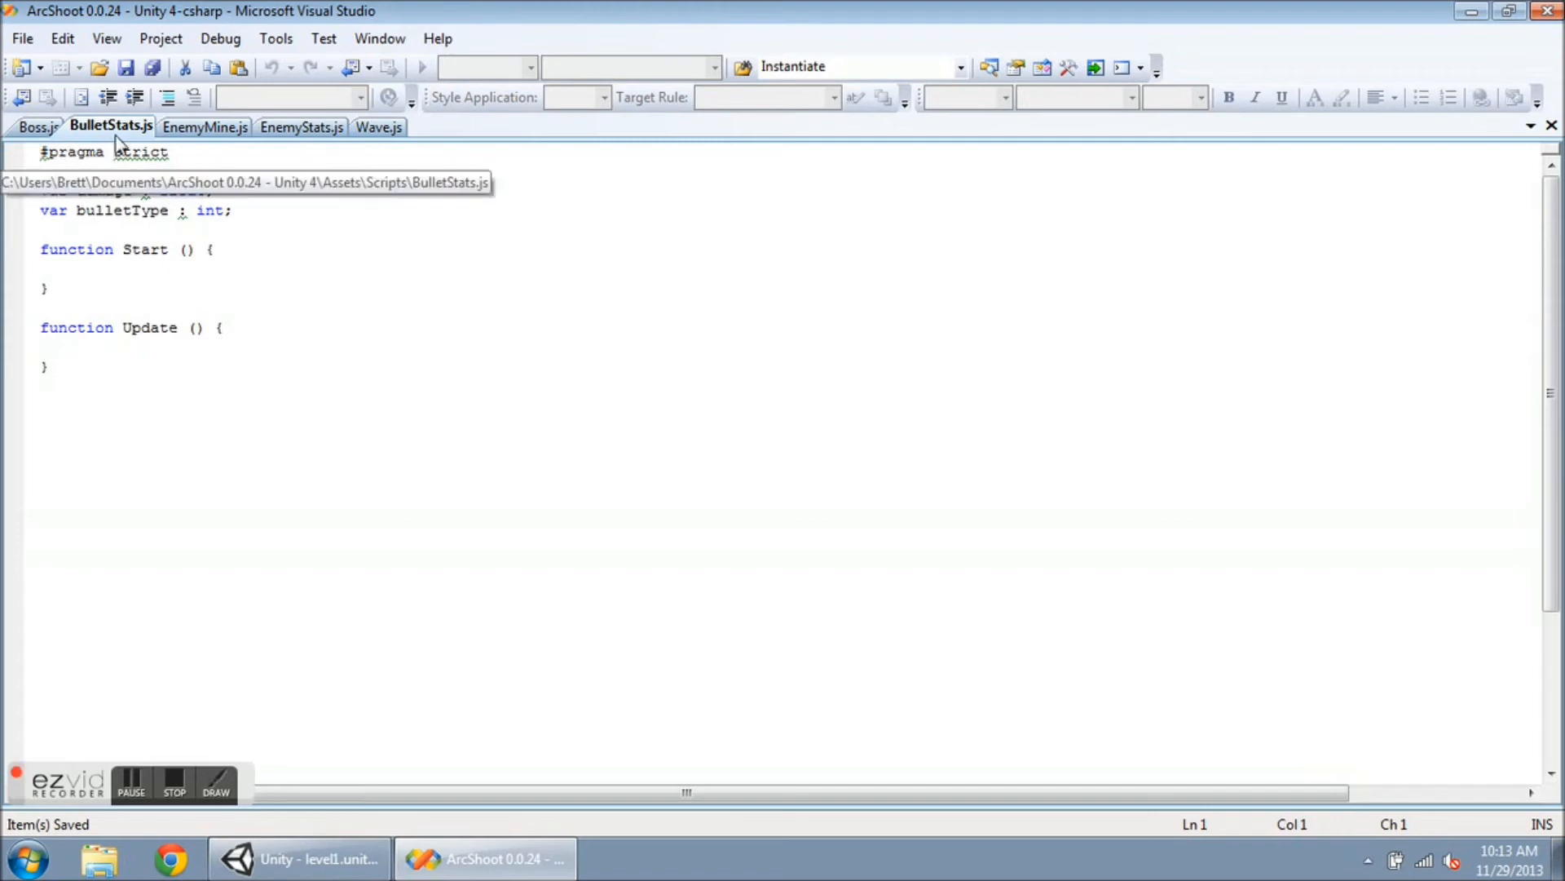
type("var damage : float;")
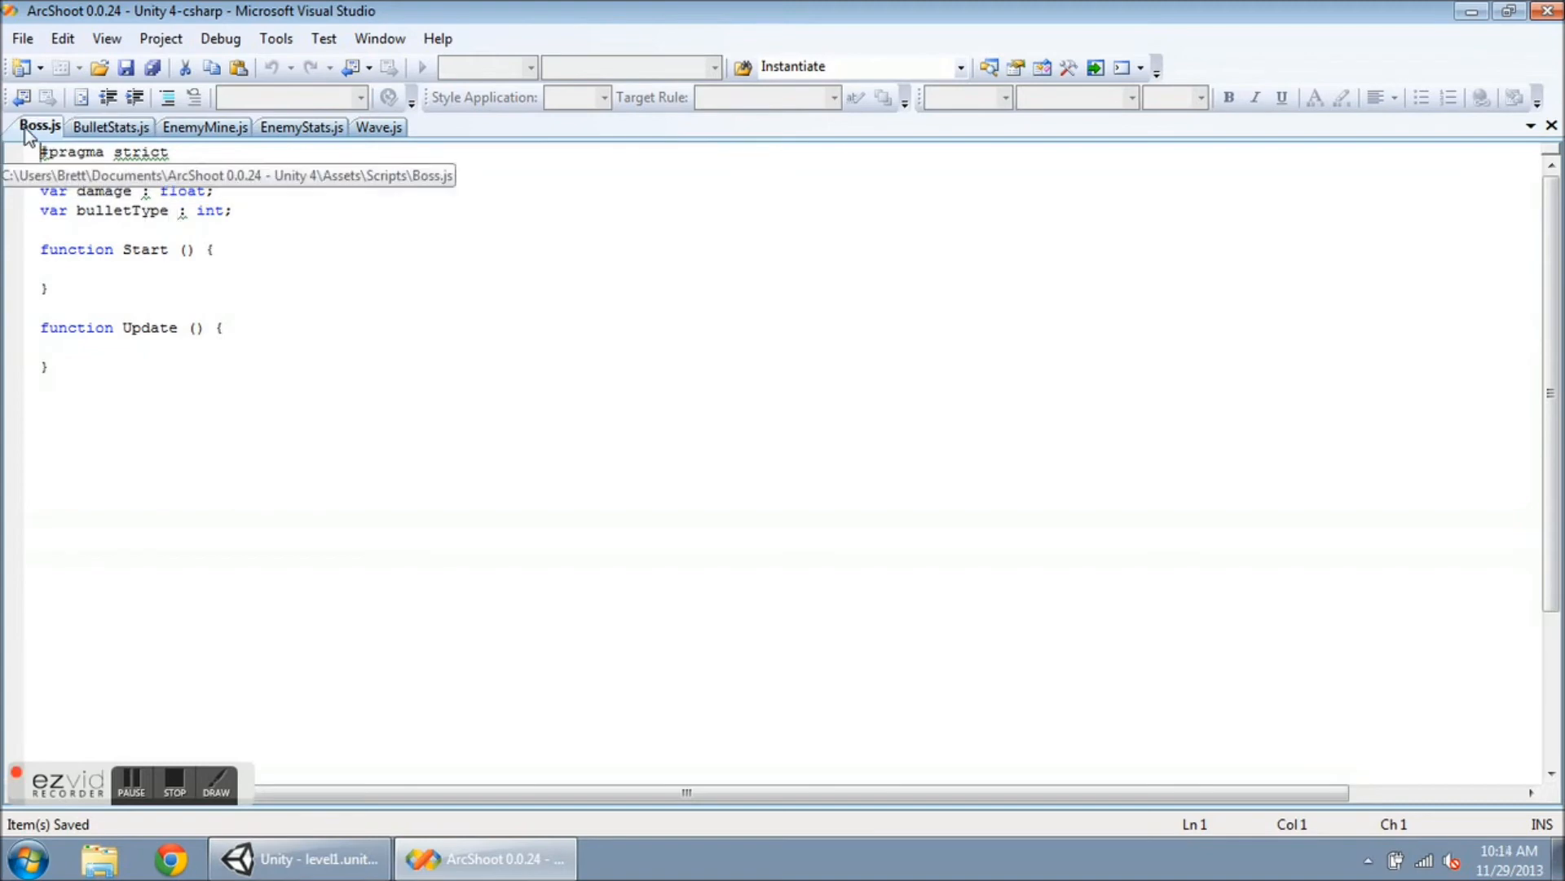
- Scroll Boss.js down to the boss-shooting switch in Update
scroll("down", 3)
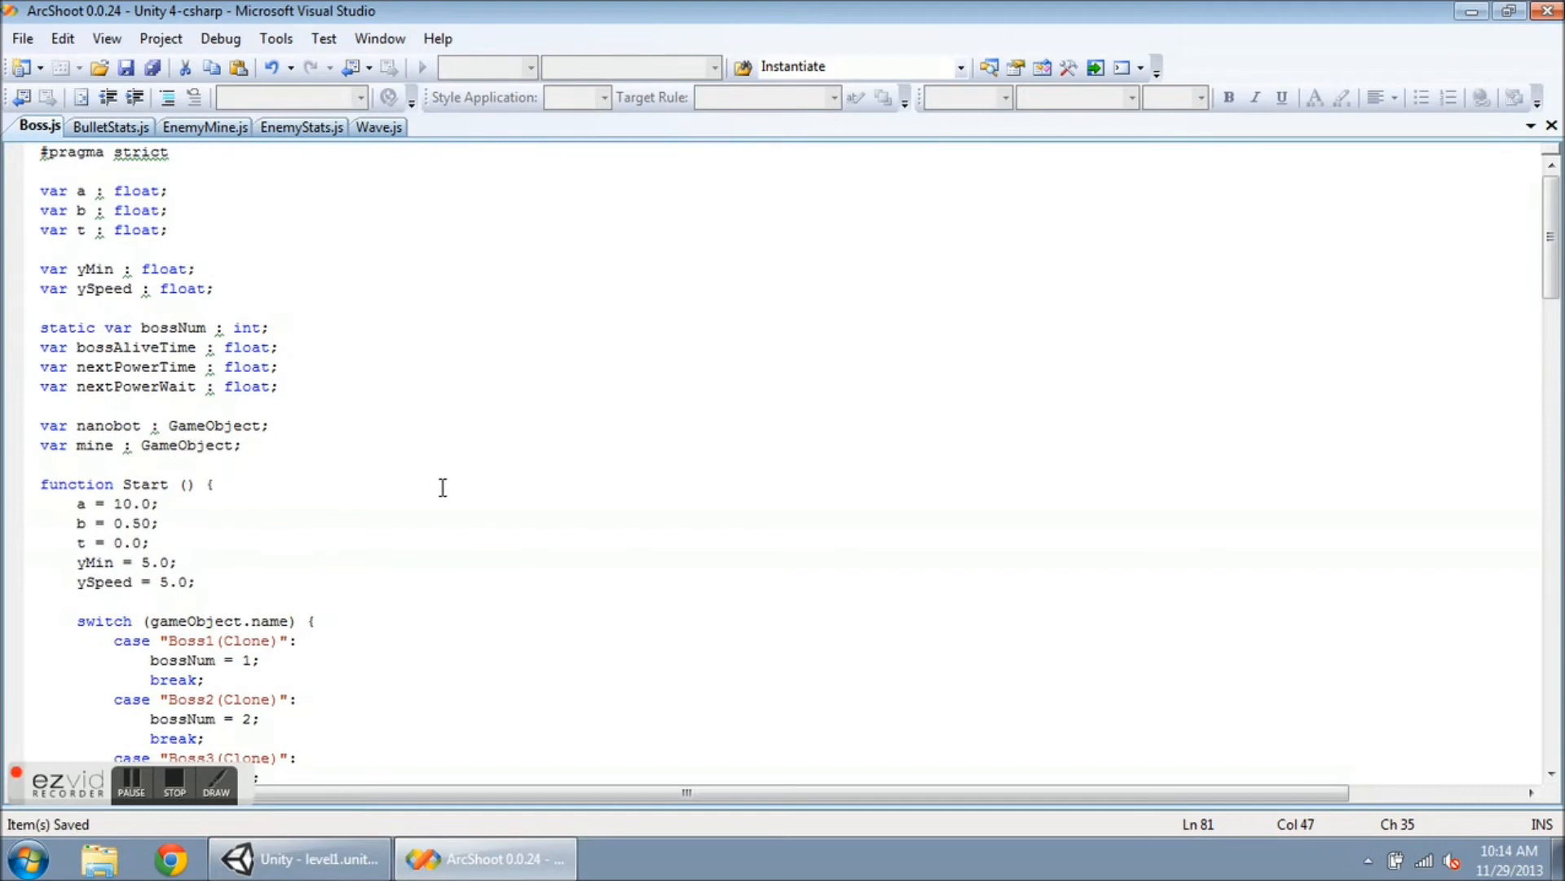
scroll("down", 3)
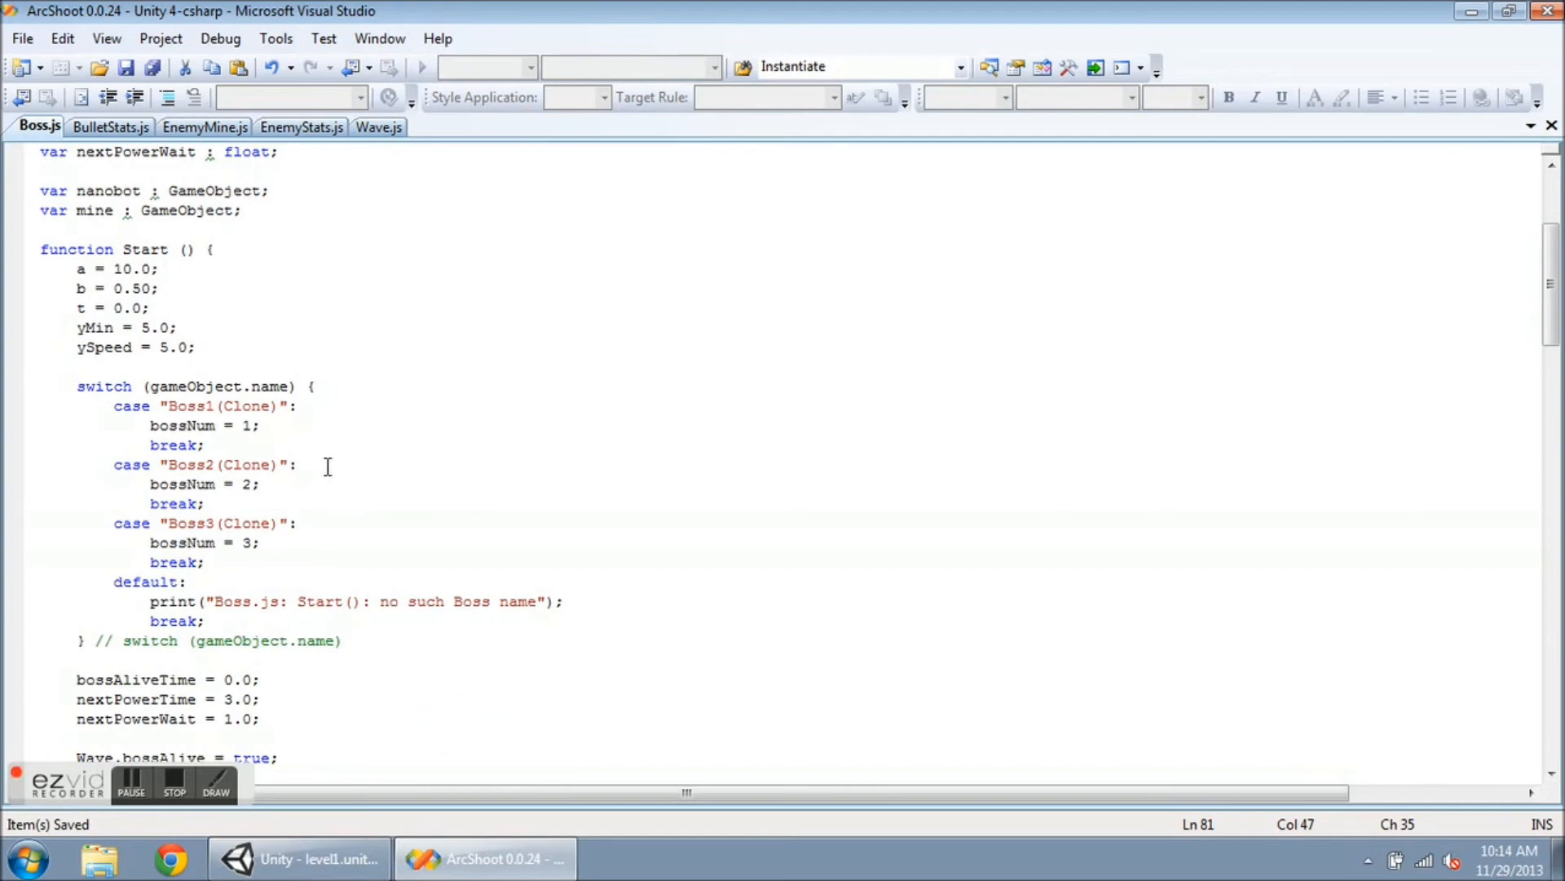
mouse_move(320, 489)
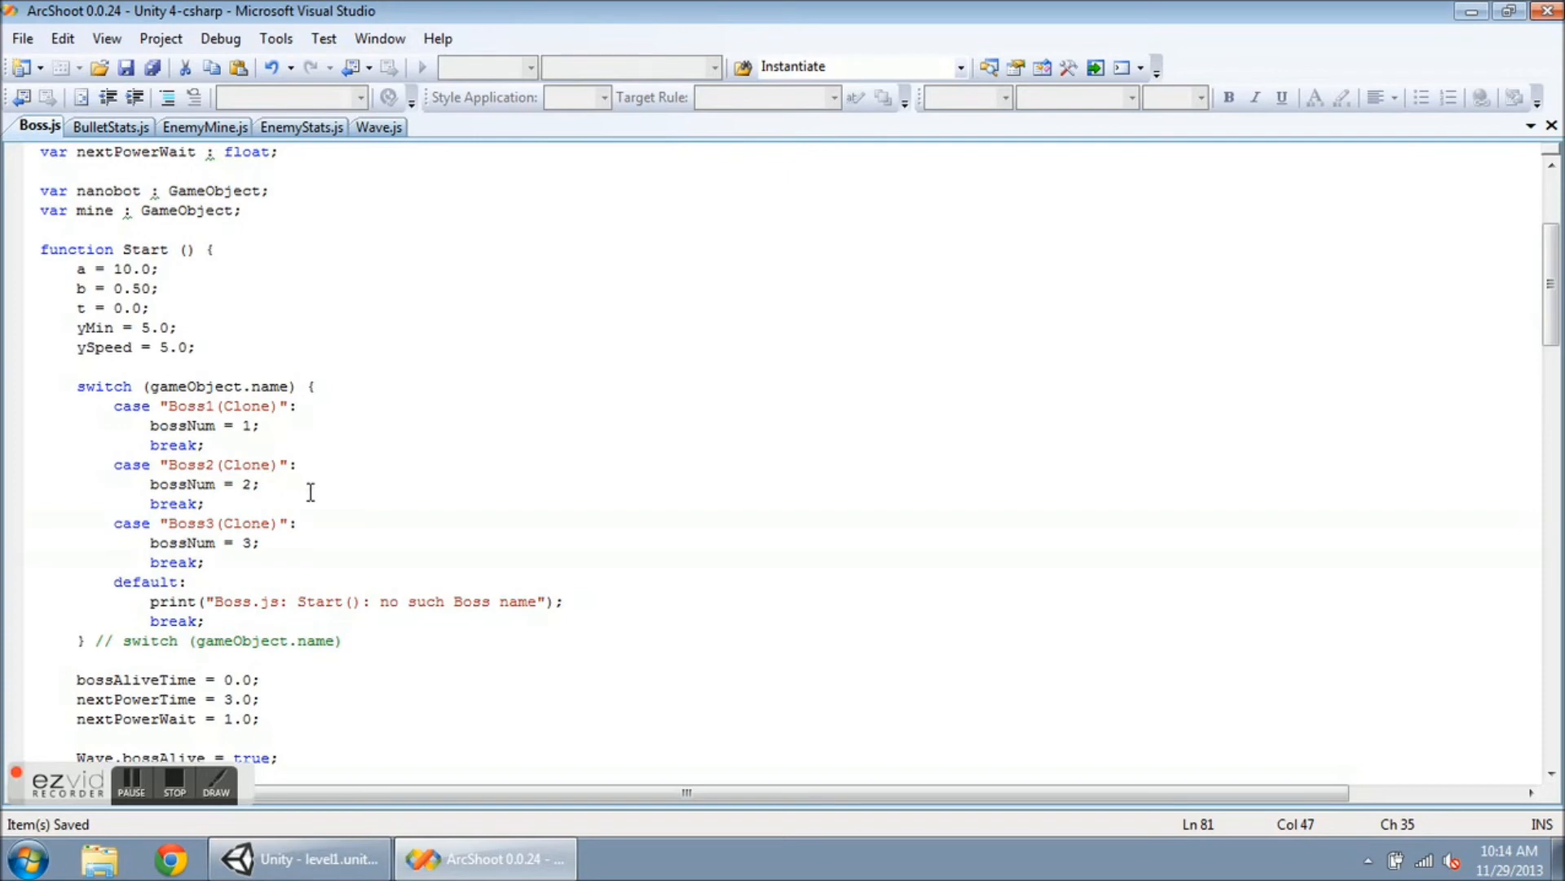
scroll("down", 3)
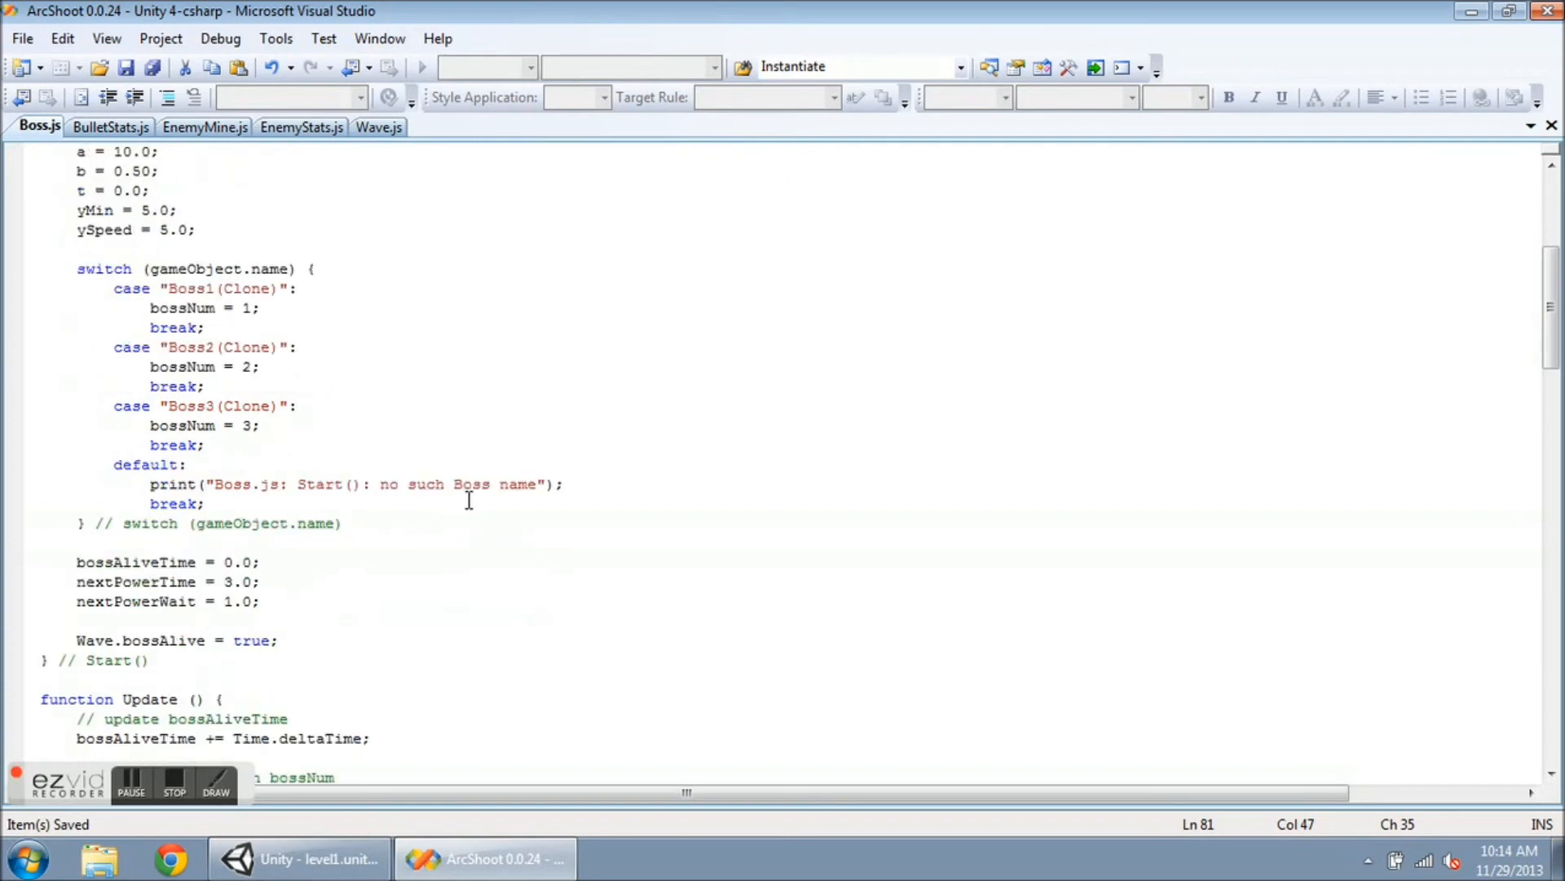
scroll("down", 3)
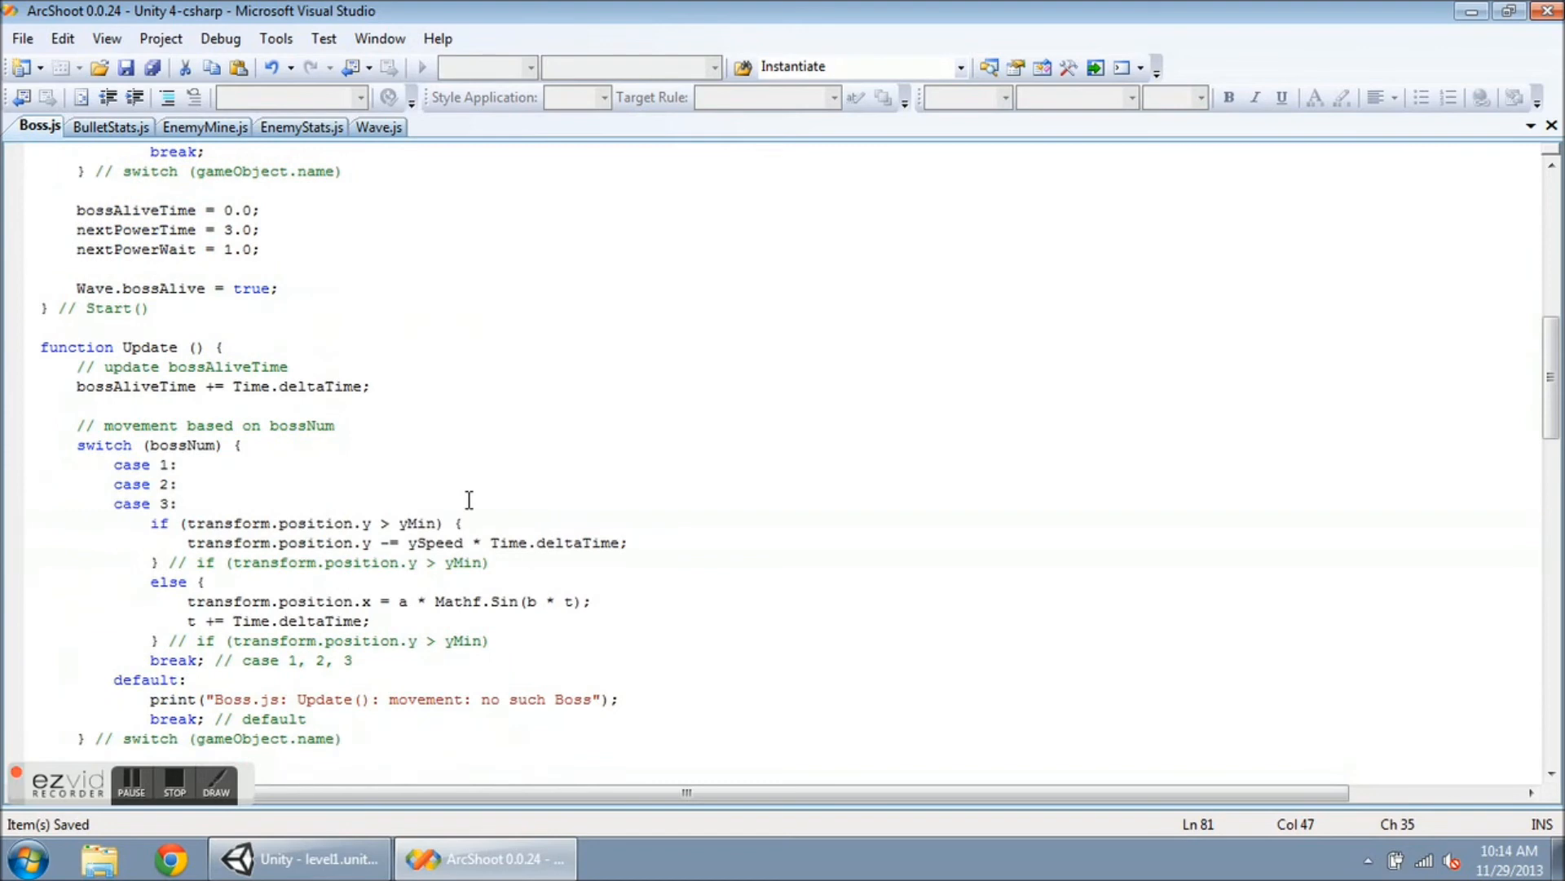
scroll("down", 3)
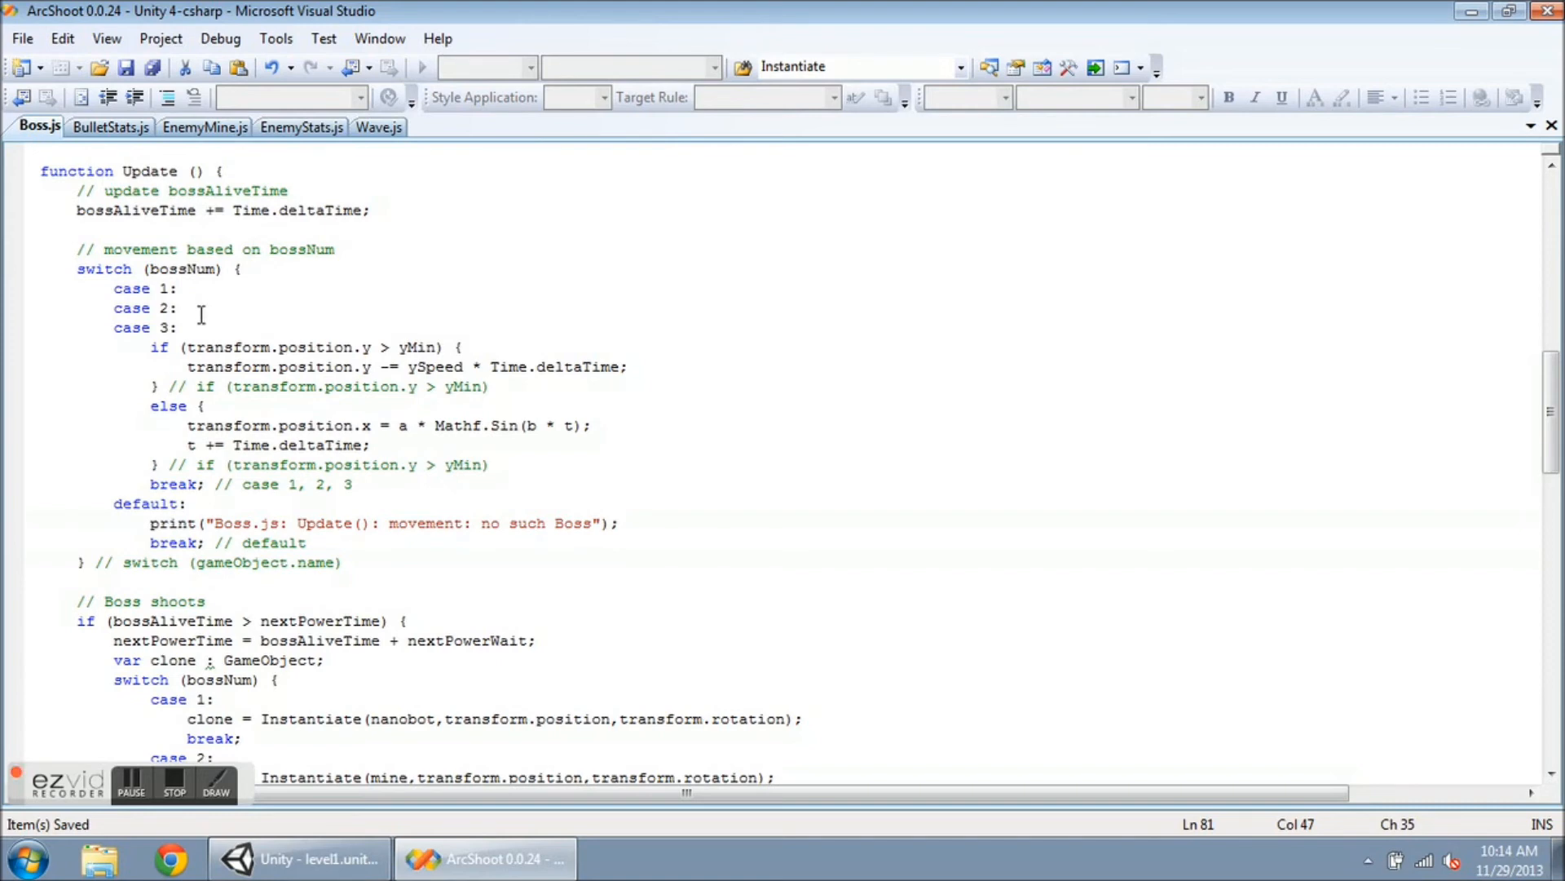
mouse_move(324, 334)
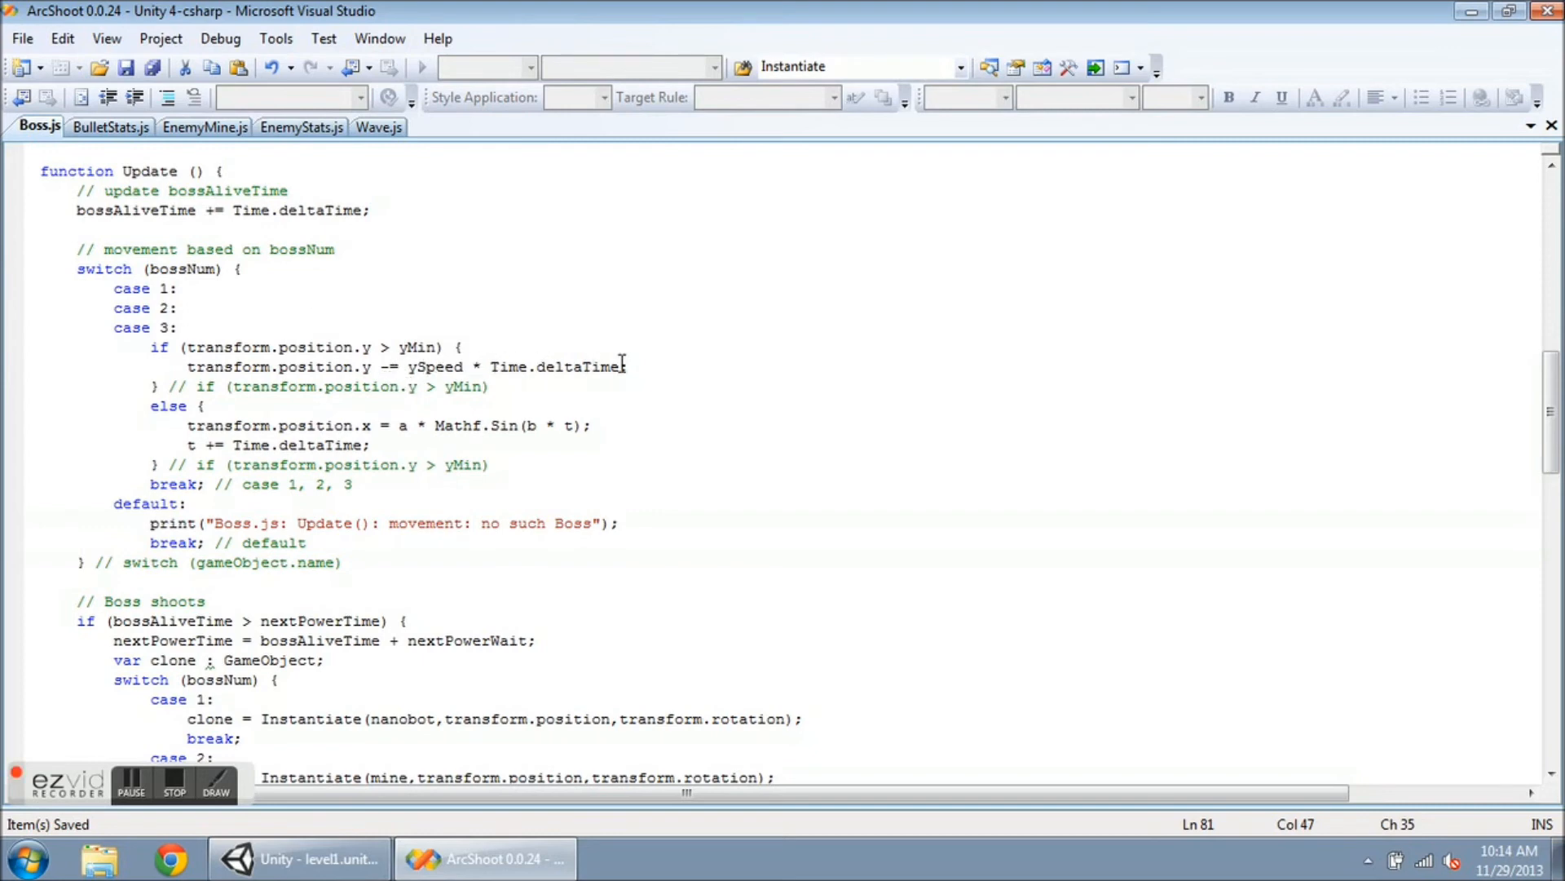
mouse_move(670, 436)
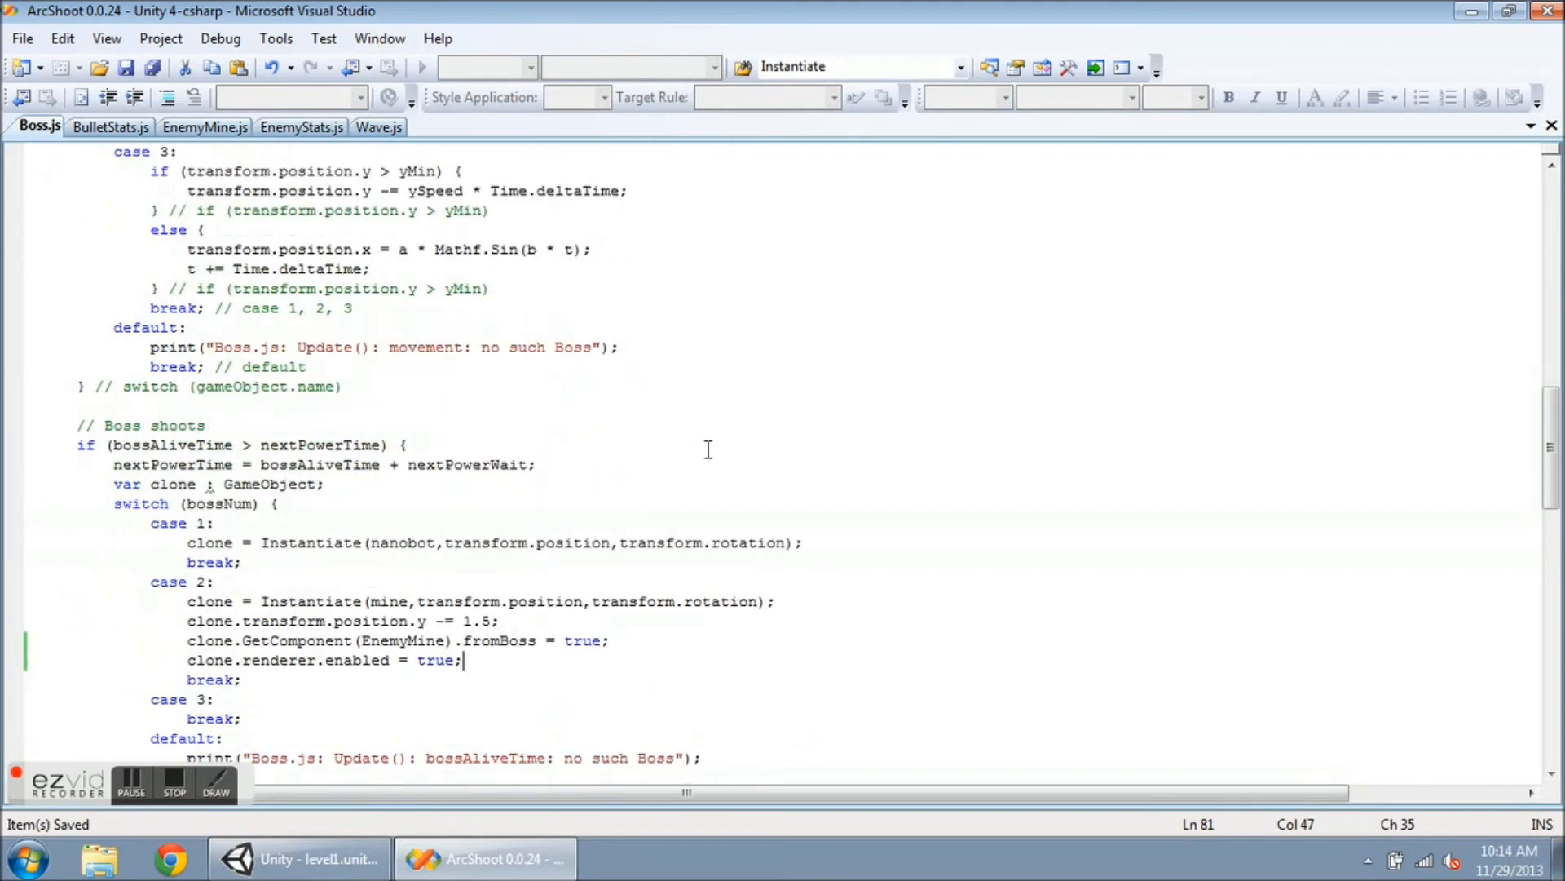
- Reveal Boss.js's case 2 mine spawning, then return to EnemyMine.js's Start function
scroll("down", 3)
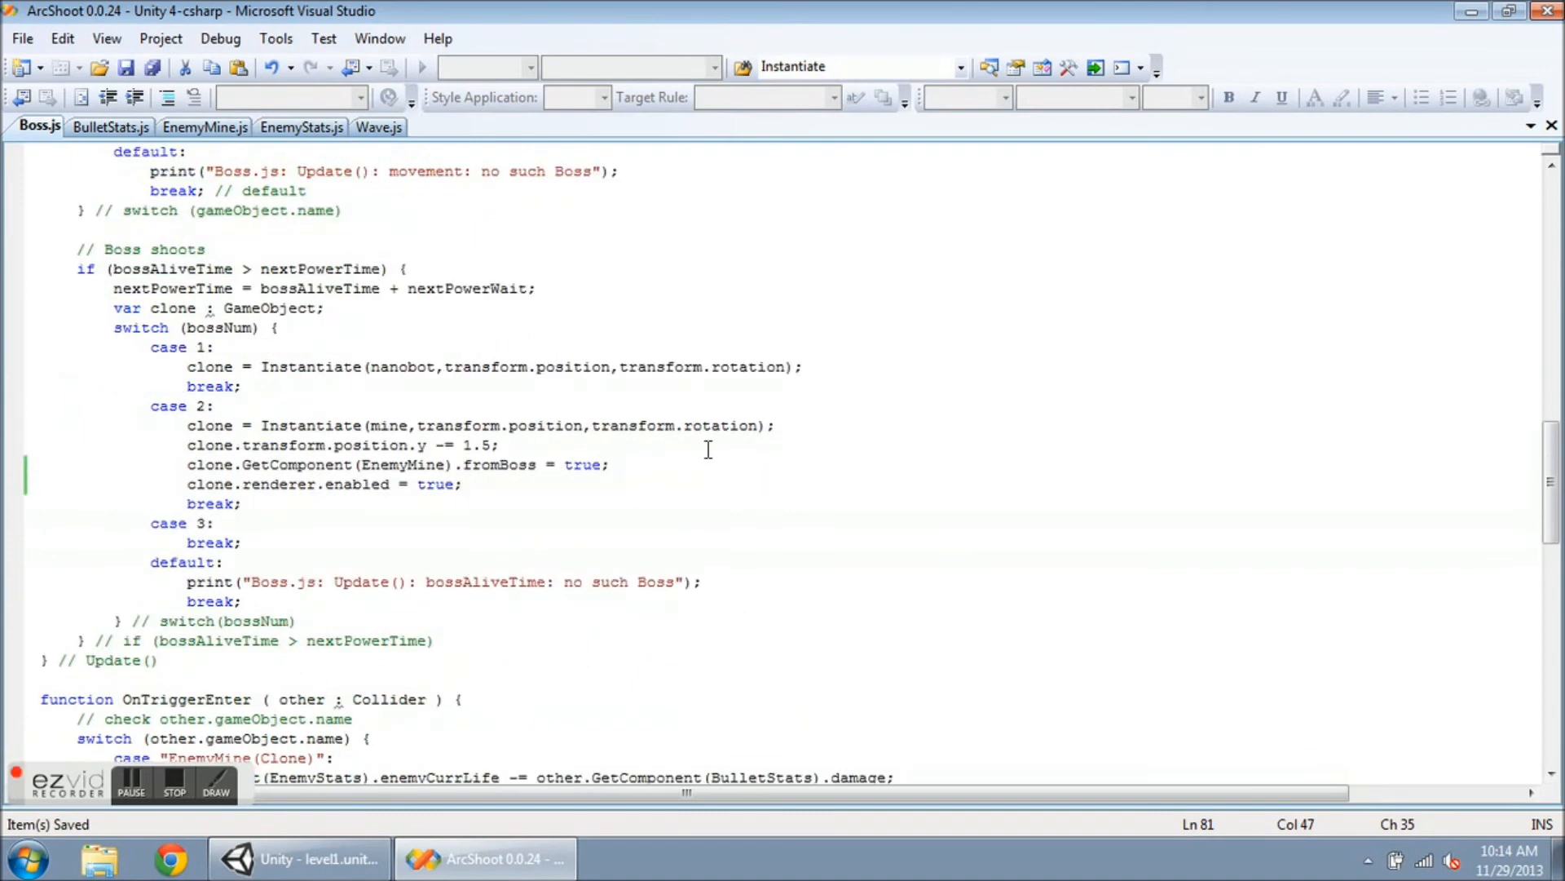
left_click(462, 484)
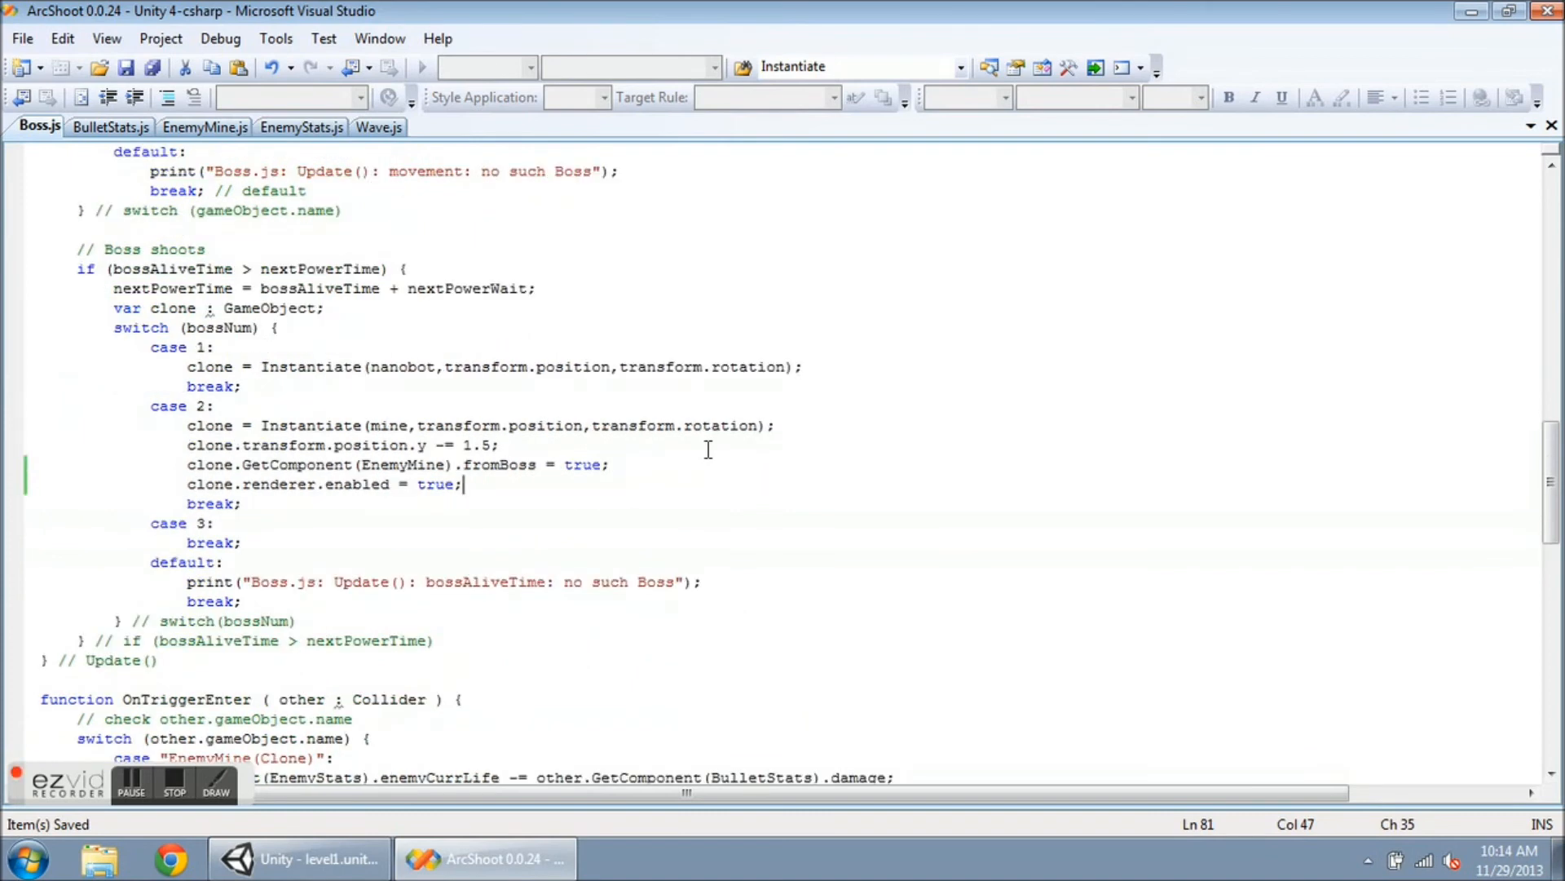
mouse_move(304, 409)
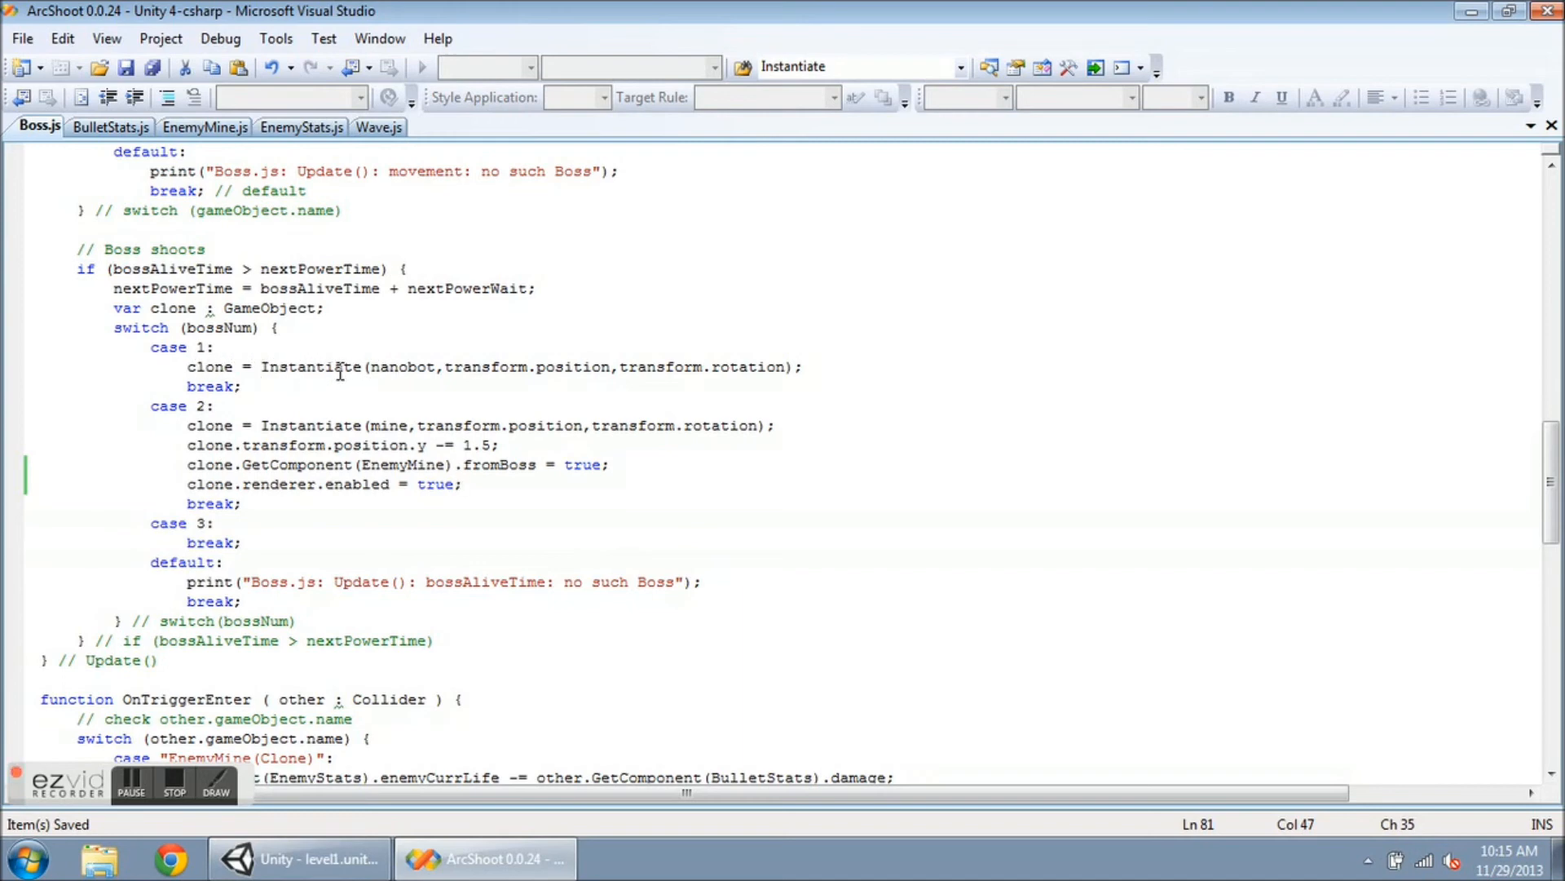
mouse_move(169, 423)
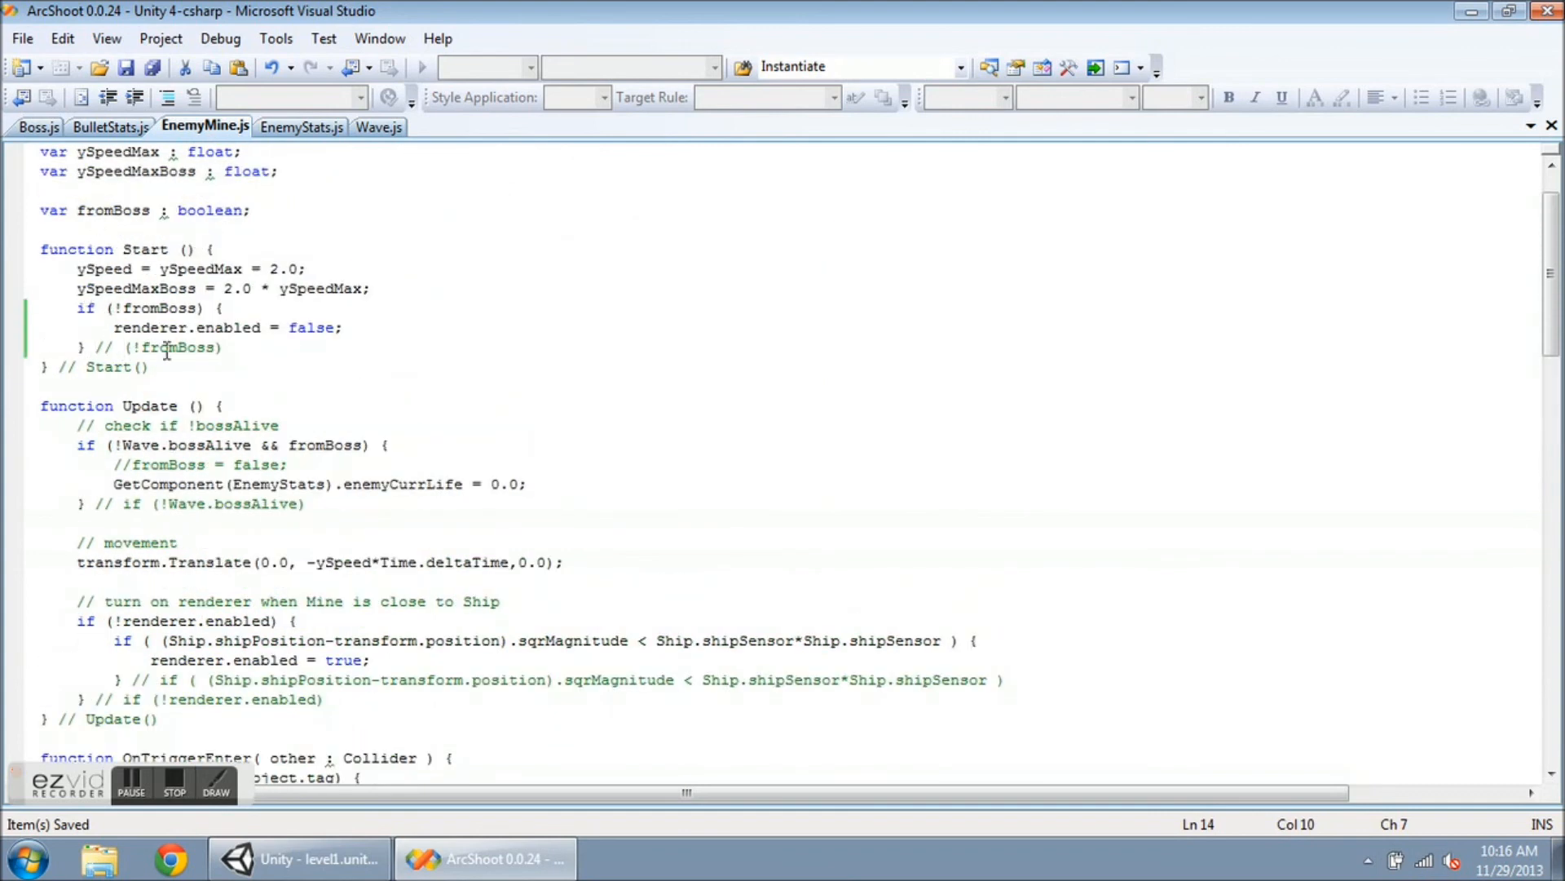
left_click(39, 127)
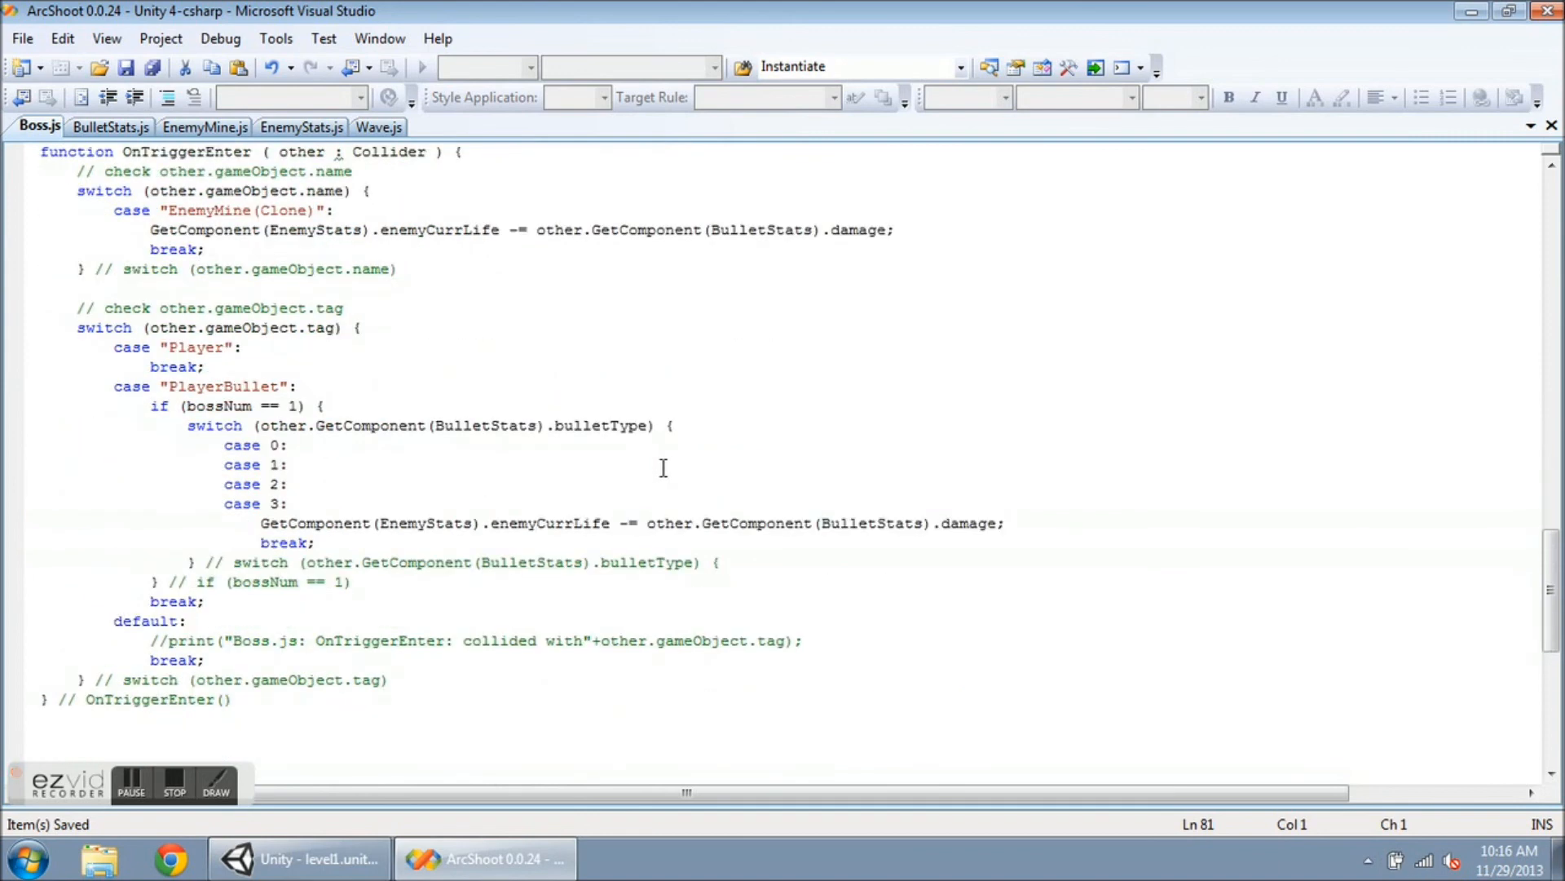
mouse_move(80, 190)
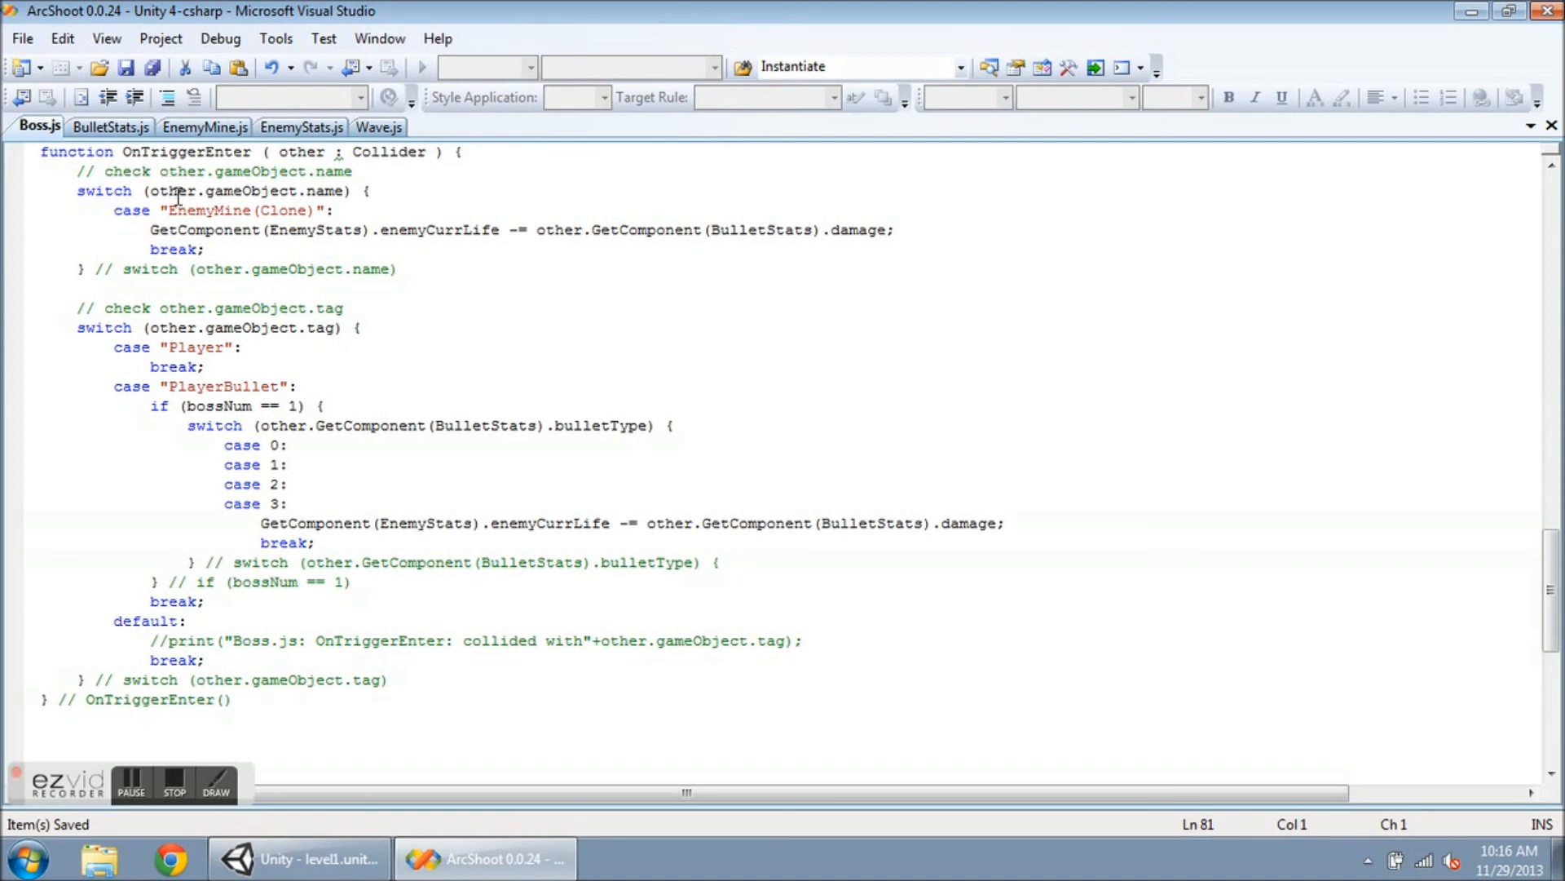
mouse_move(219, 210)
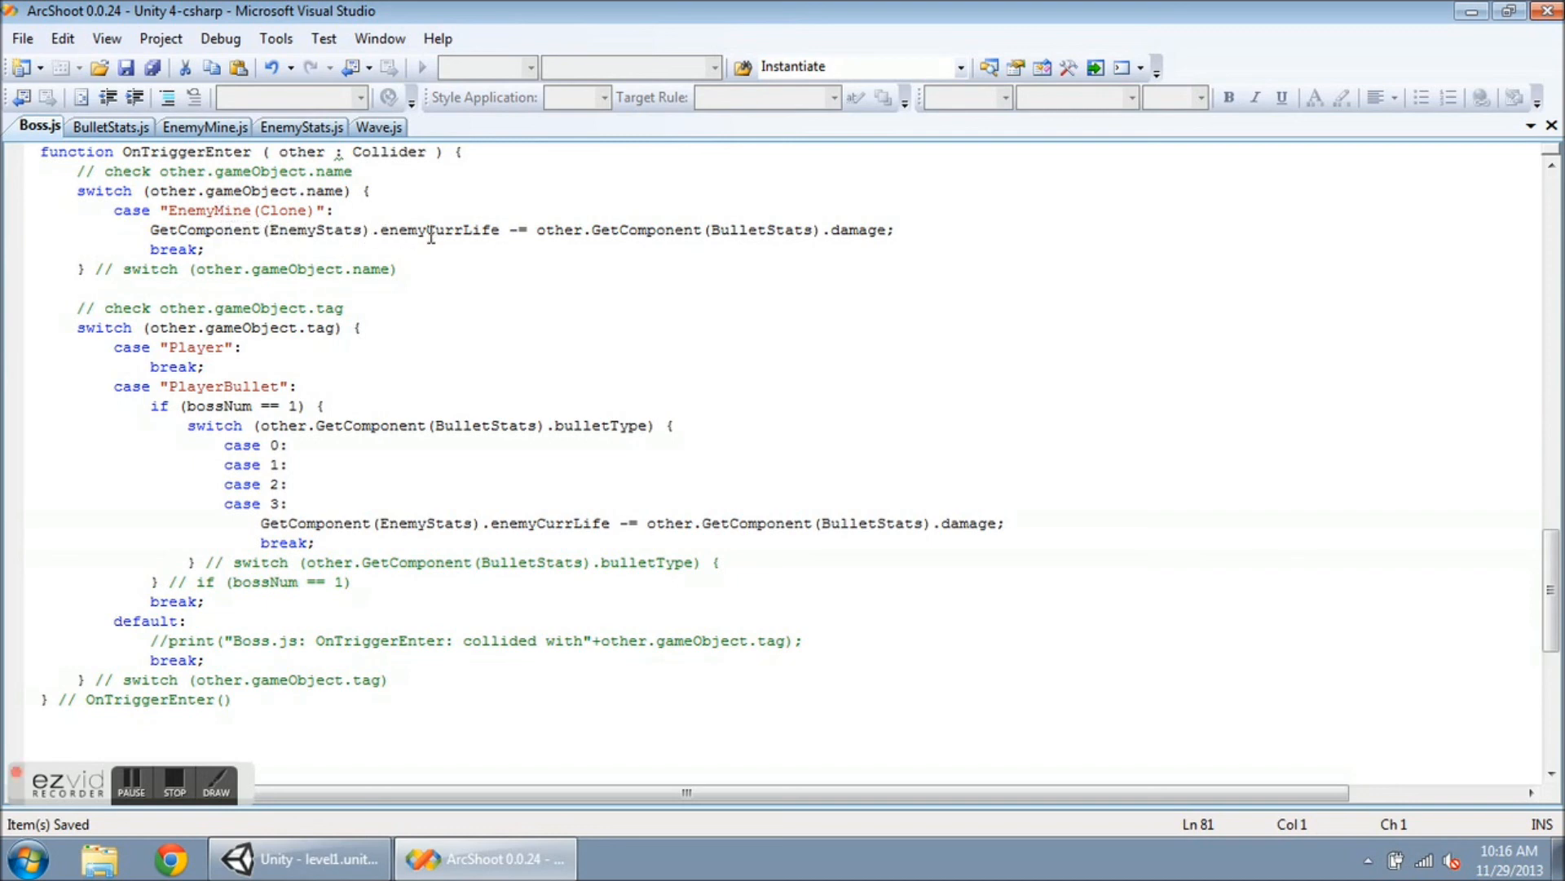
mouse_move(556, 240)
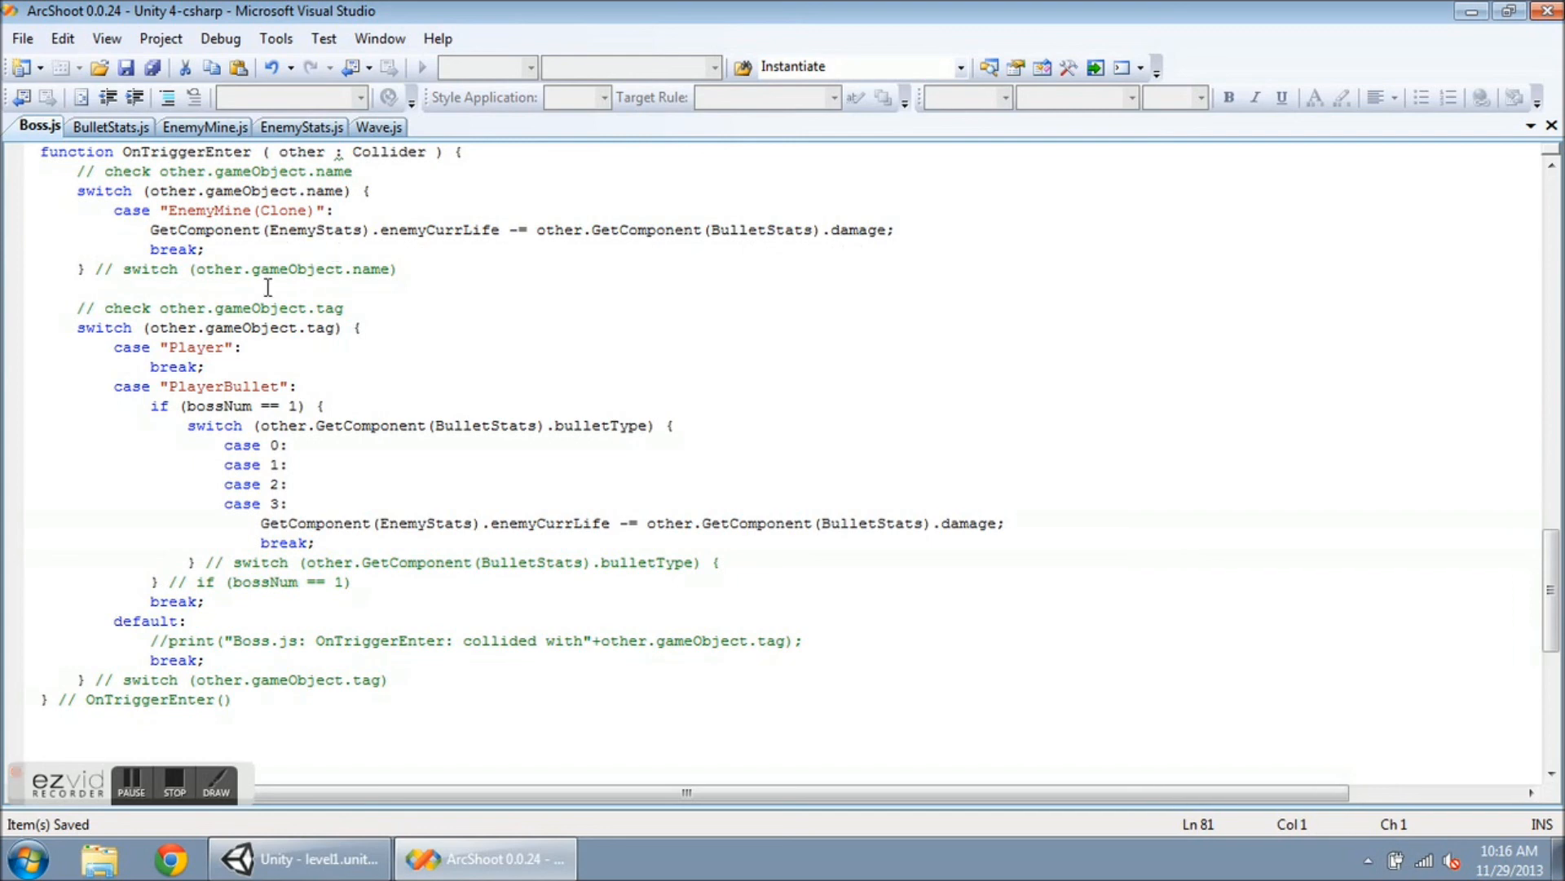
mouse_move(266, 387)
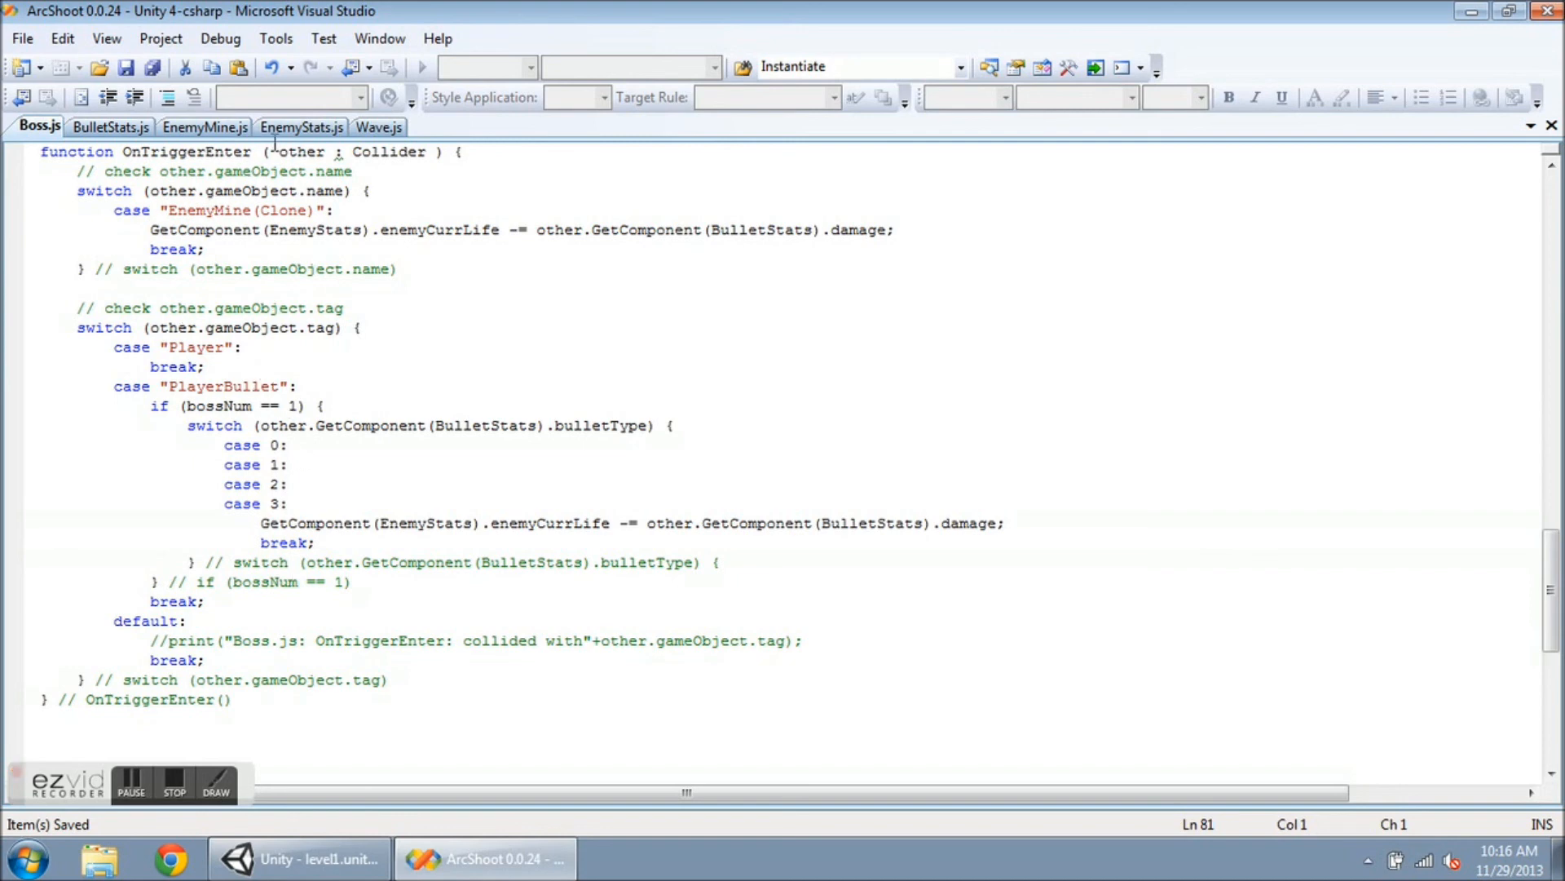
- View EnemyStats.js's Enemy Mine(Clone) case giving boss mines 50 damage
left_click(301, 128)
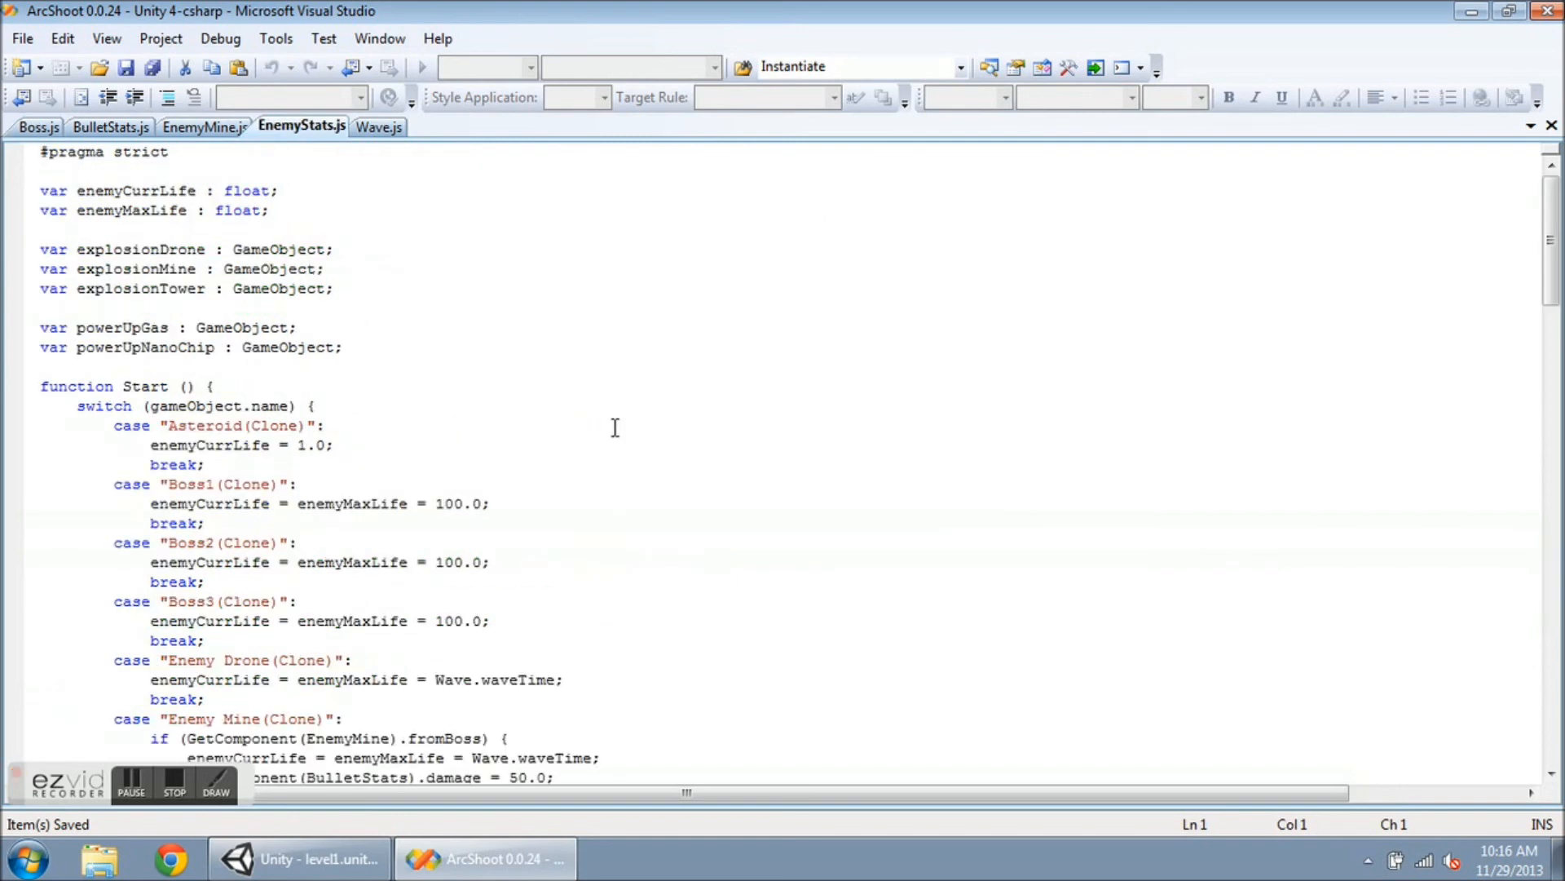
scroll("down", 3)
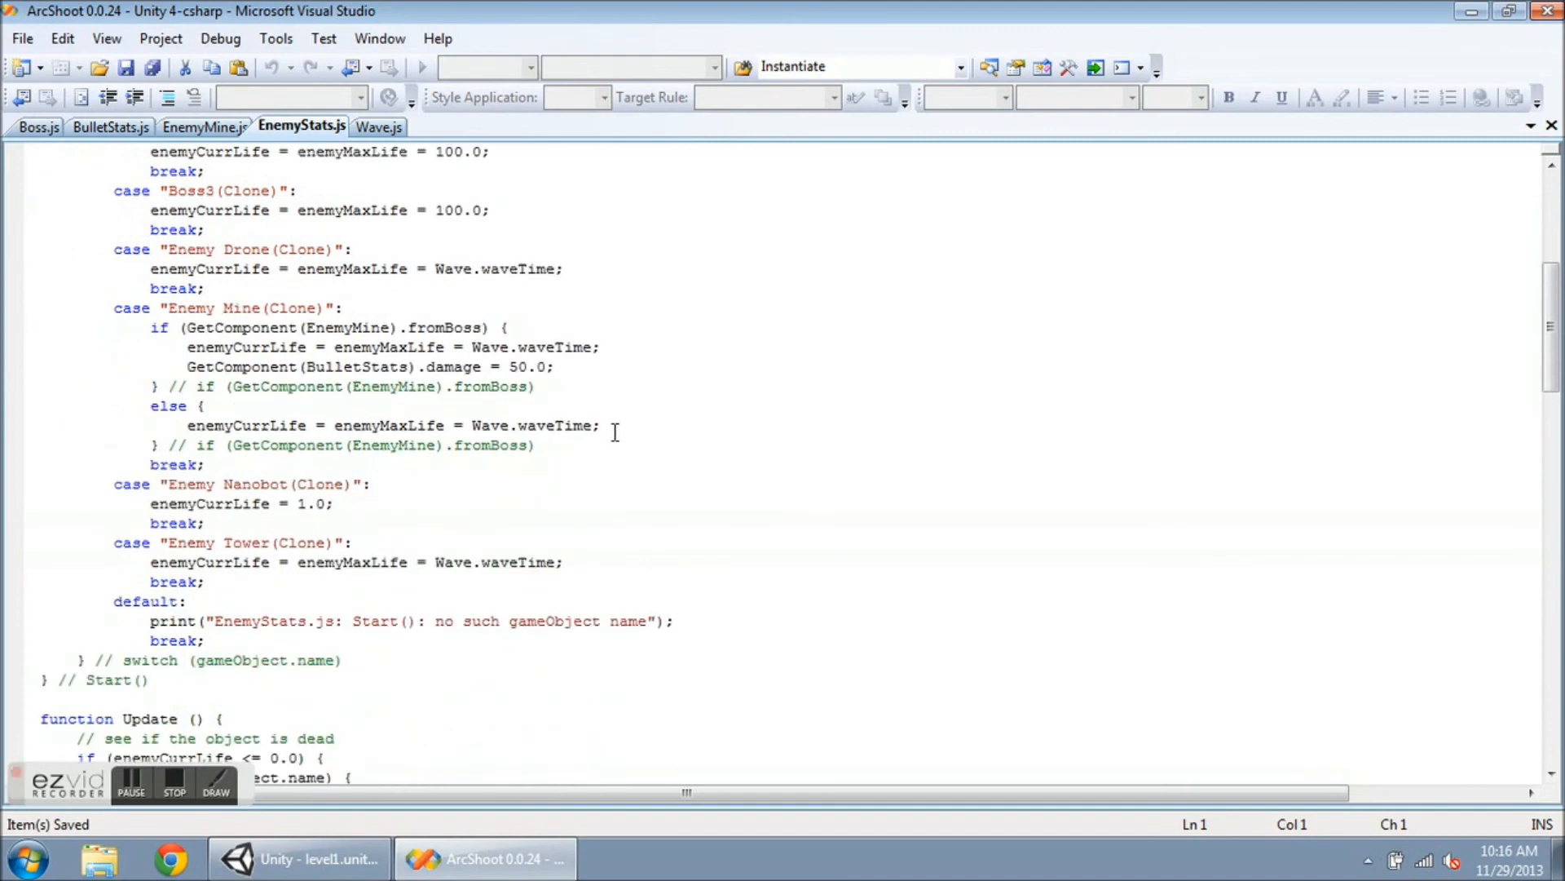
mouse_move(293, 340)
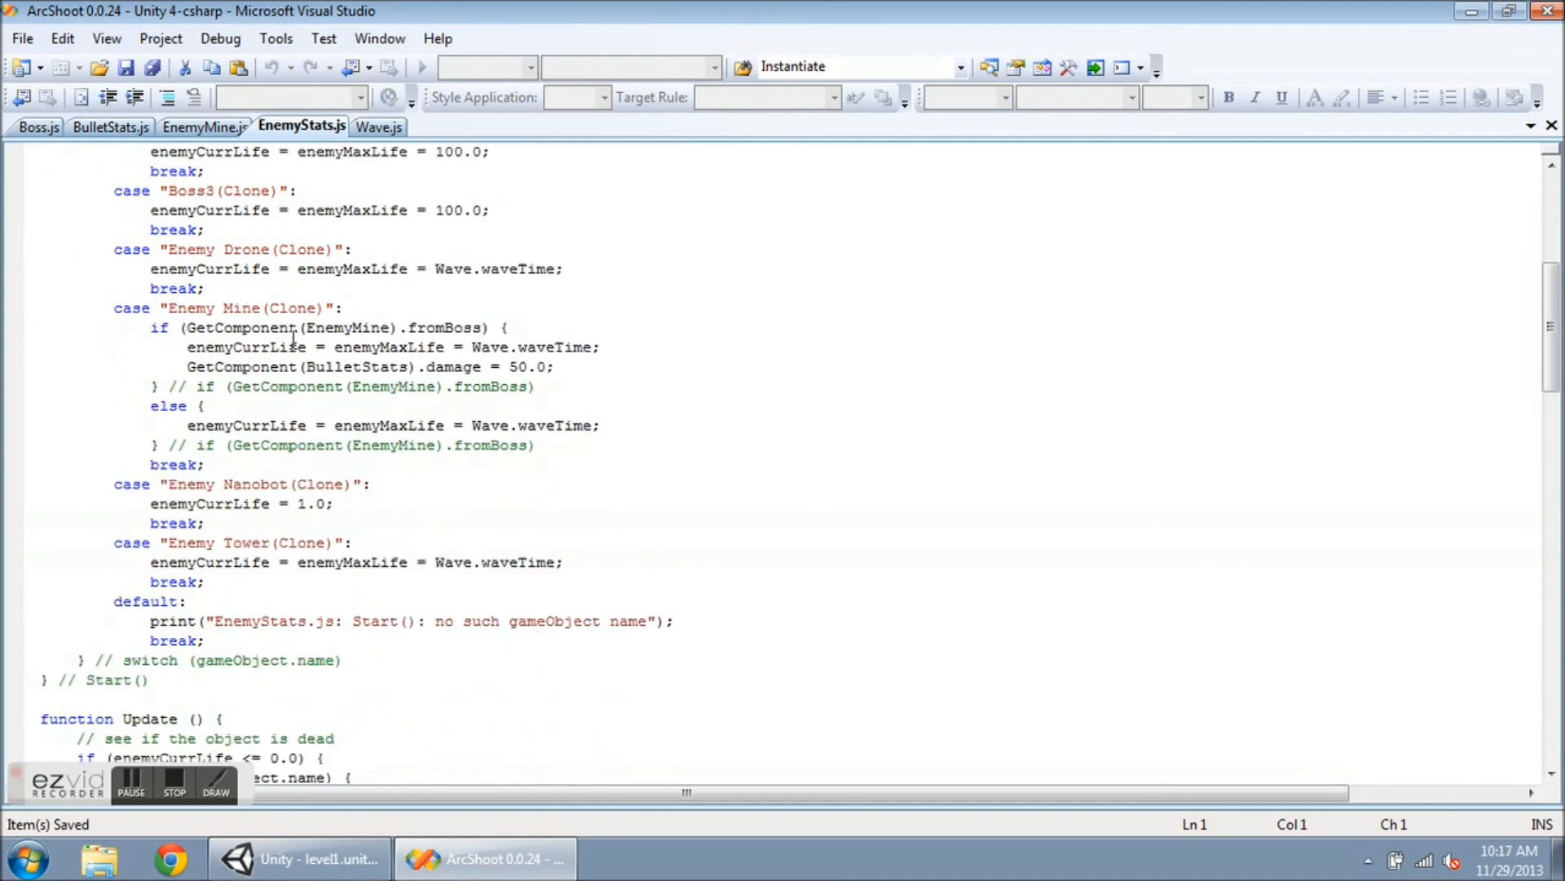